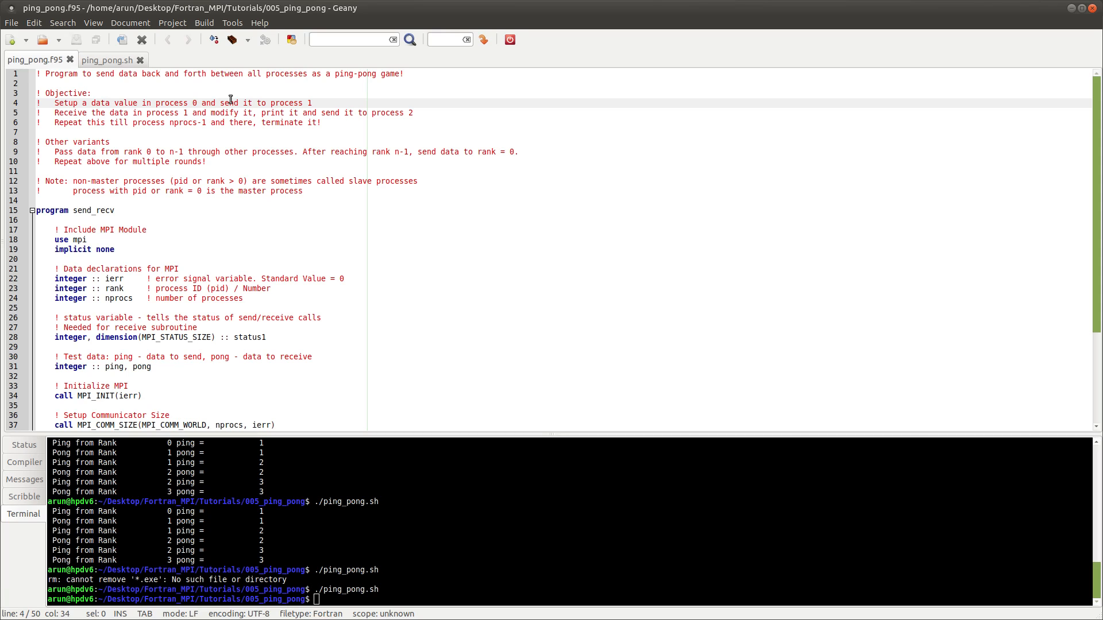
# Select and inspect lines in ping_pong.f95 before adding the declarations.
pyautogui.click(191, 103)
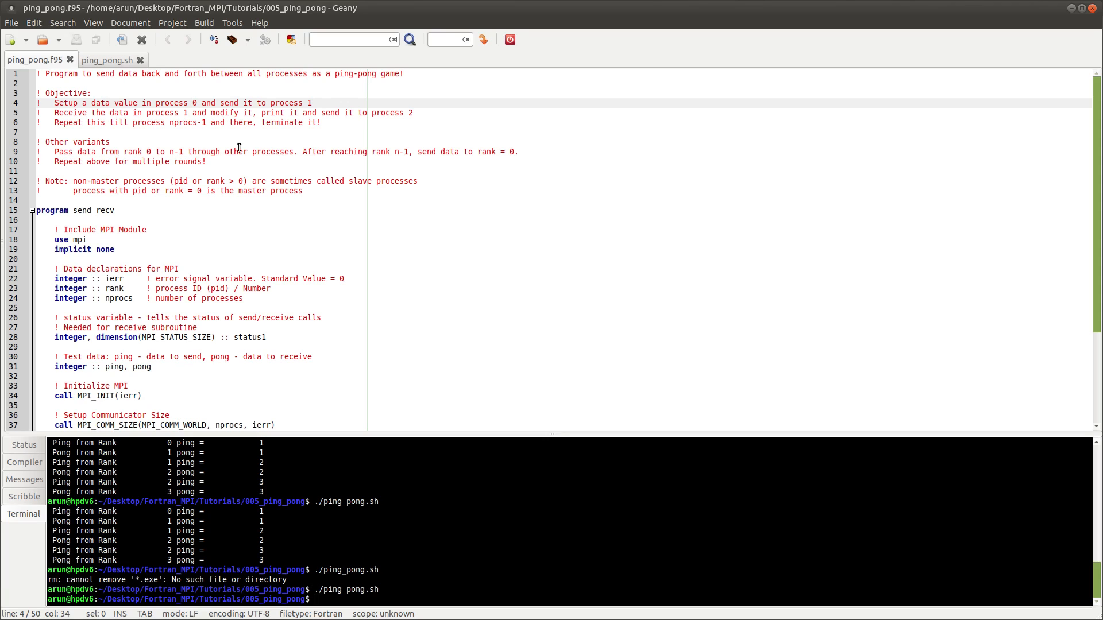
pyautogui.click(220, 191)
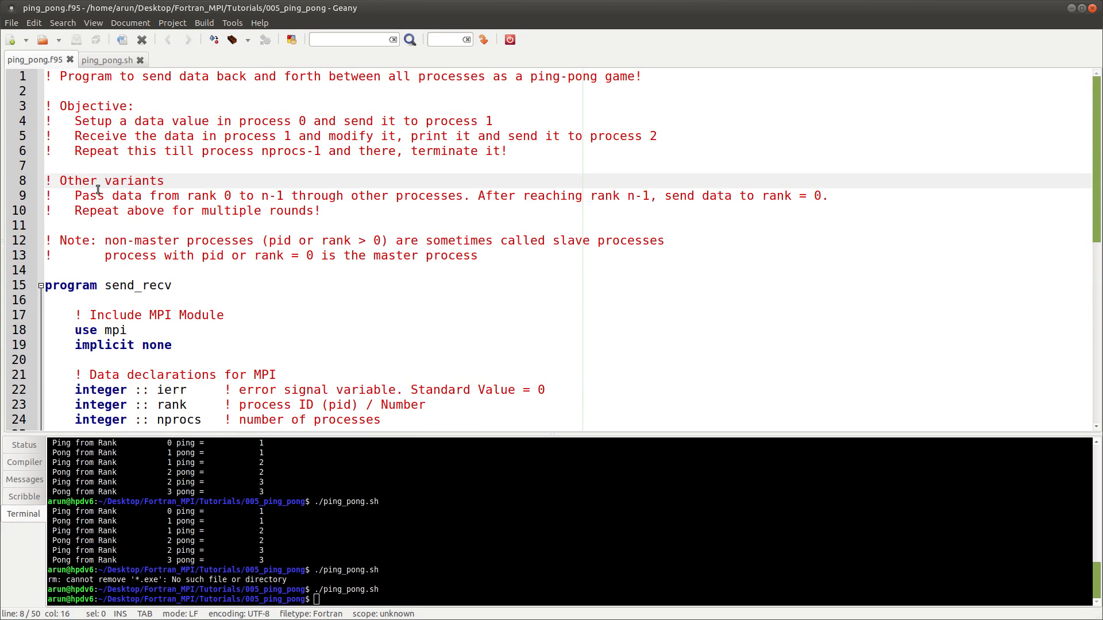
pyautogui.click(224, 196)
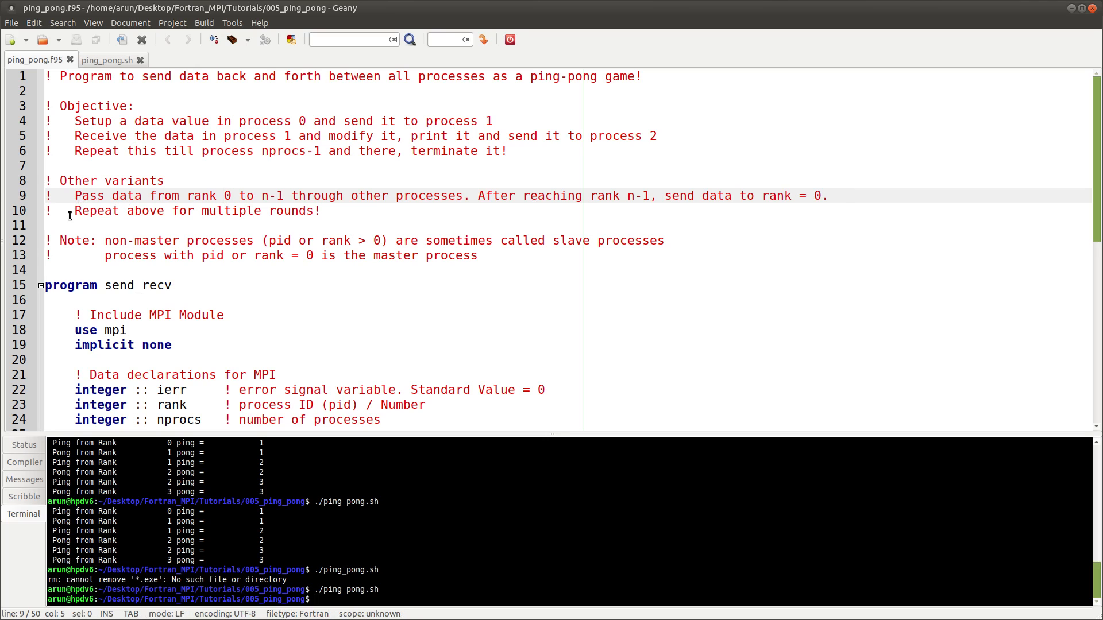
pyautogui.tripleClick(197, 210)
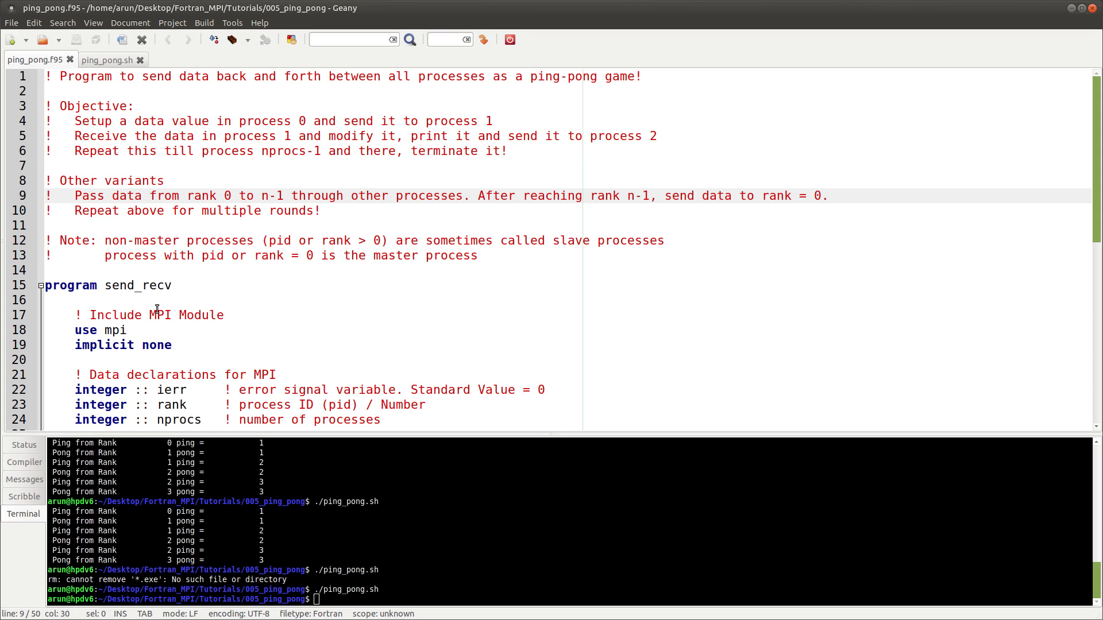
pyautogui.click(267, 195)
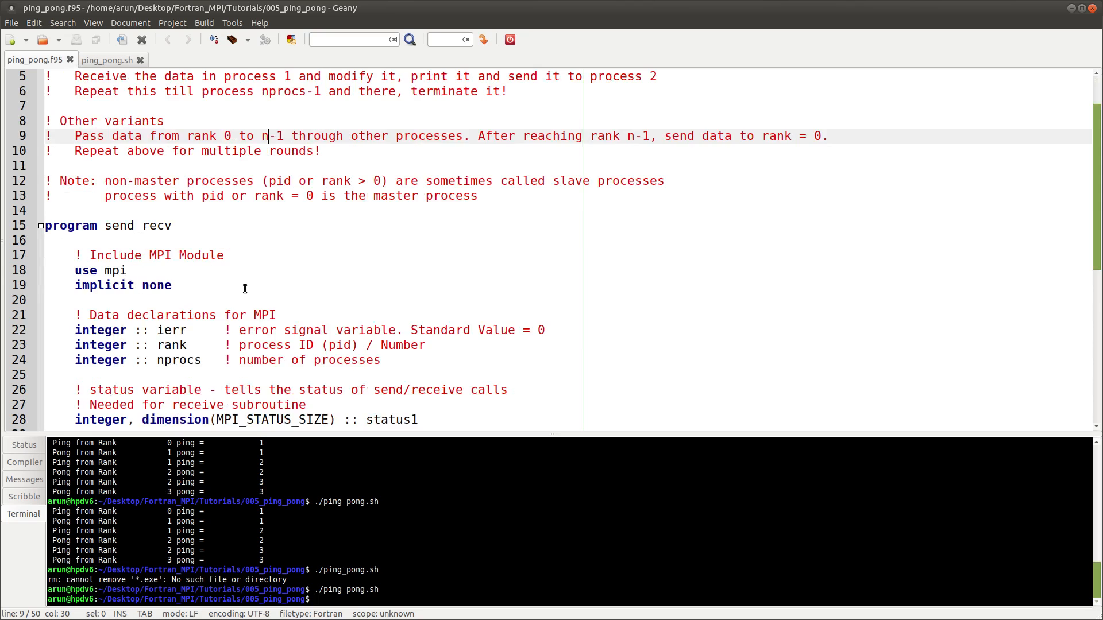
pyautogui.scroll(-3)
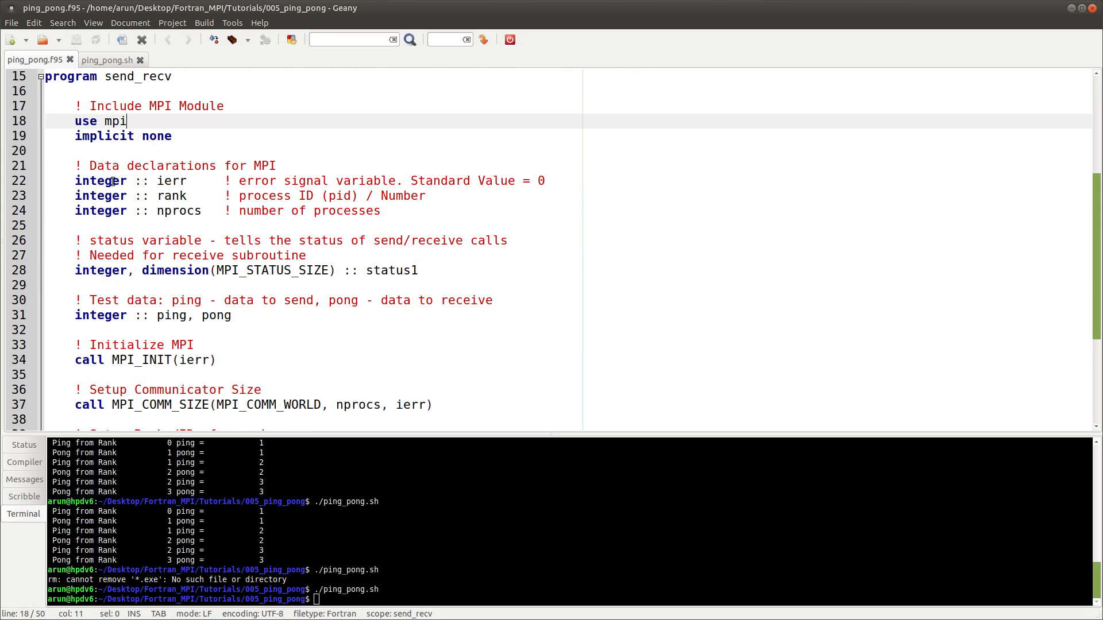
pyautogui.moveTo(126, 121); pyautogui.dragTo(467, 211)
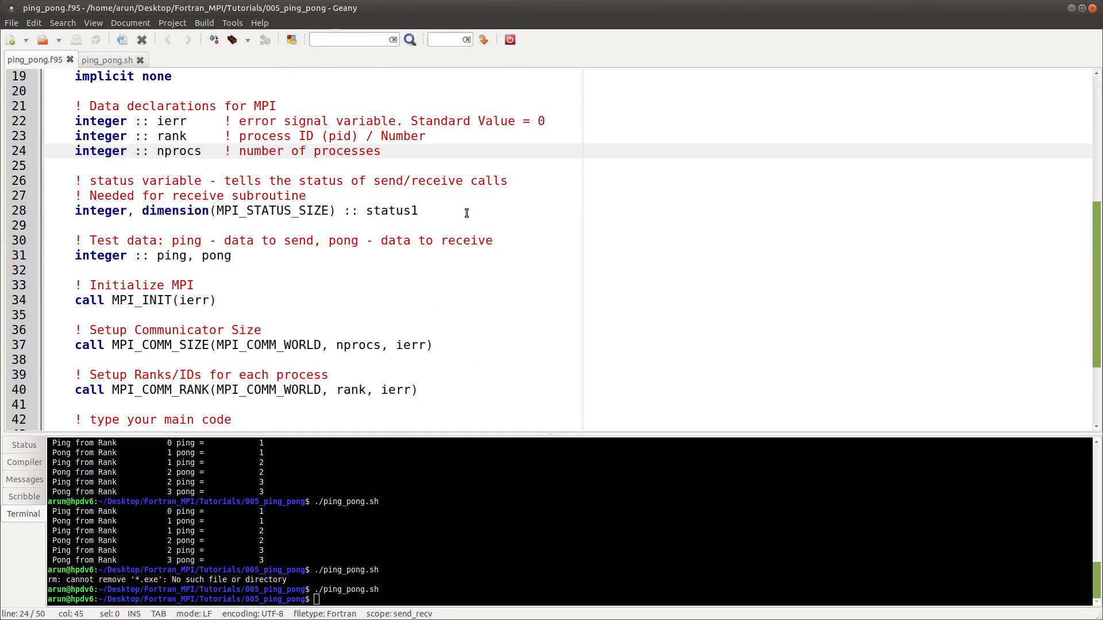
pyautogui.click(418, 210)
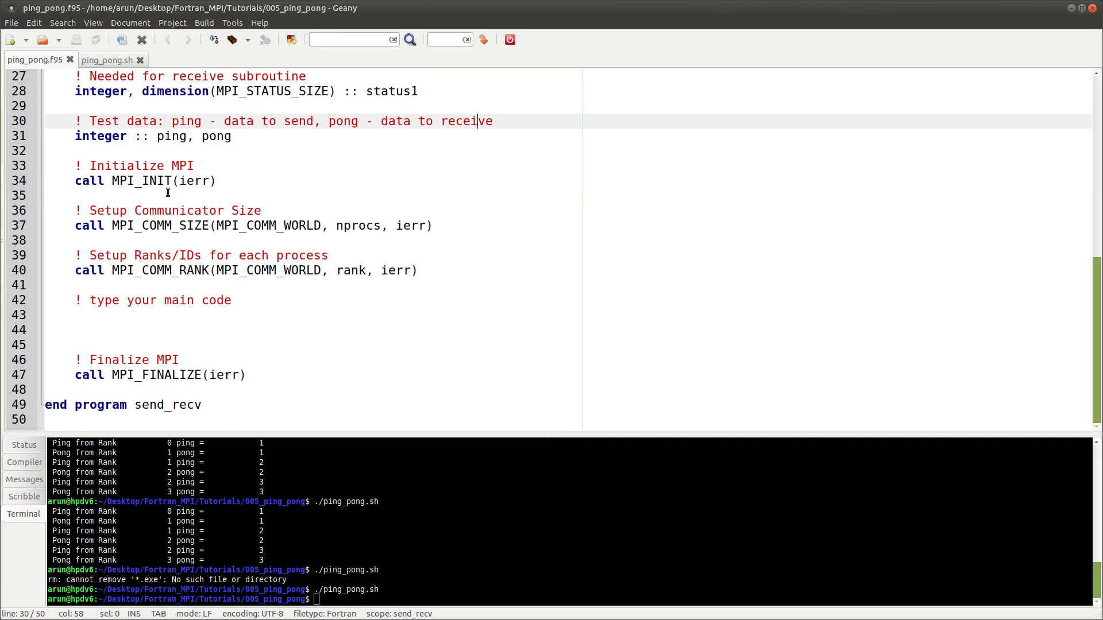
pyautogui.click(180, 226)
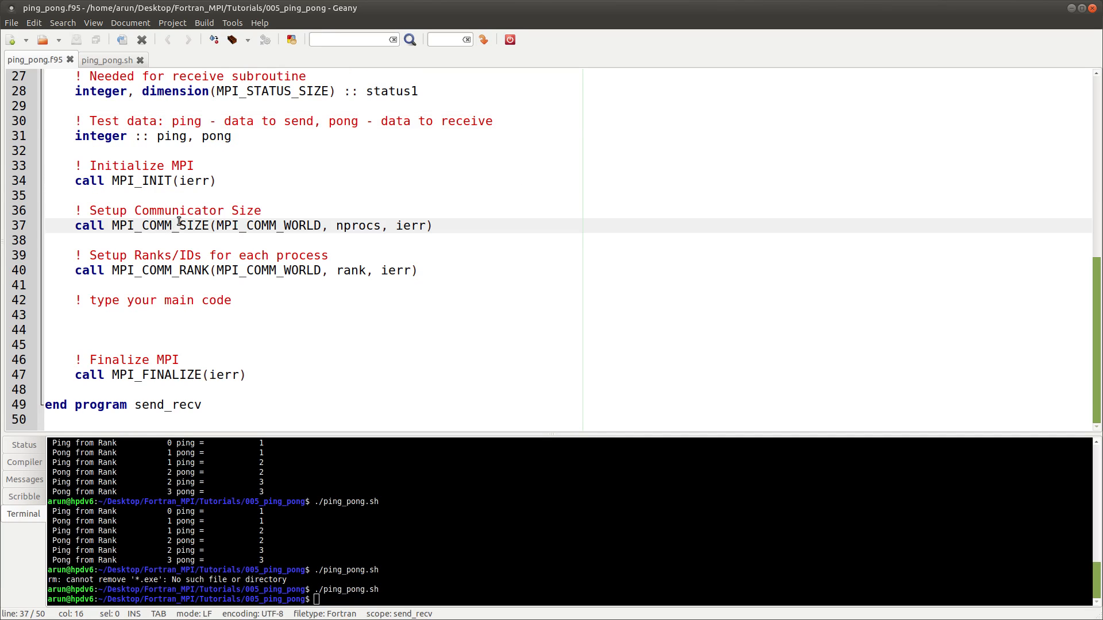
pyautogui.click(393, 270)
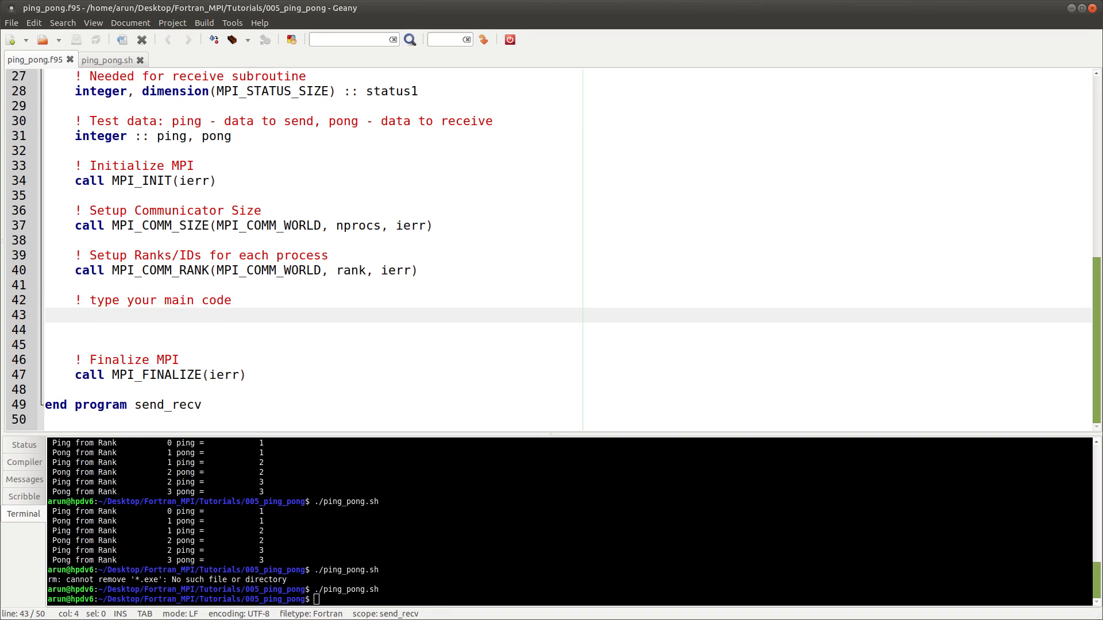
# Add the neighbouring-processes comment and 'integer :: left = 0, centre = 0, right = 0' above Test data.
pyautogui.click(75, 315)
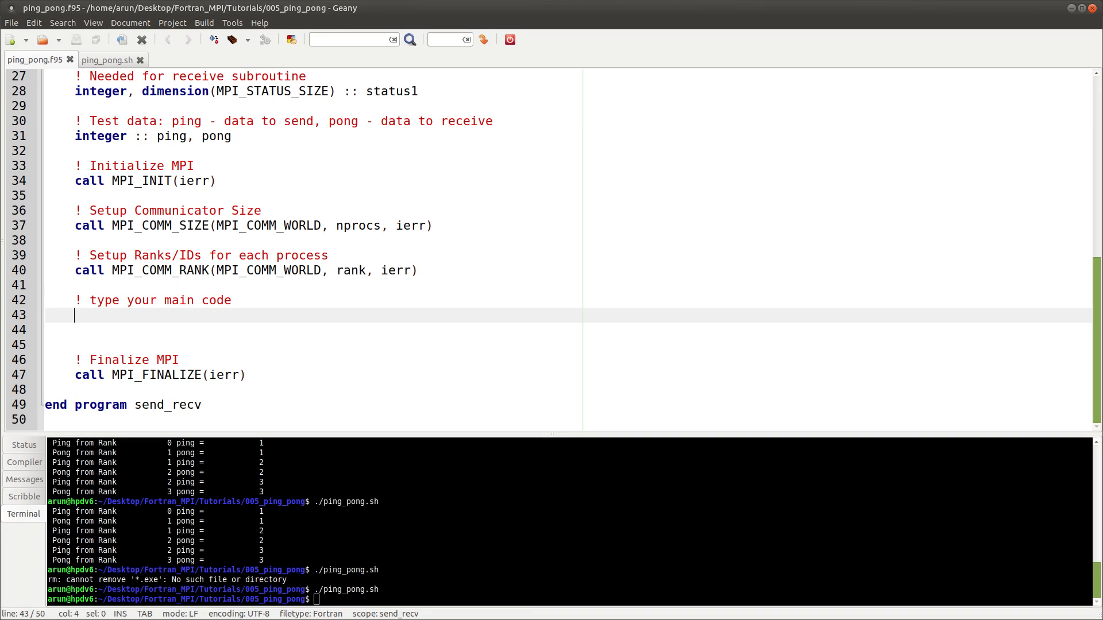
pyautogui.moveTo(234, 305)
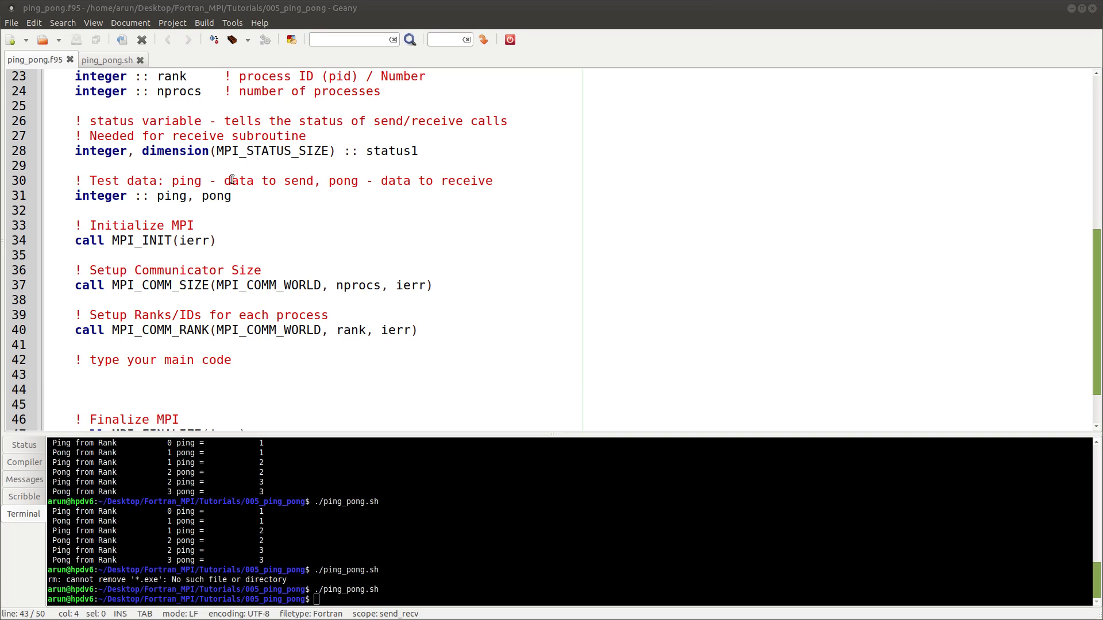
pyautogui.click(417, 151)
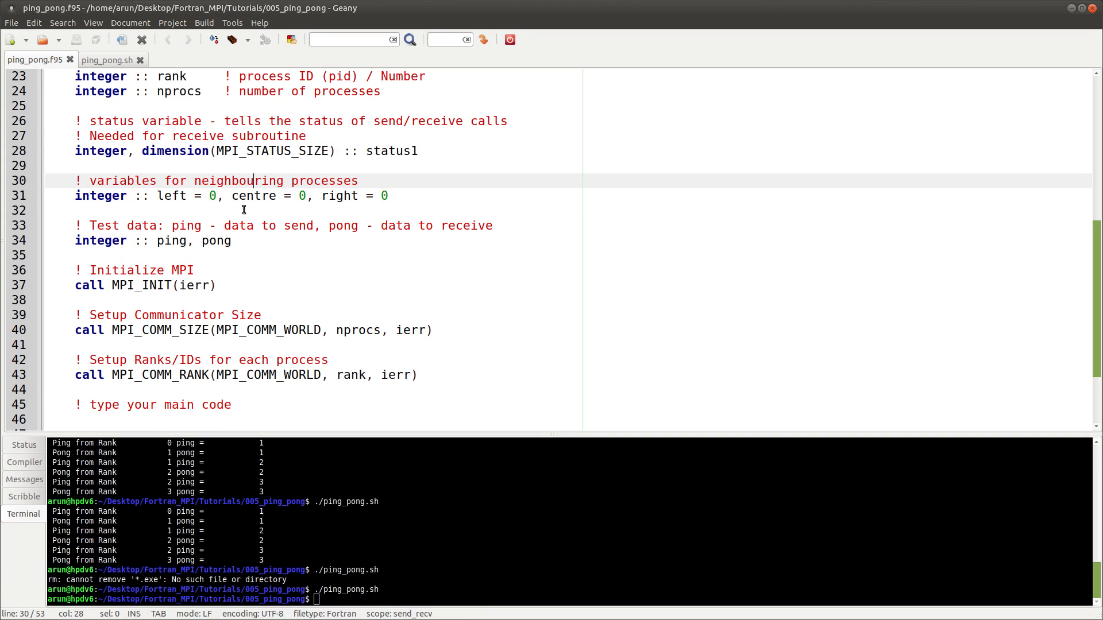
pyautogui.click(174, 195)
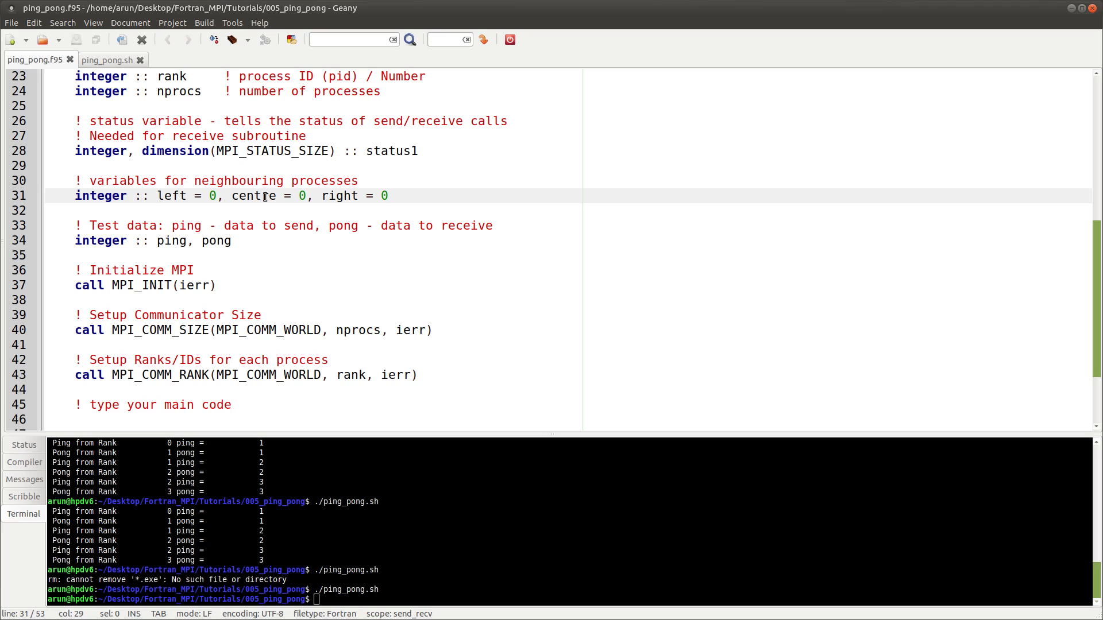
pyautogui.doubleClick(338, 195)
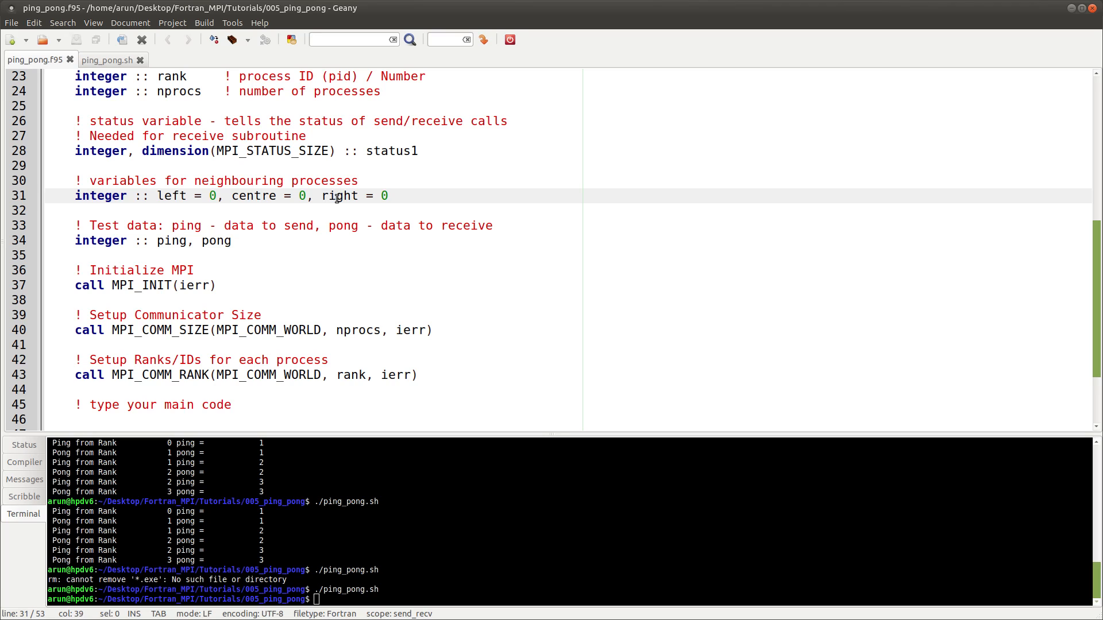
pyautogui.doubleClick(253, 196)
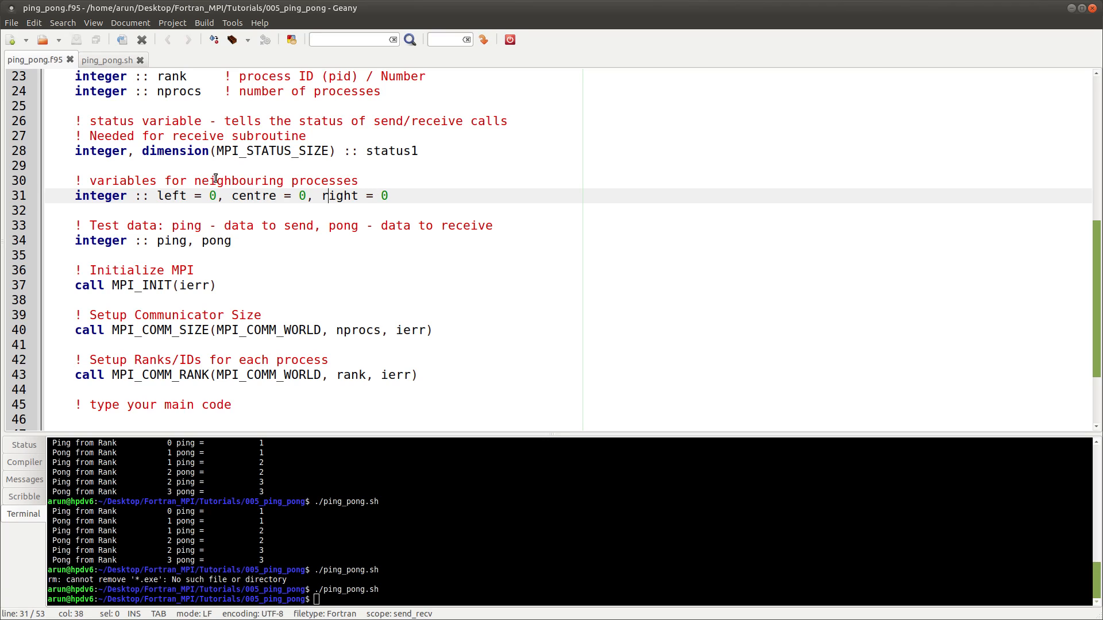
pyautogui.scroll(-3)
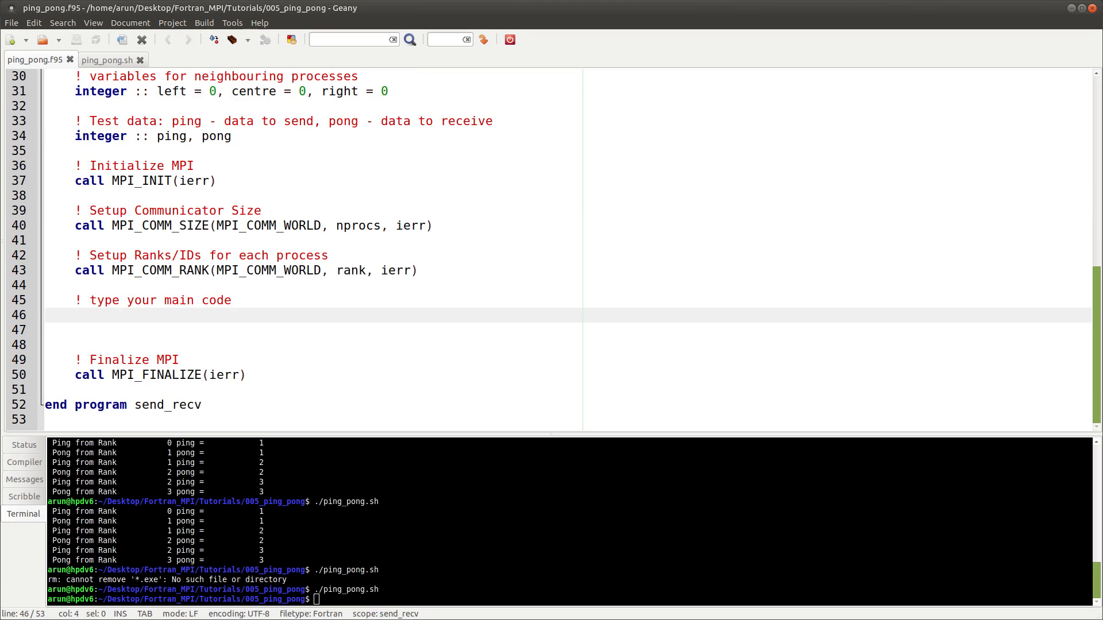
# Under the main-code placeholder, add the setup comment with left = rank - 1, centre = rank, right = rank + 1.
pyautogui.click(75, 315)
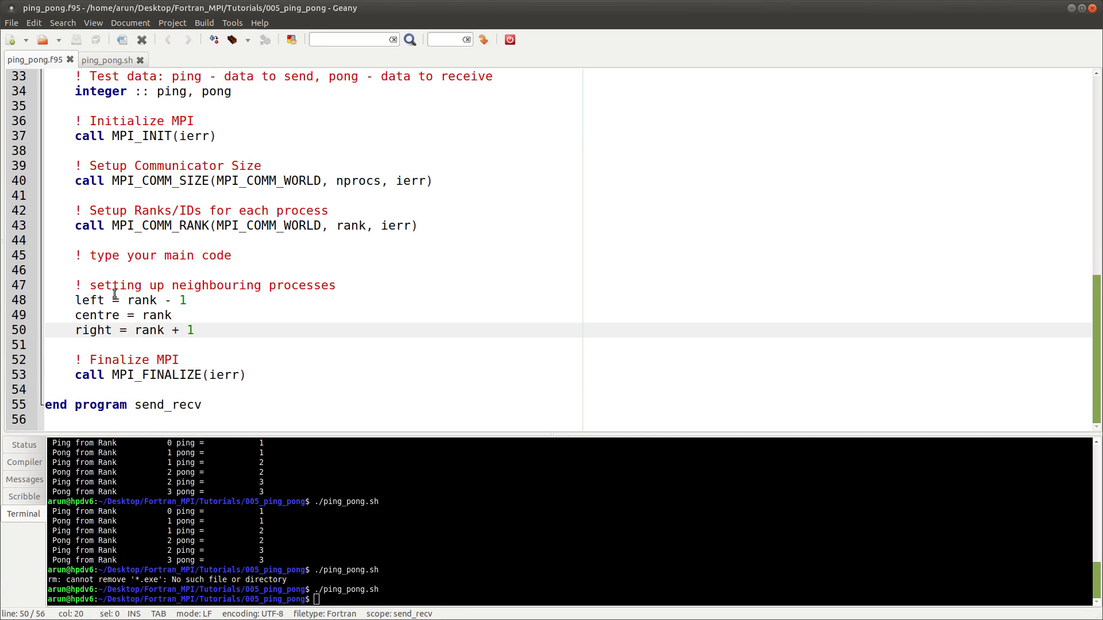
pyautogui.click(92, 301)
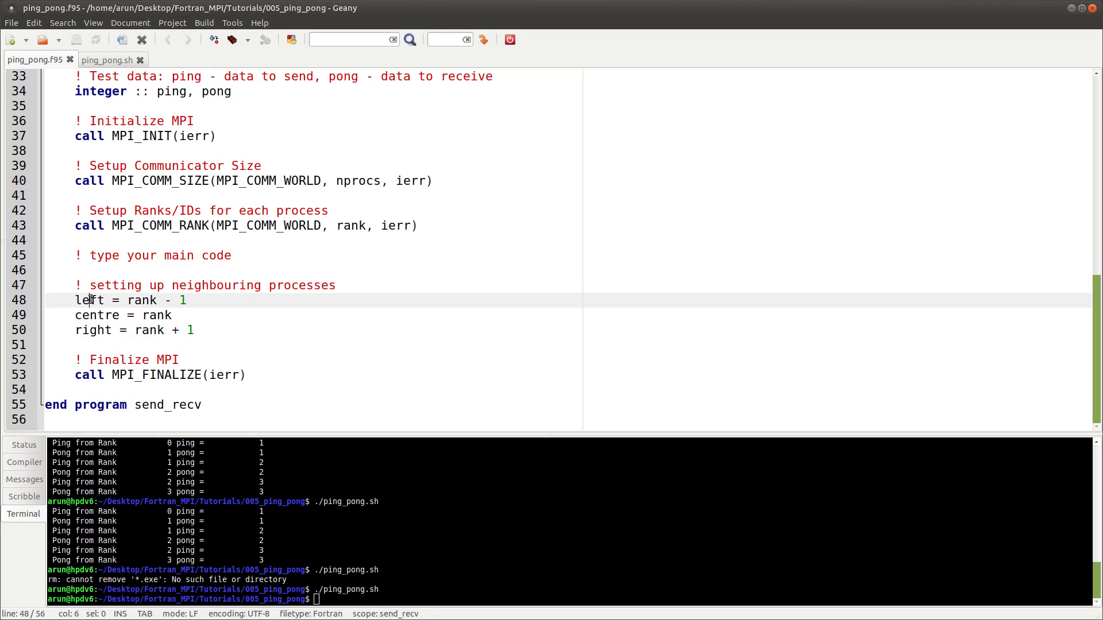
pyautogui.doubleClick(97, 316)
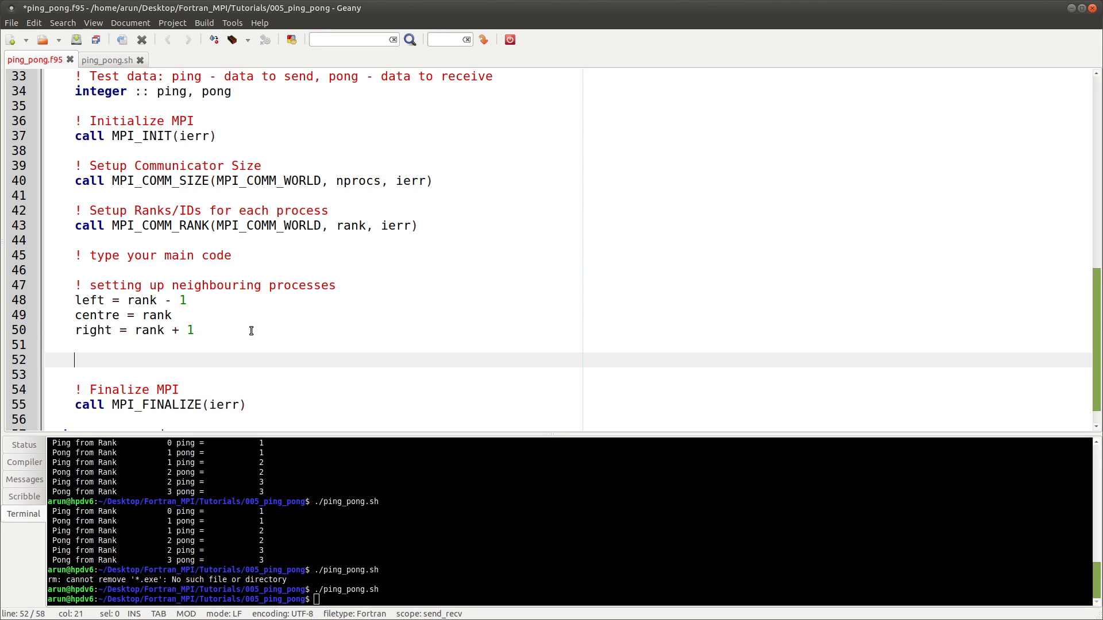
# Add the '! Ping-Pong Game!' comment and the 'if (rank == 0)' branch.
pyautogui.write('! Ping-Pong Game!')
pyautogui.click(326, 374)
pyautogui.write('if')
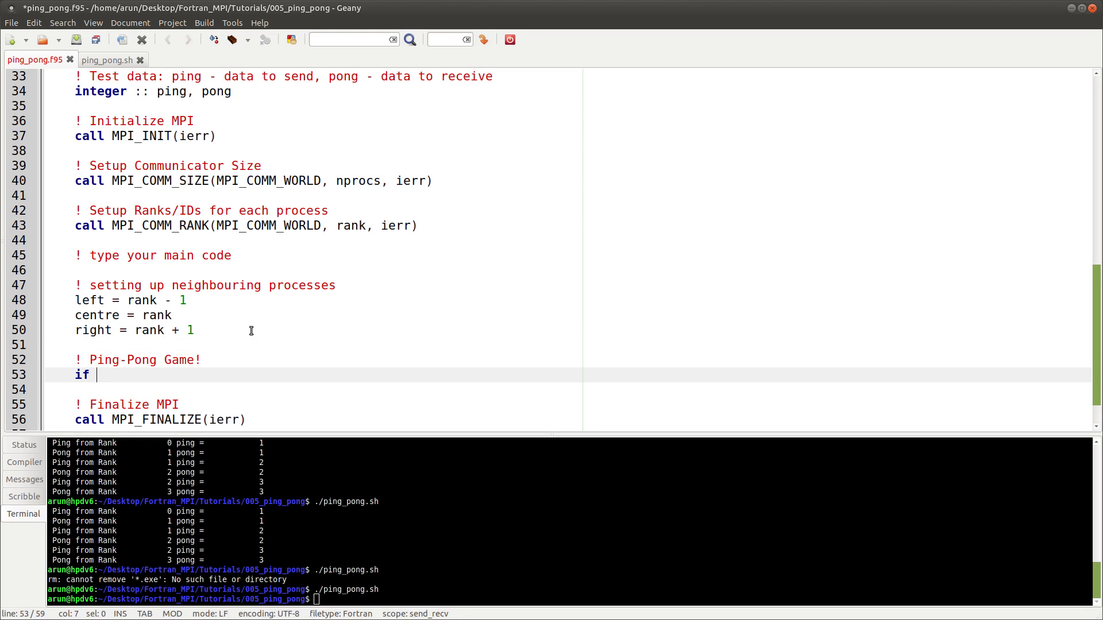
pyautogui.write('(')
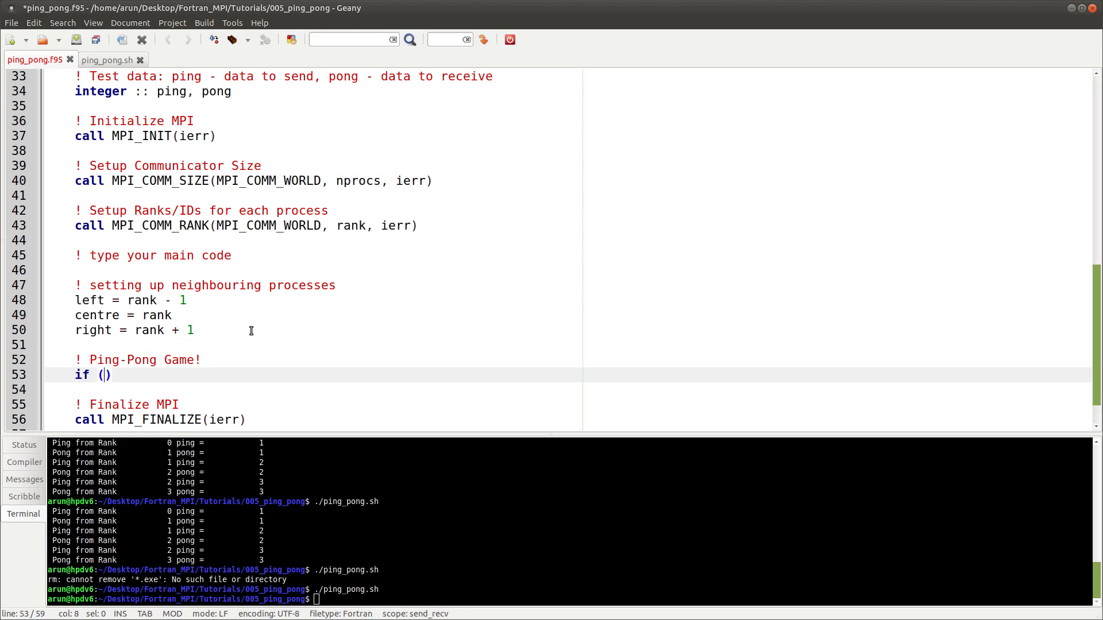
pyautogui.write('rank ==')
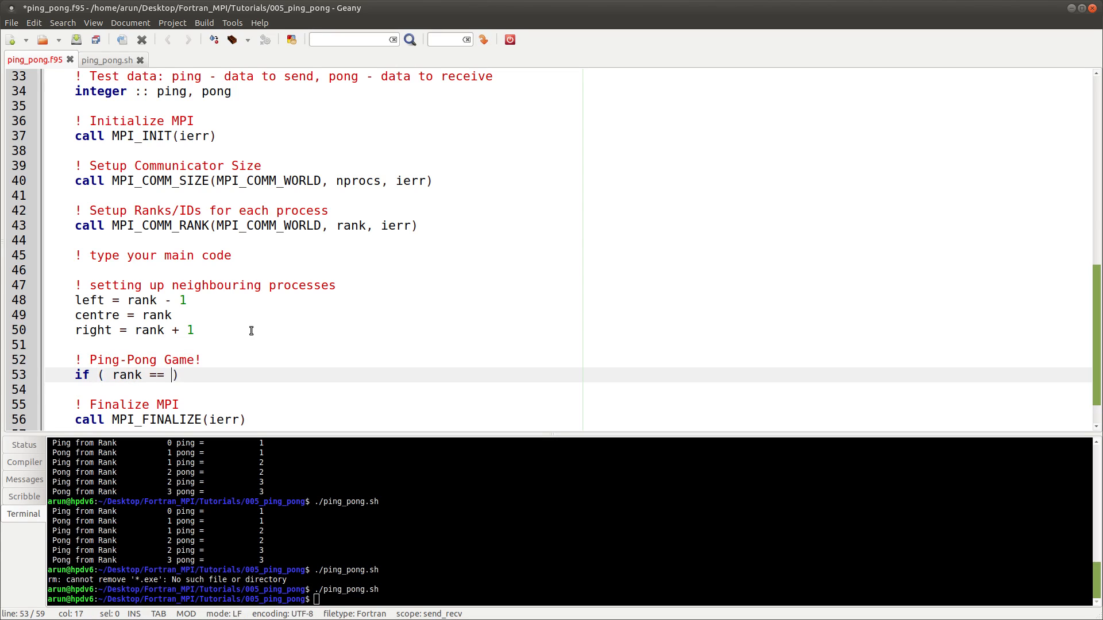
pyautogui.write('0')
pyautogui.write('else if (')
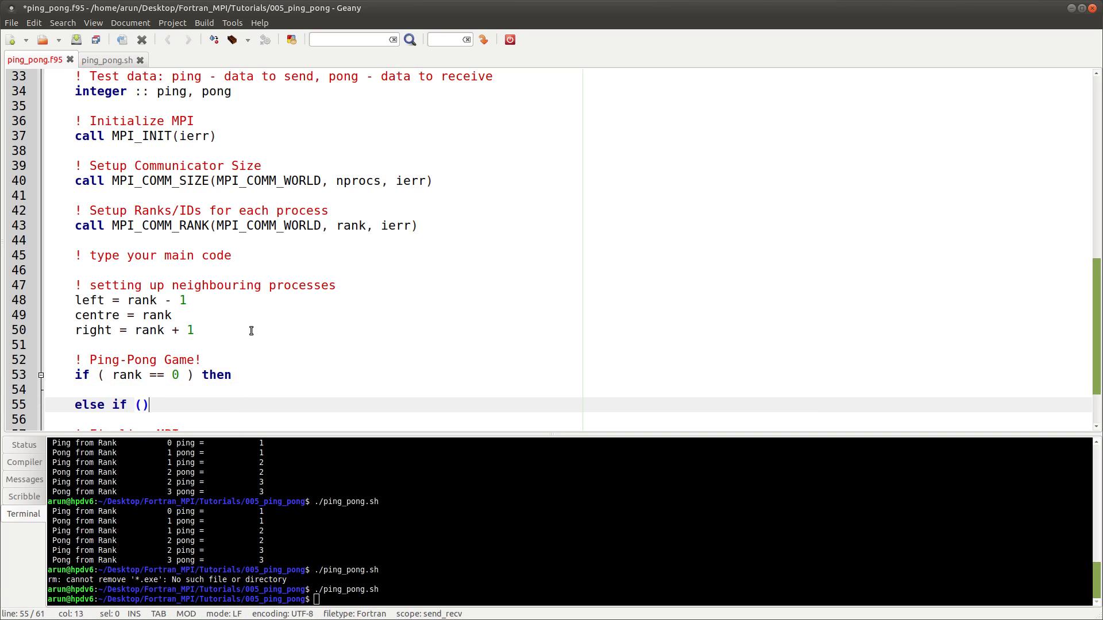
# Add the 'else if (rank == nprocs - 1) then', 'else' and 'end if' branches.
pyautogui.write('rann')
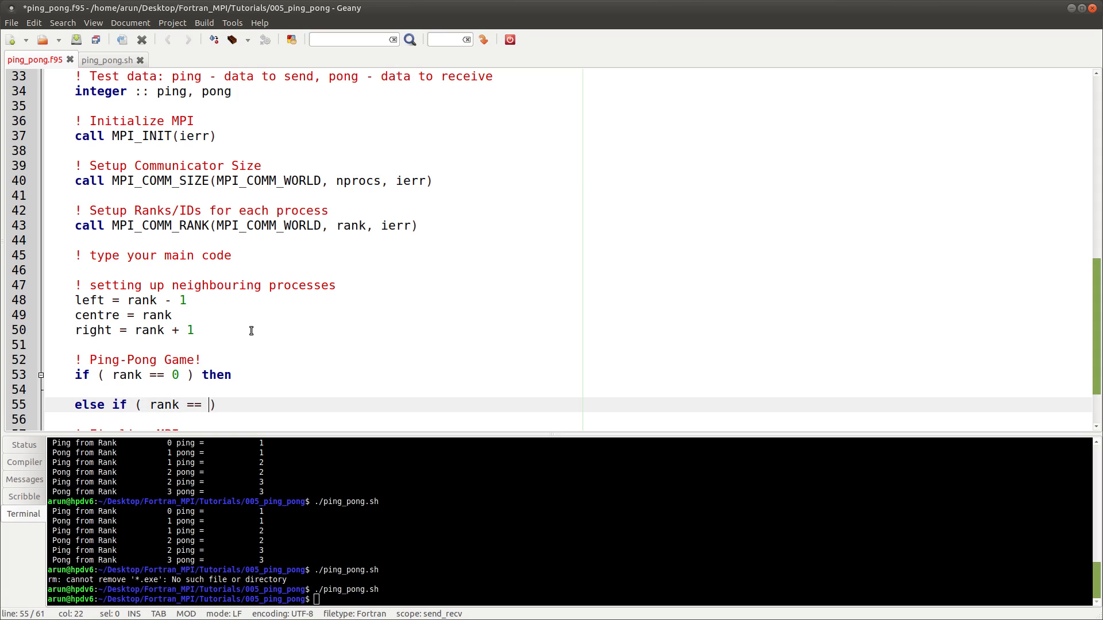
pyautogui.write('nprc')
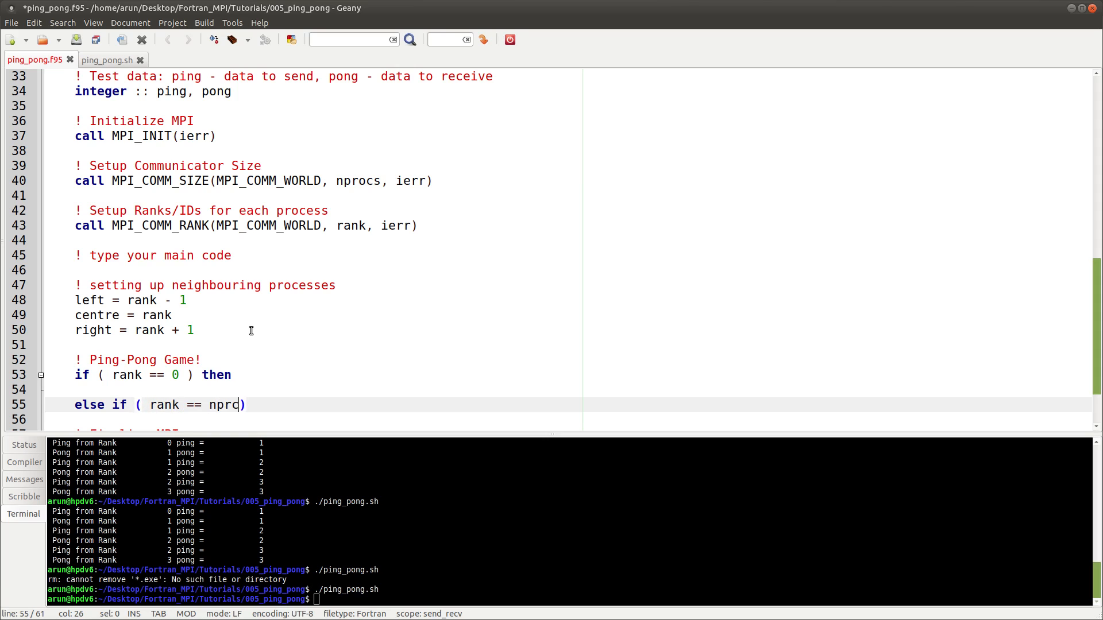
pyautogui.write('ocs -')
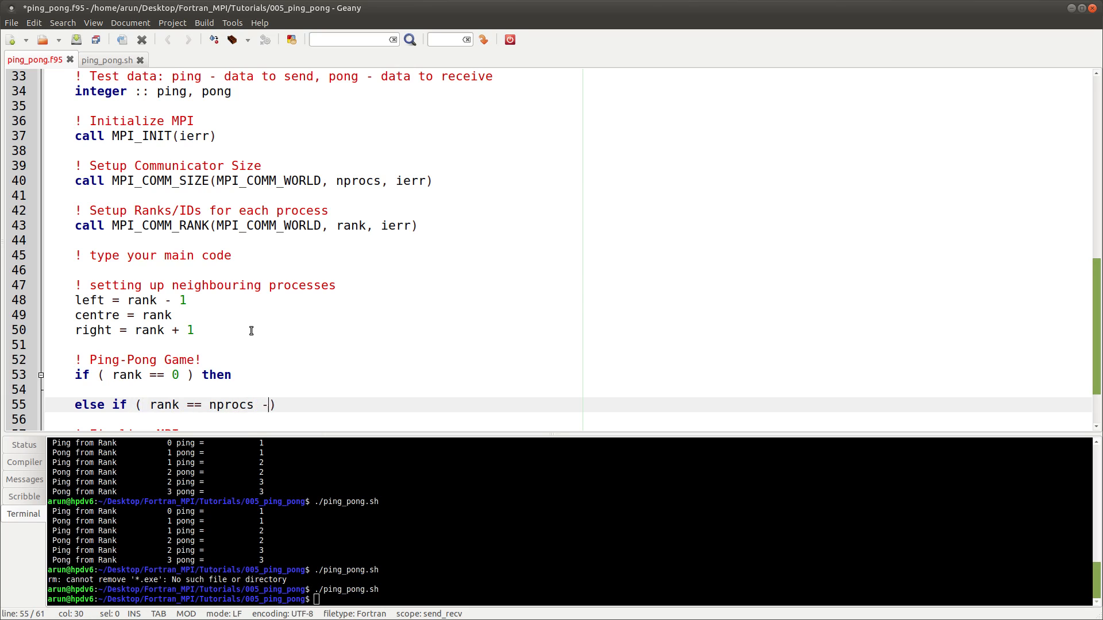
pyautogui.write('1')
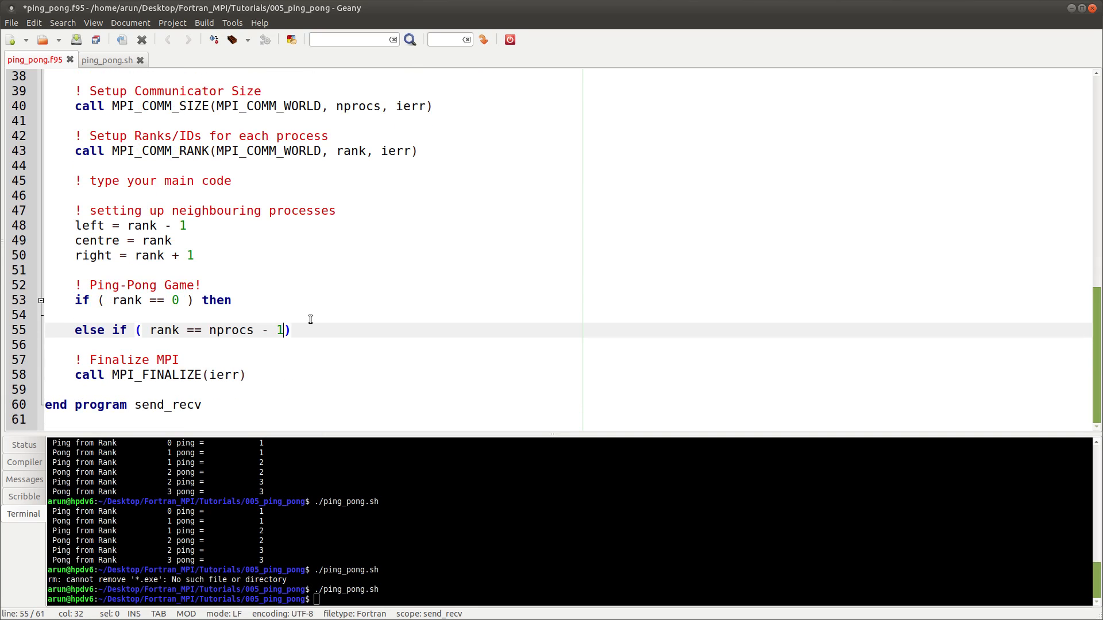
pyautogui.write('tehn')
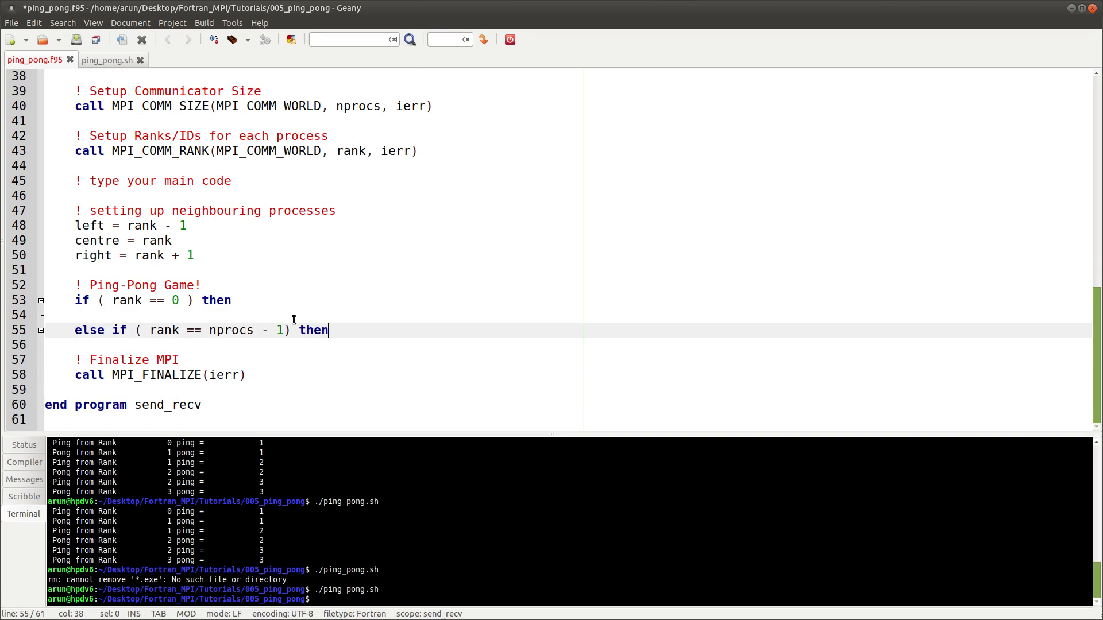
pyautogui.write('e')
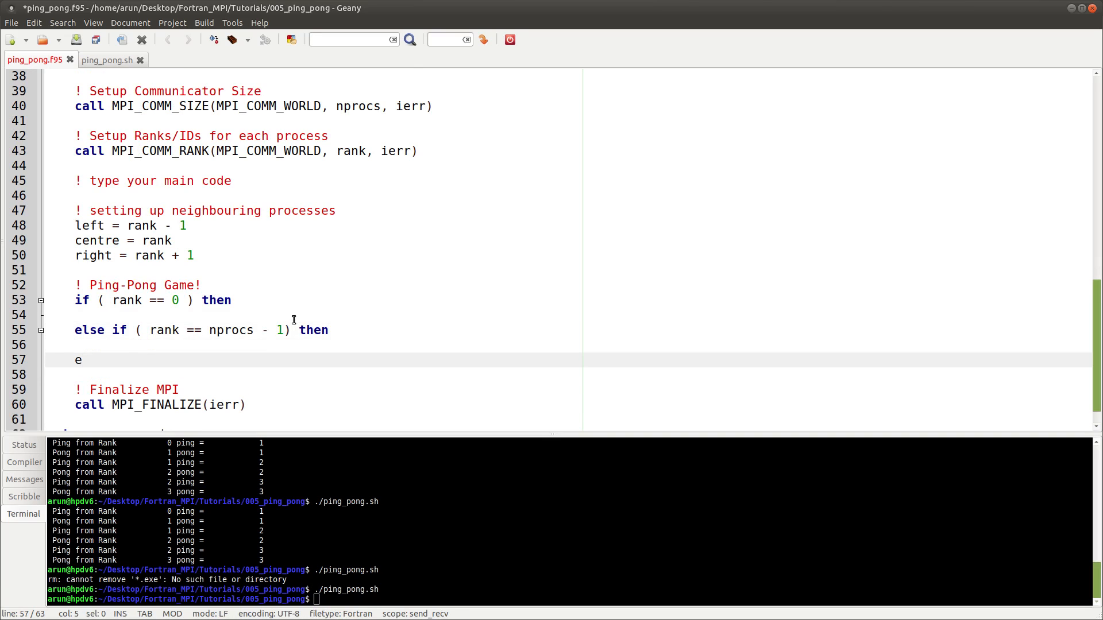
pyautogui.write('else')
pyautogui.write('end if')
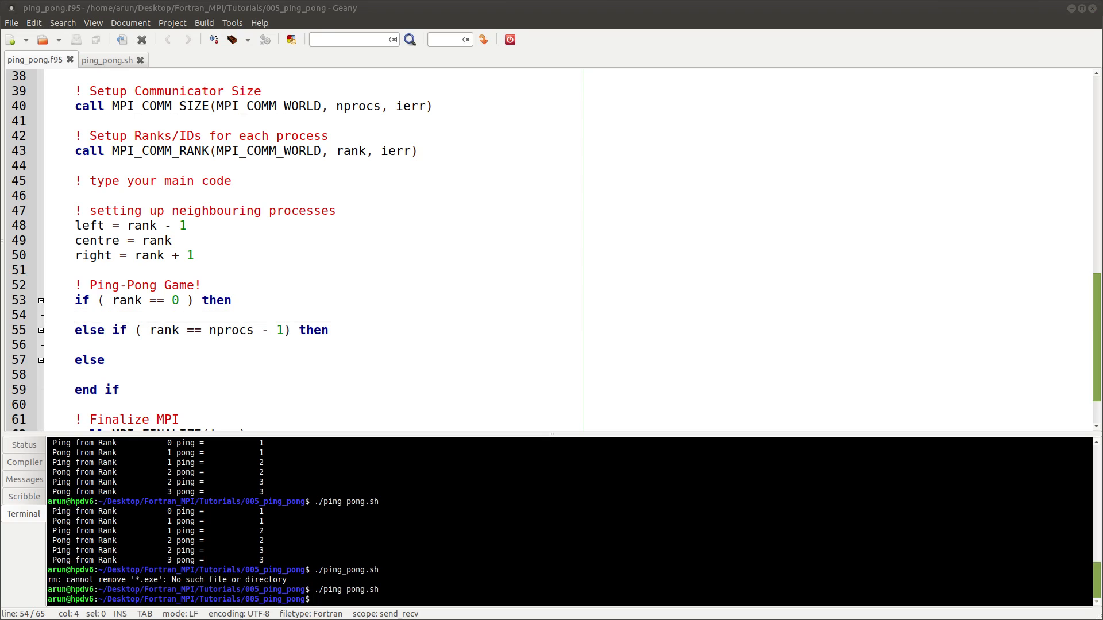
pyautogui.moveTo(216, 289)
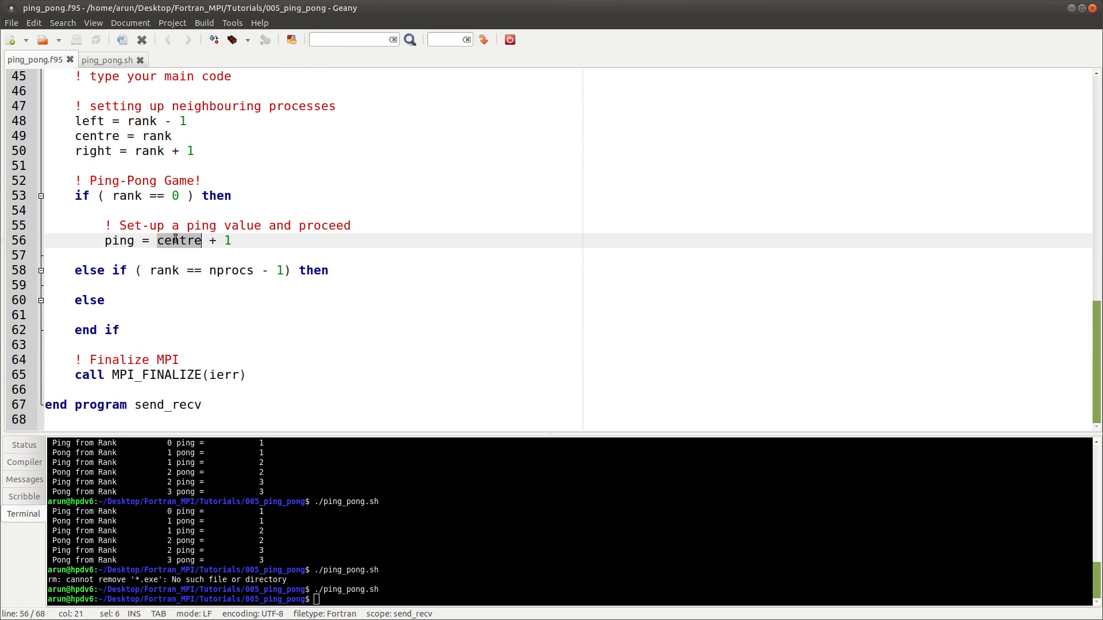
# In the rank 0 branch, set ping = centre + 1, MPI_SEND it to right, and print it.
pyautogui.click(234, 241)
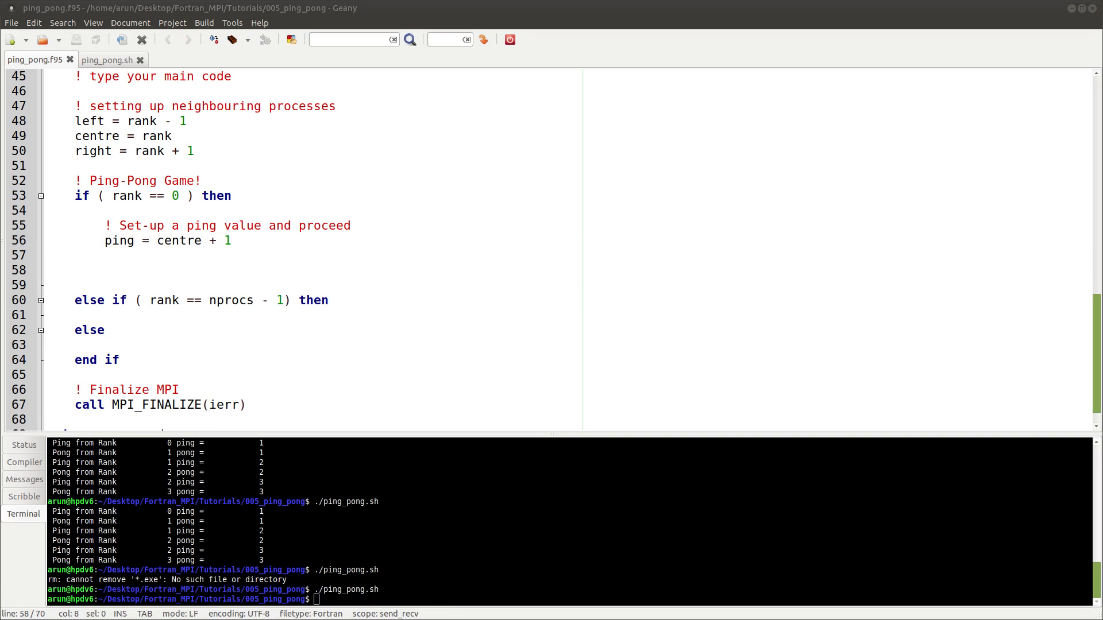
pyautogui.moveTo(176, 270)
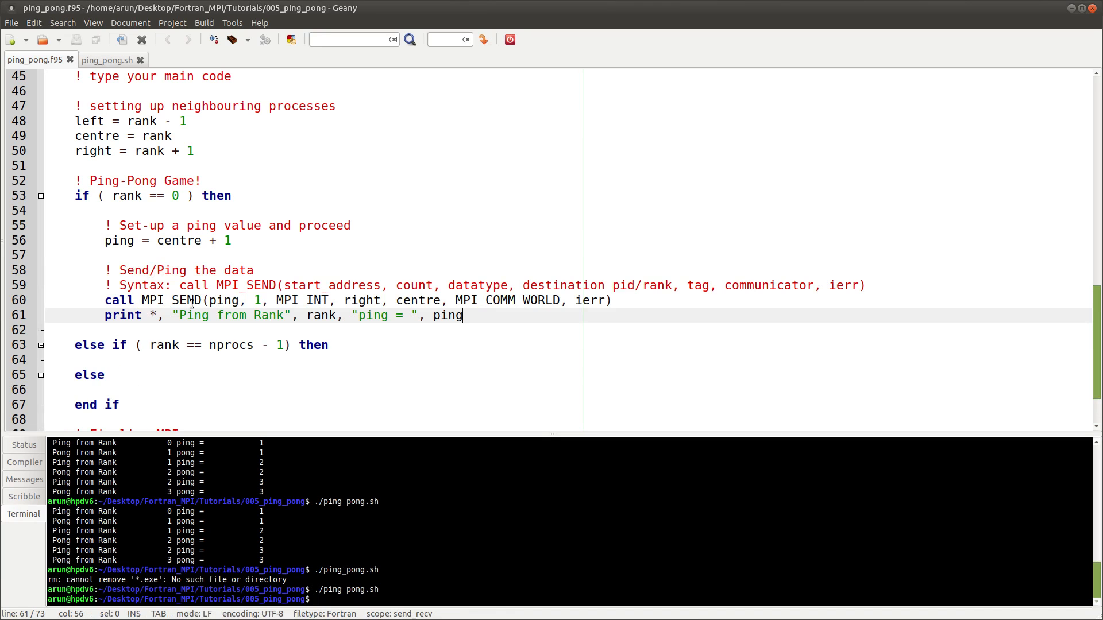
pyautogui.doubleClick(331, 285)
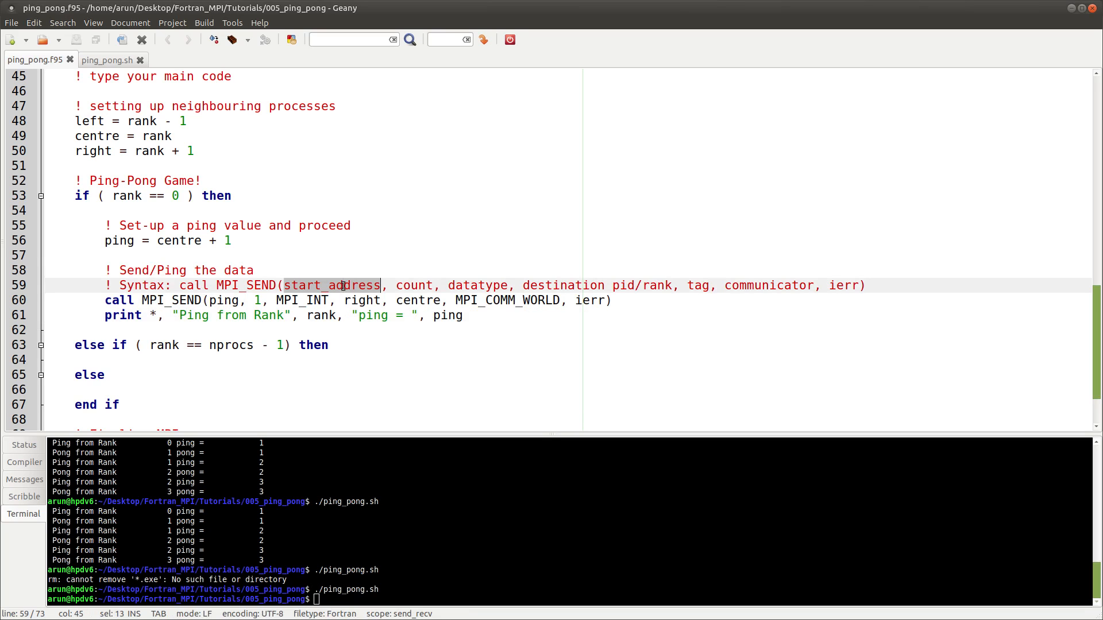
pyautogui.click(223, 301)
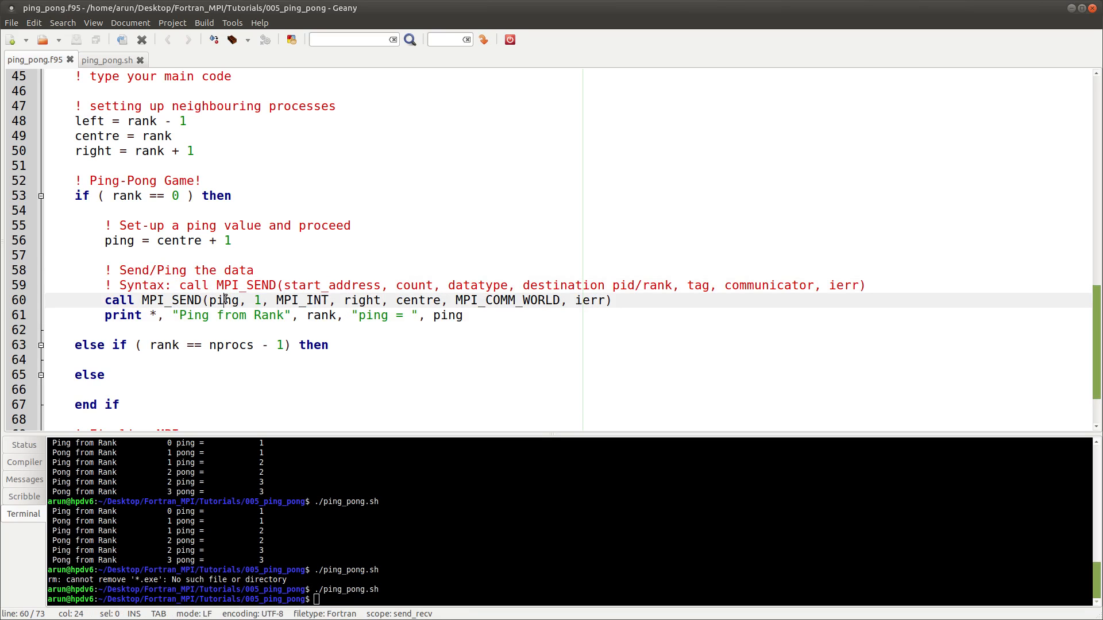
pyautogui.doubleClick(414, 286)
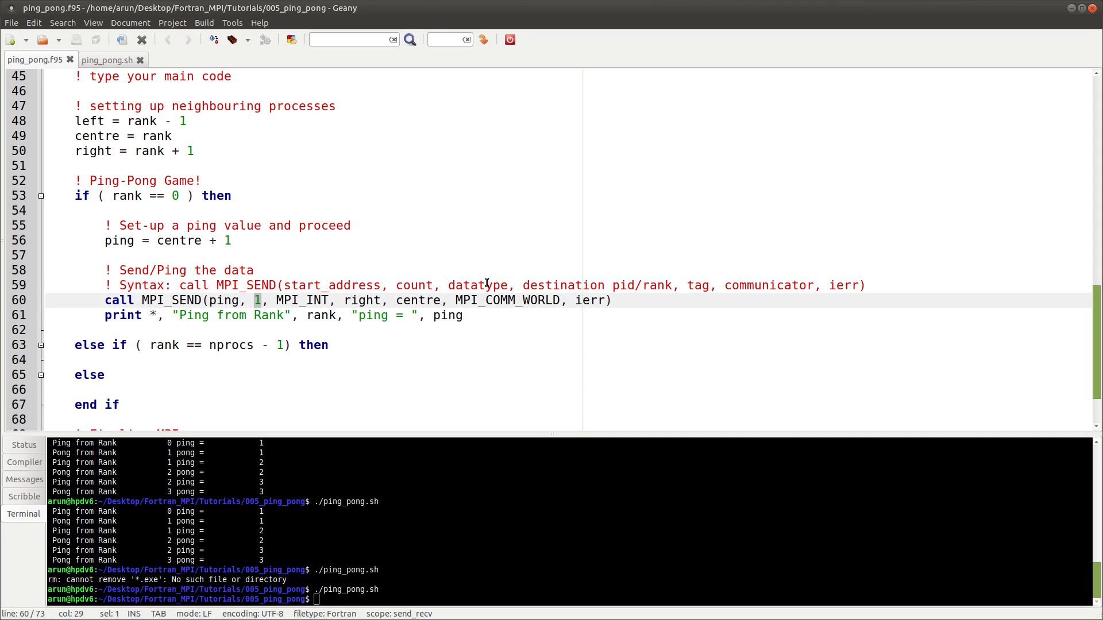
pyautogui.doubleClick(302, 301)
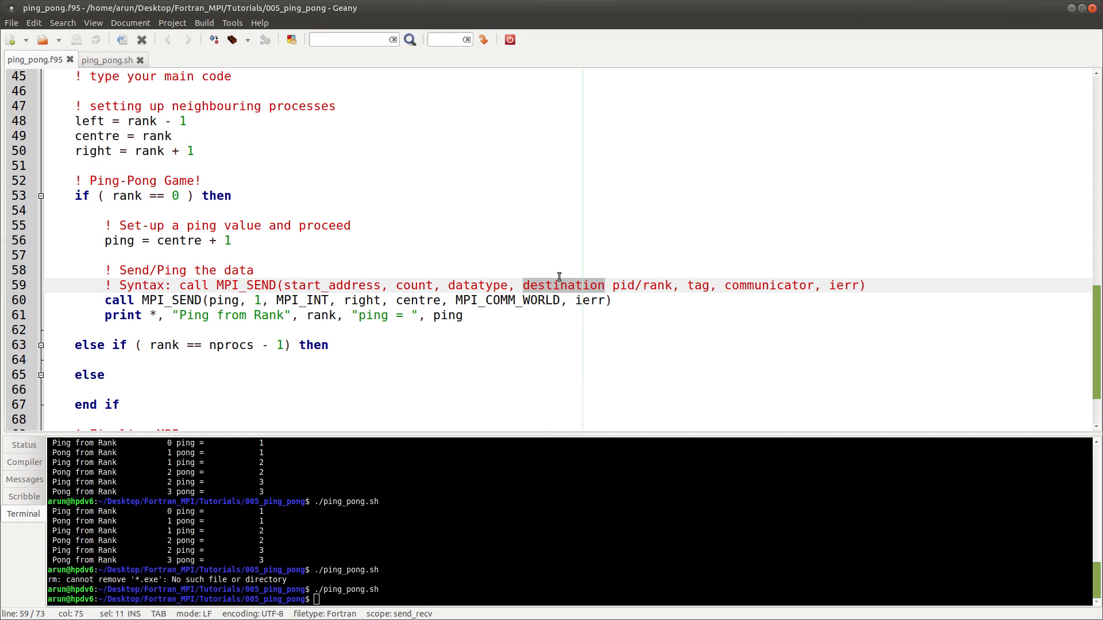
pyautogui.moveTo(355, 294)
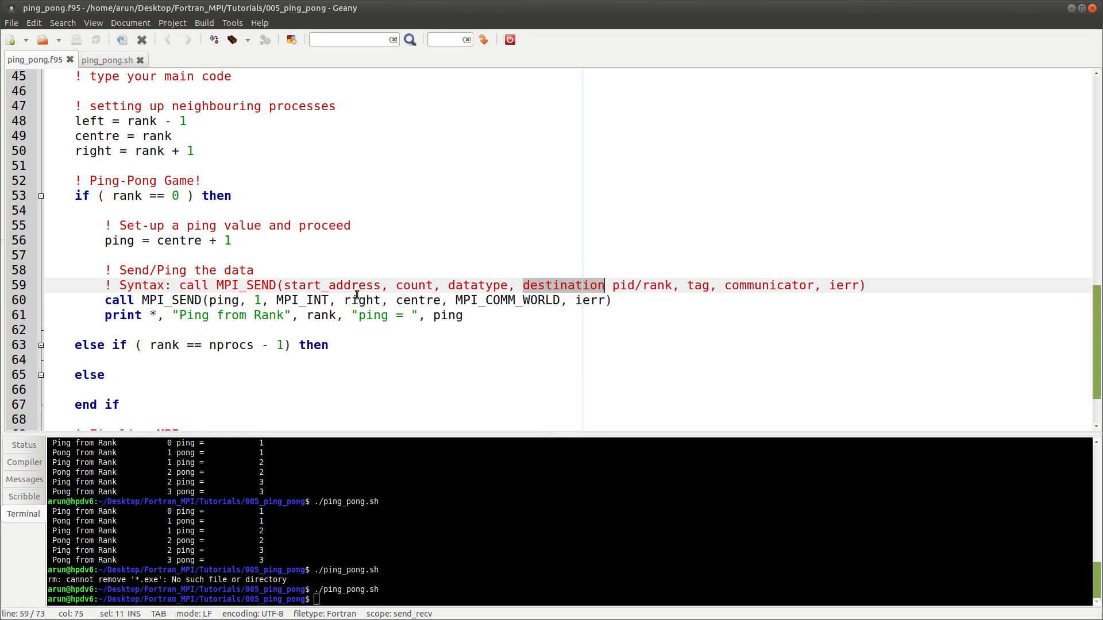
pyautogui.doubleClick(361, 300)
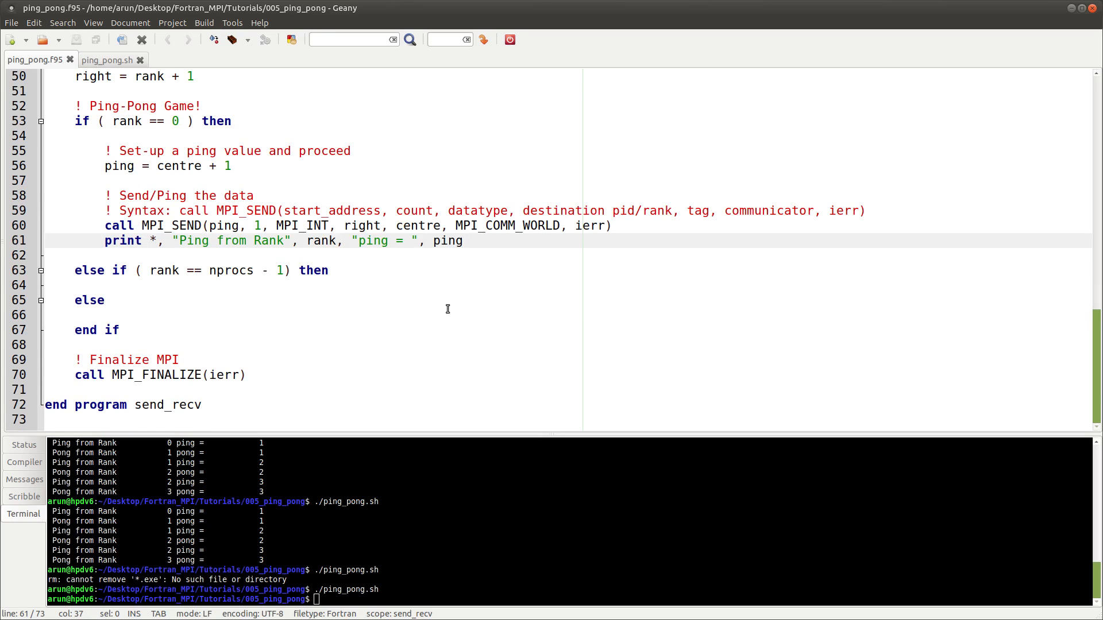
pyautogui.click(327, 270)
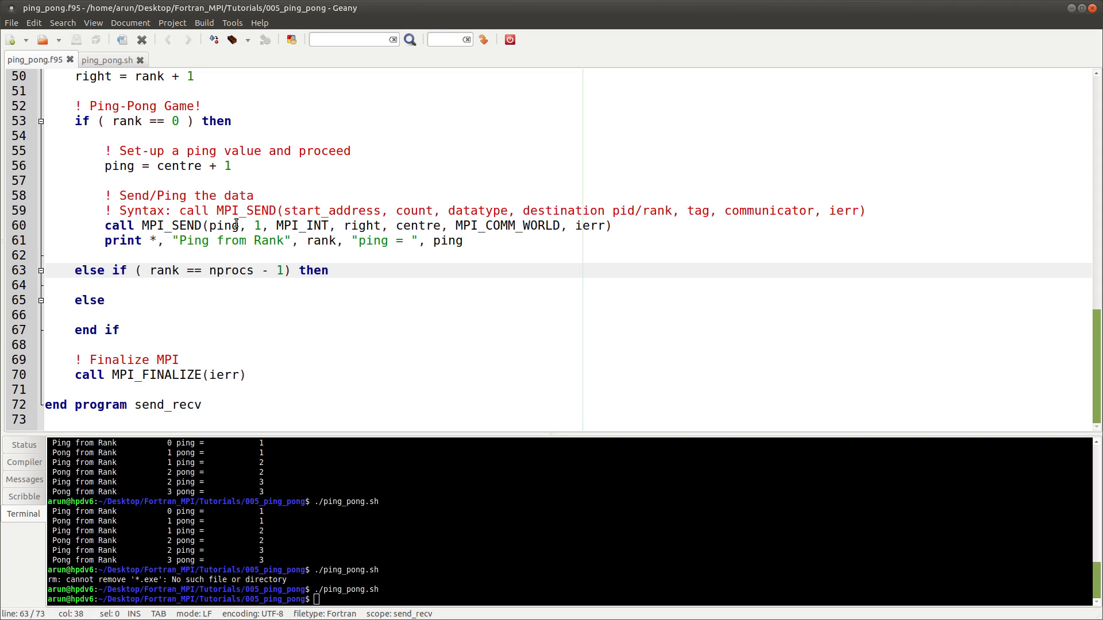
pyautogui.click(328, 270)
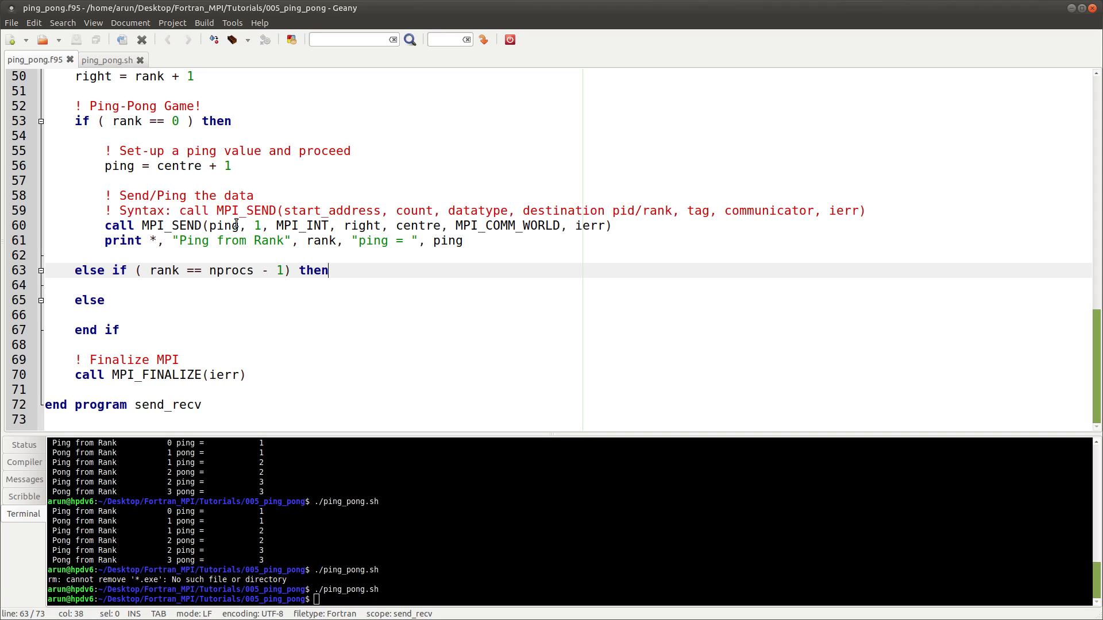
pyautogui.click(107, 300)
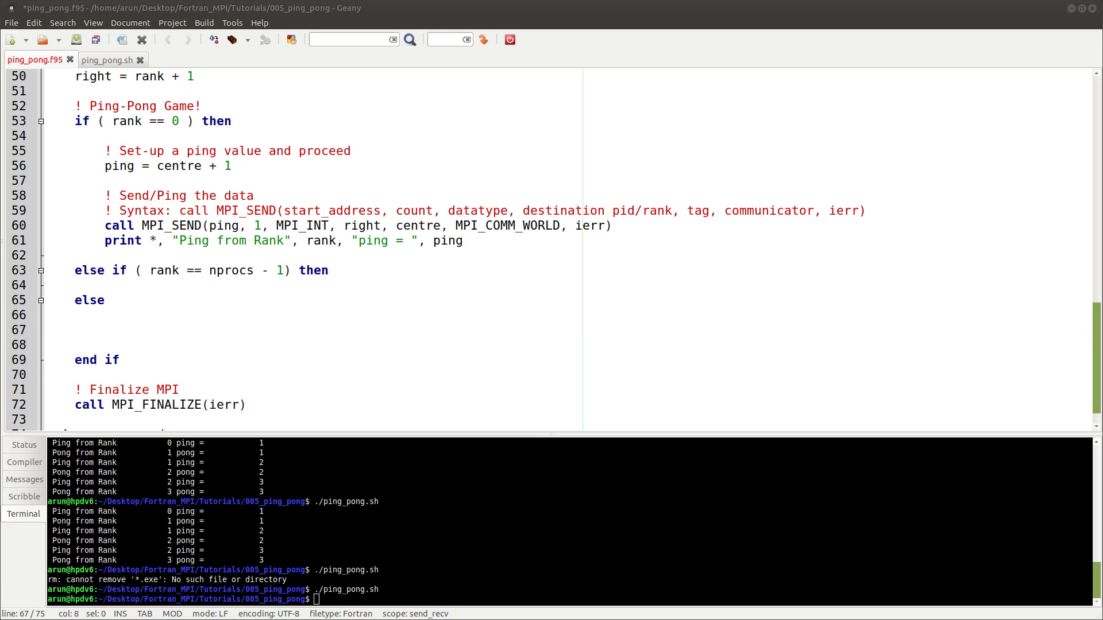
# In the else branch, MPI_RECV pong from left, print it, and set ping = pong + 1.
pyautogui.click(137, 316)
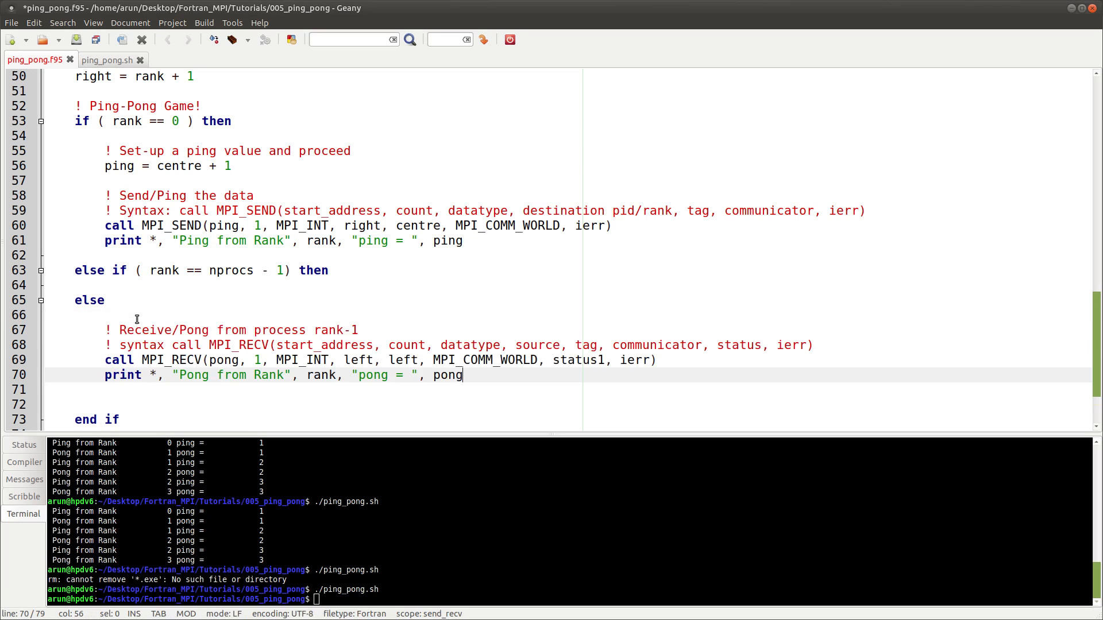
pyautogui.scroll(-3)
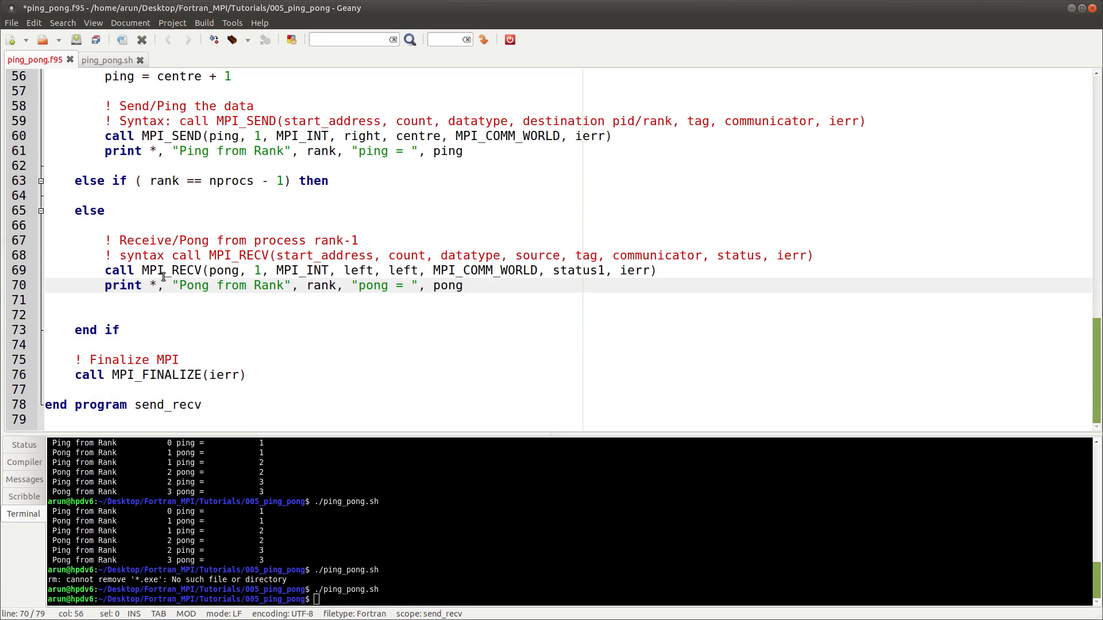
pyautogui.doubleClick(171, 270)
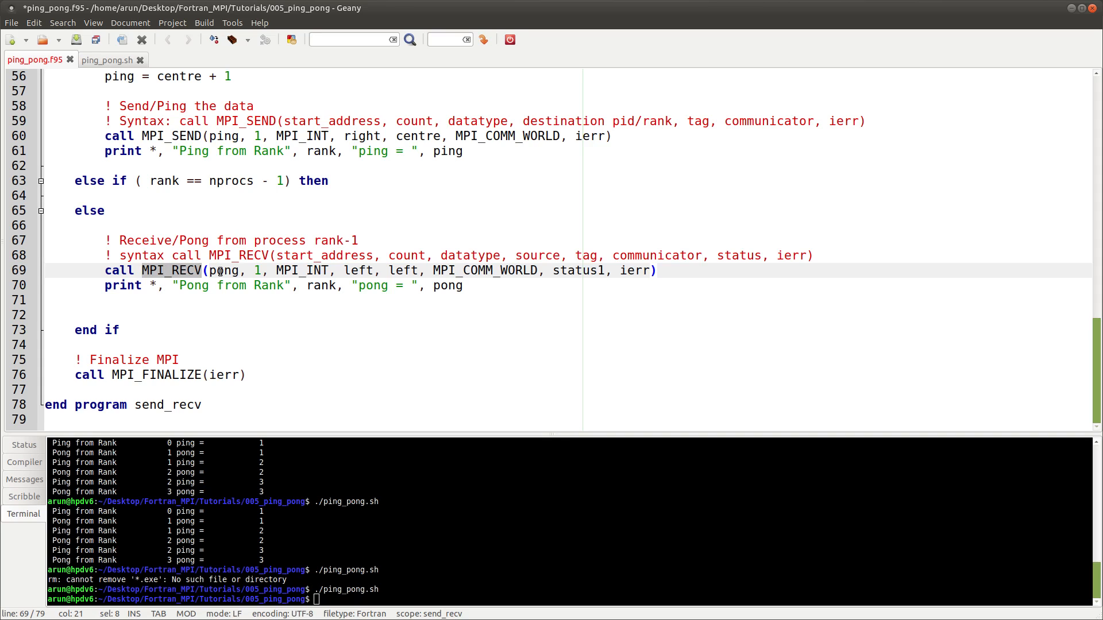
pyautogui.doubleClick(222, 270)
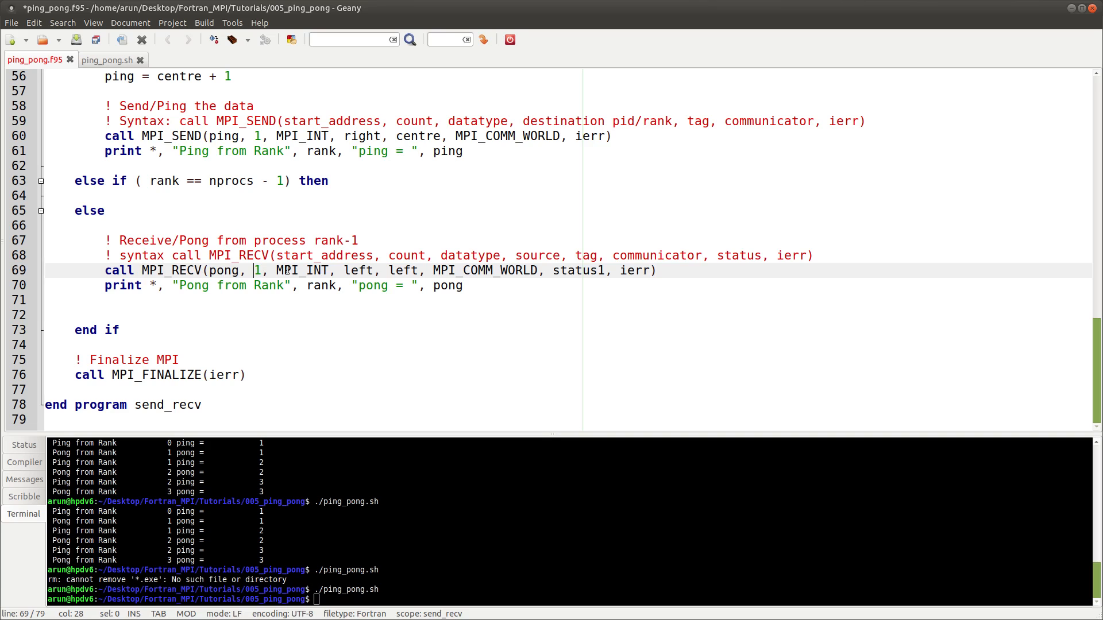
pyautogui.doubleClick(301, 270)
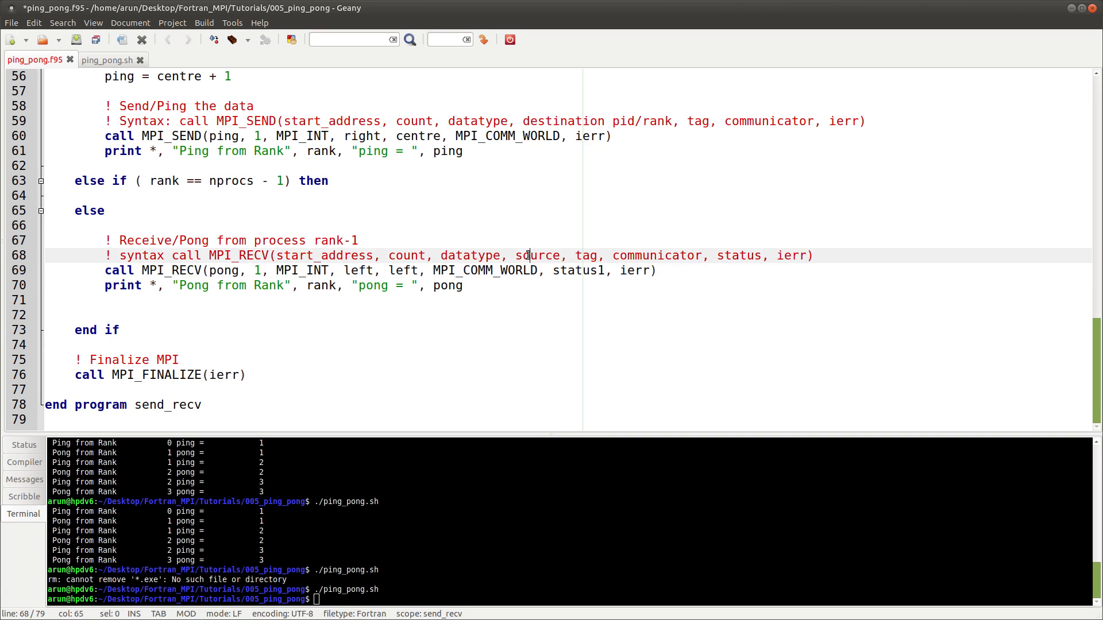
pyautogui.doubleClick(537, 255)
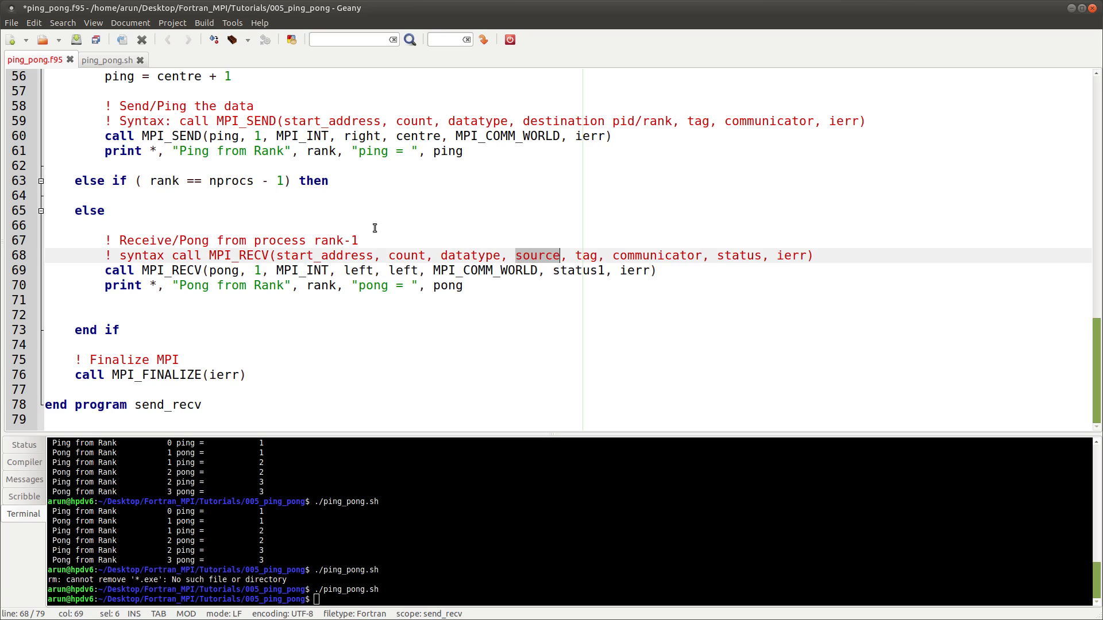
pyautogui.doubleClick(358, 270)
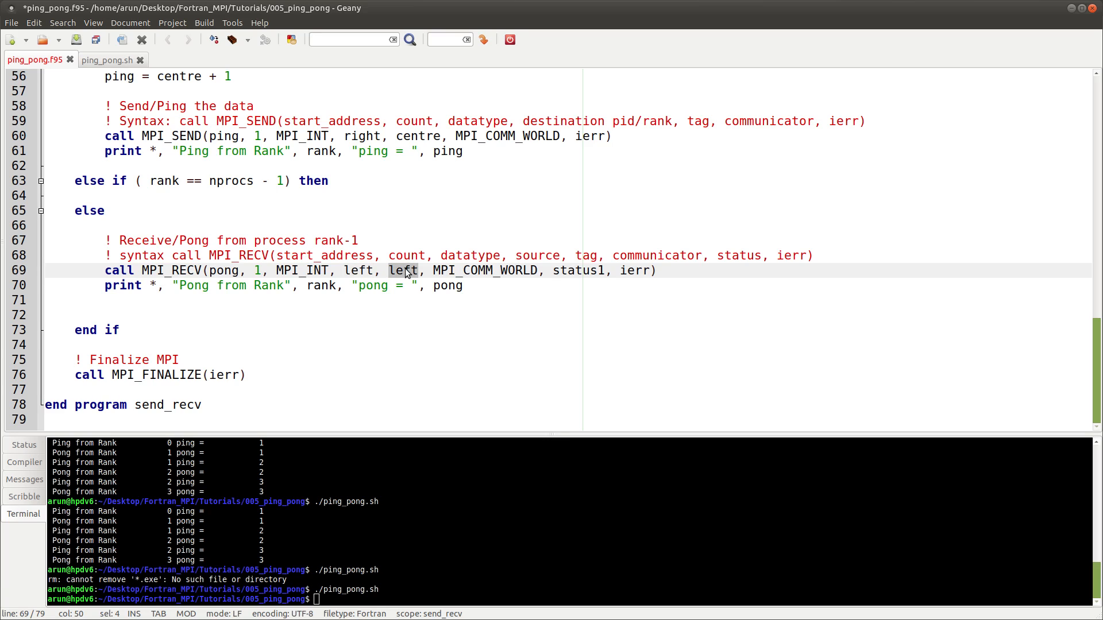
pyautogui.click(417, 270)
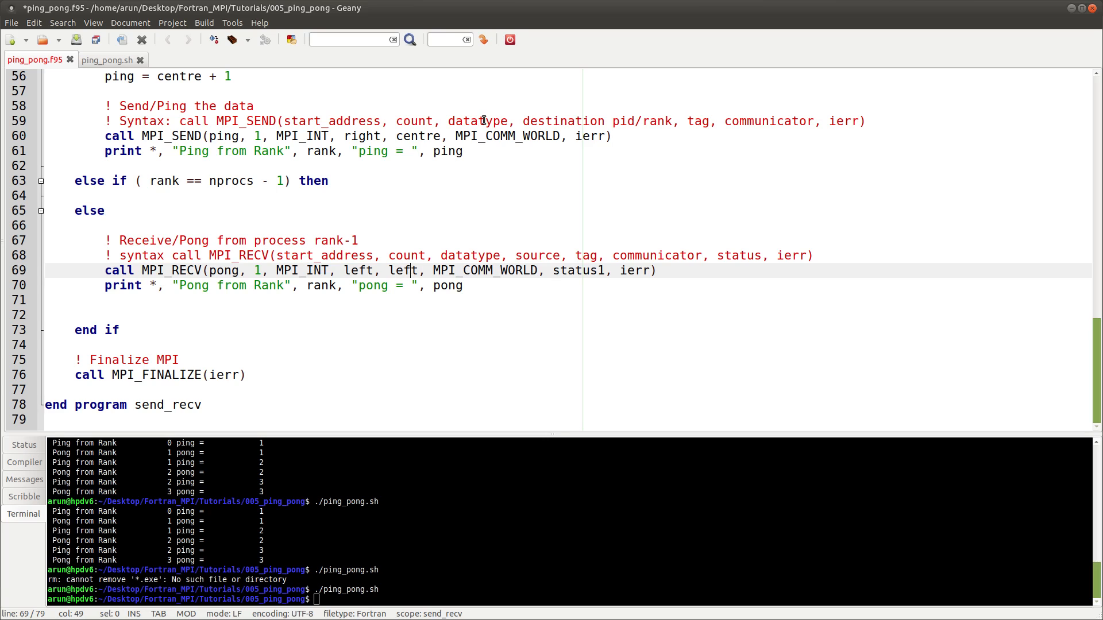
pyautogui.doubleClick(418, 136)
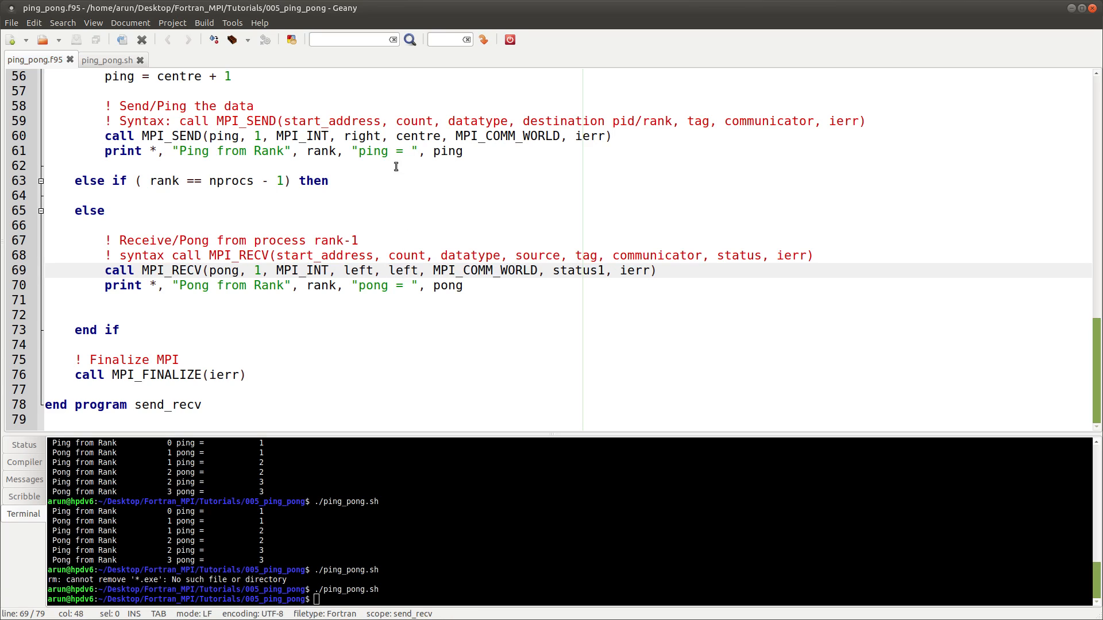
pyautogui.doubleClick(172, 270)
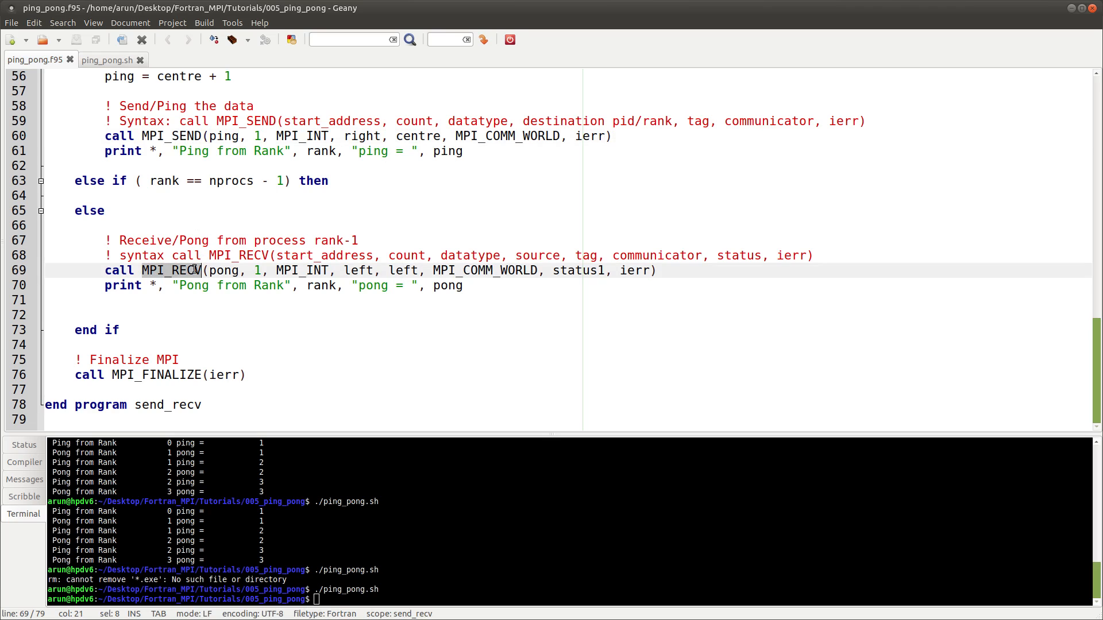
pyautogui.moveTo(521, 295)
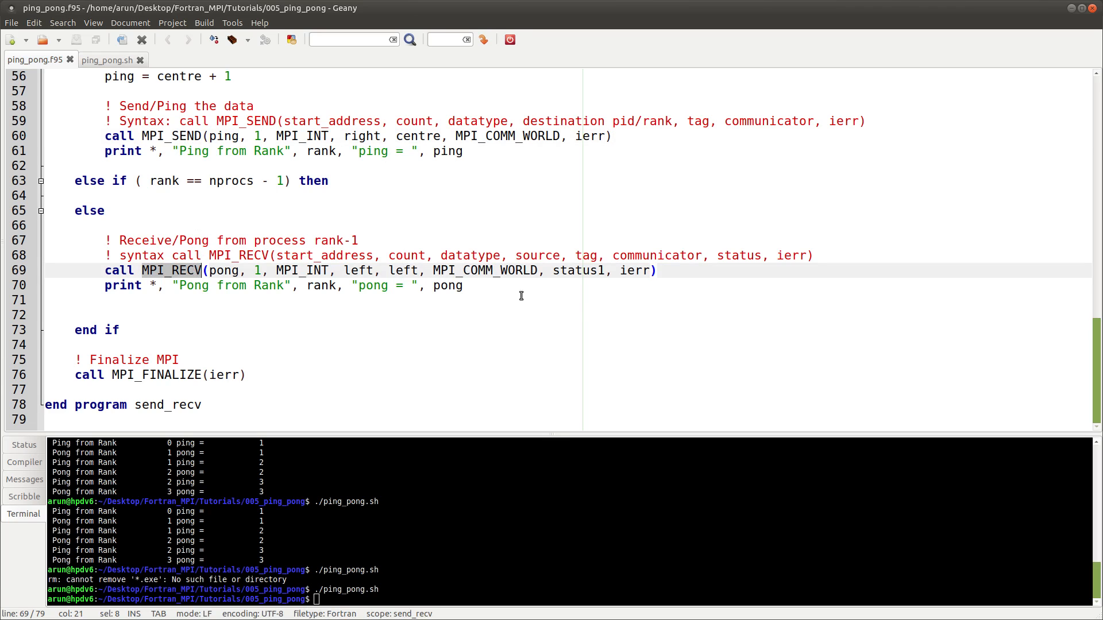
pyautogui.doubleClick(577, 270)
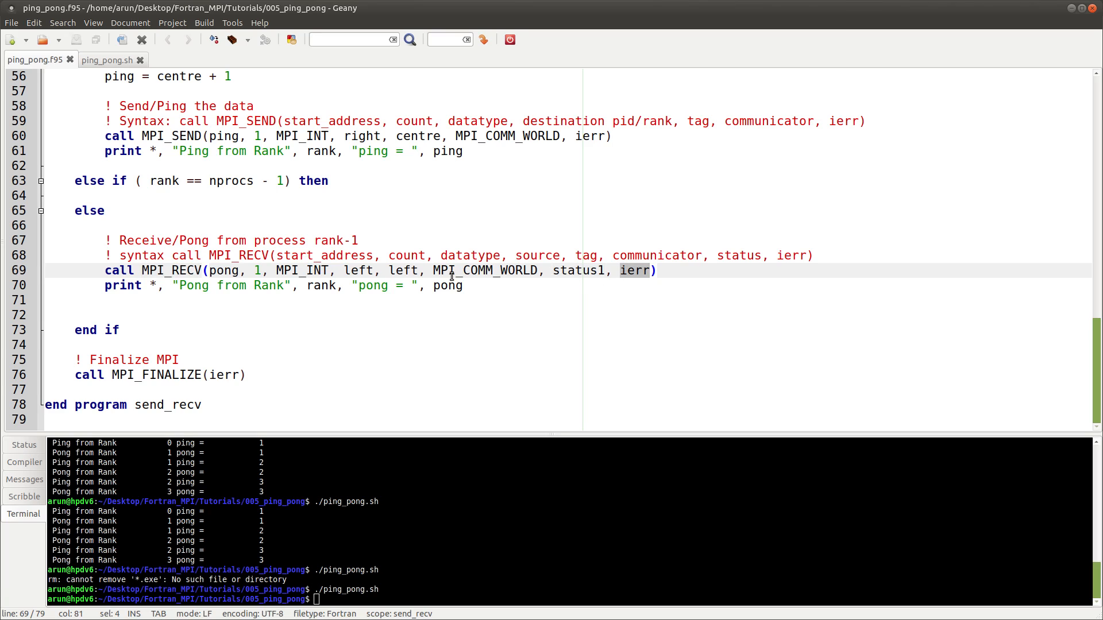
pyautogui.doubleClick(483, 270)
pyautogui.write('ping = pong + 1')
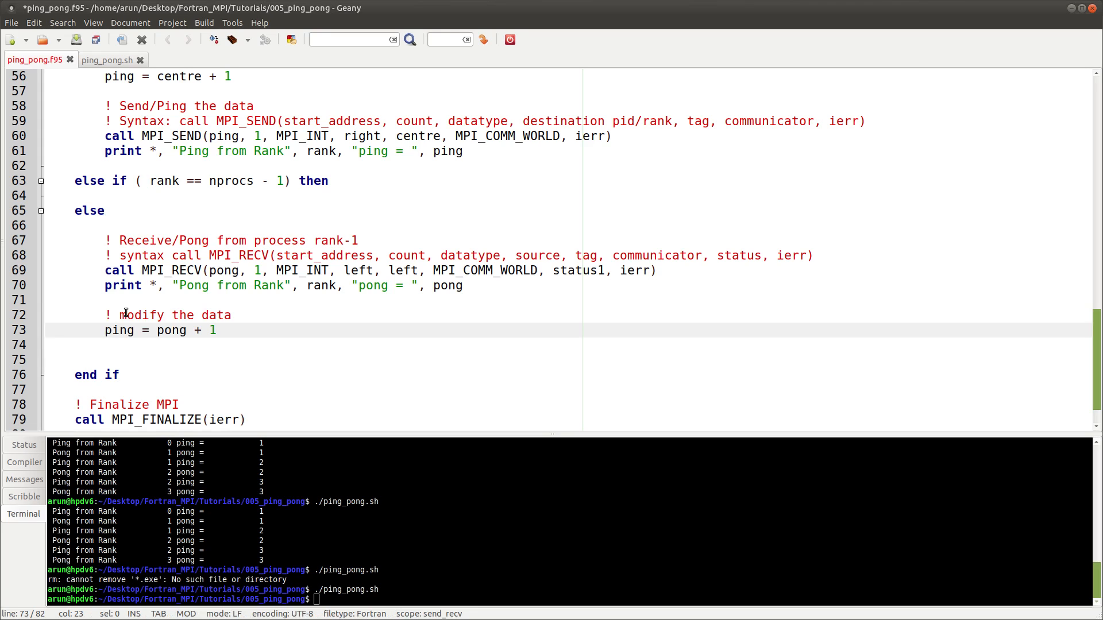
pyautogui.press('ctrl+s')
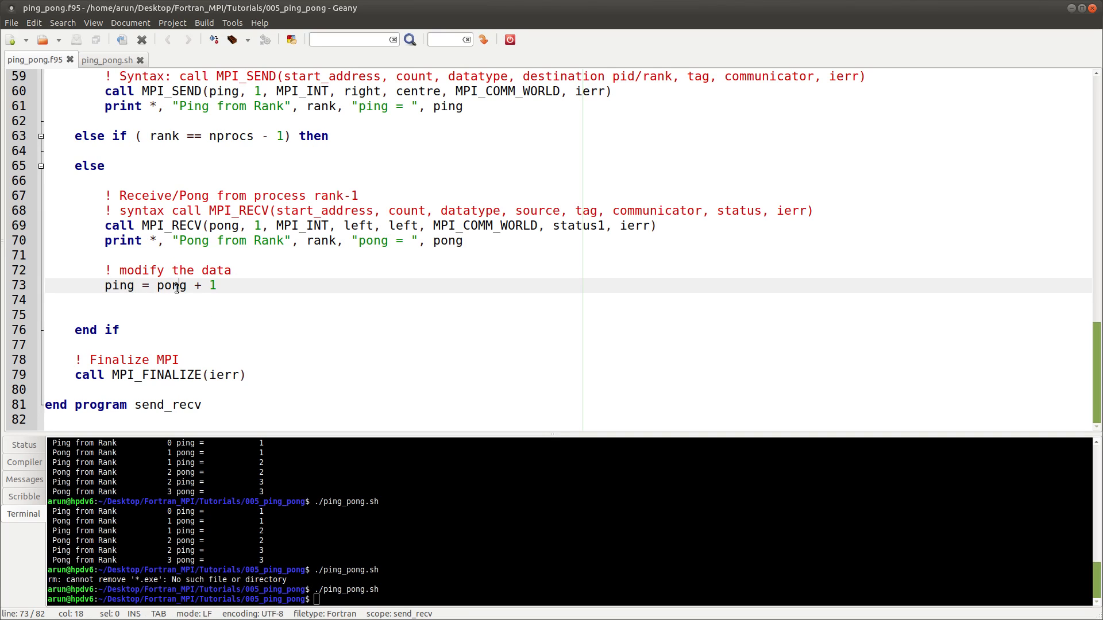
pyautogui.doubleClick(171, 286)
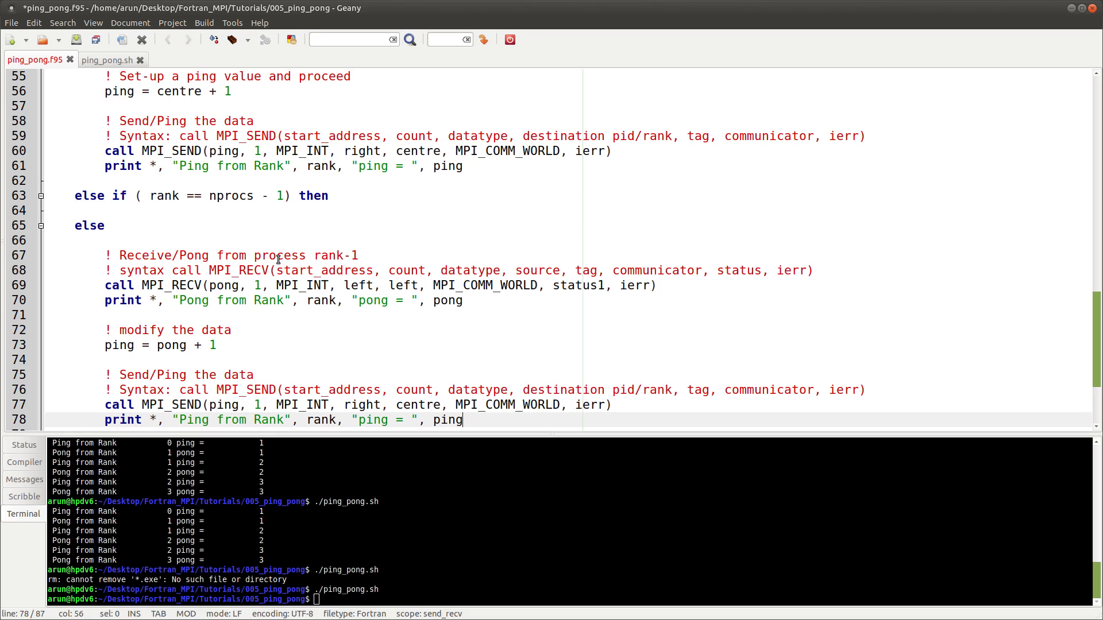
pyautogui.scroll(-3)
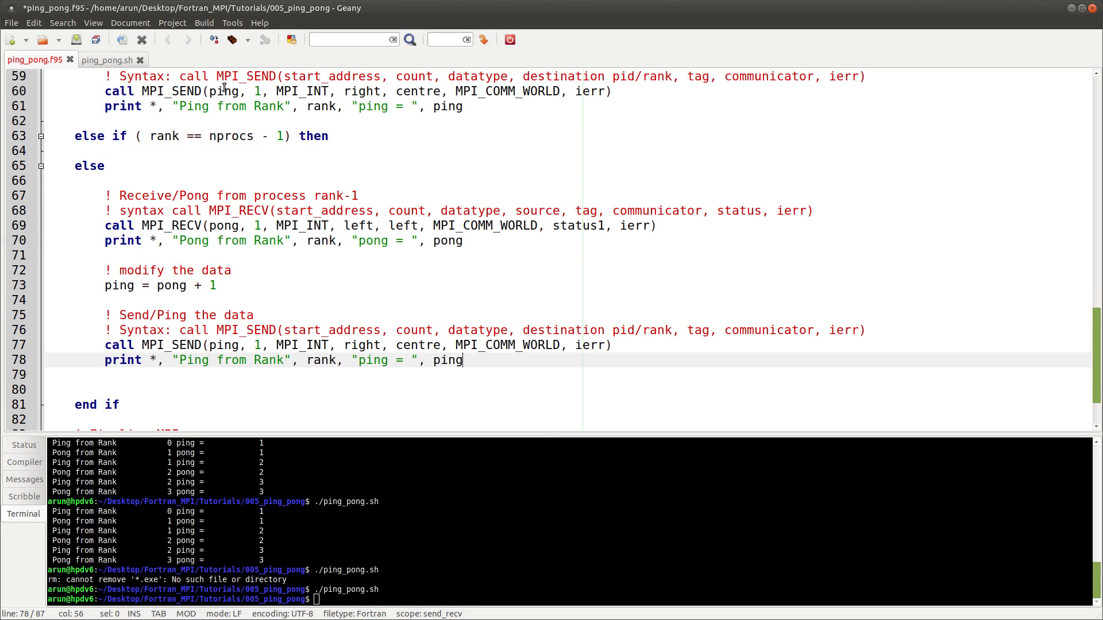
pyautogui.click(225, 91)
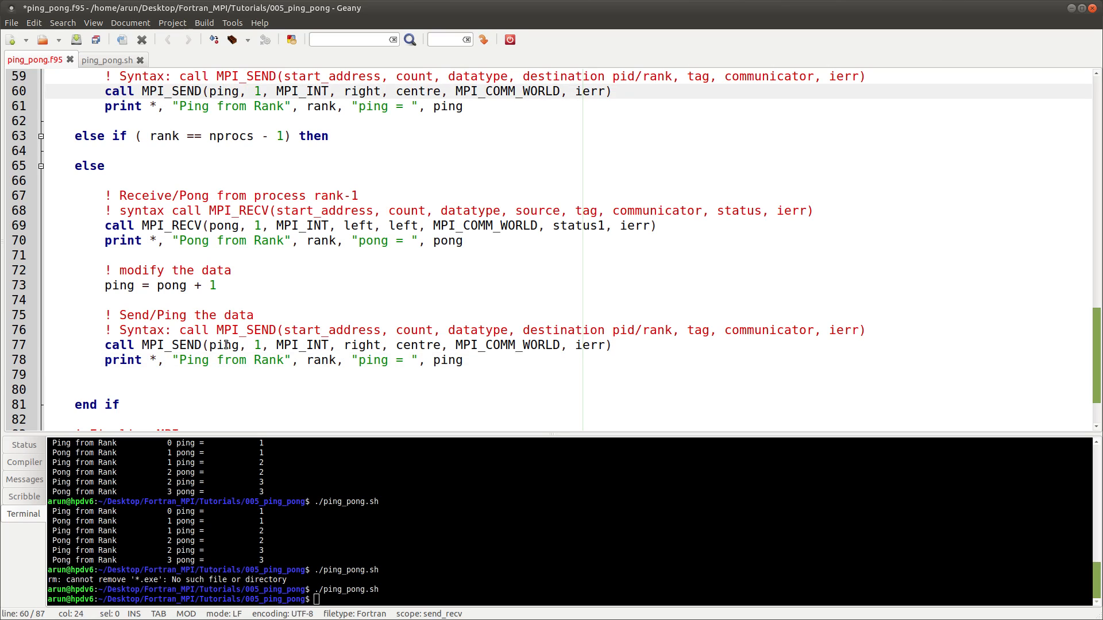
pyautogui.click(262, 345)
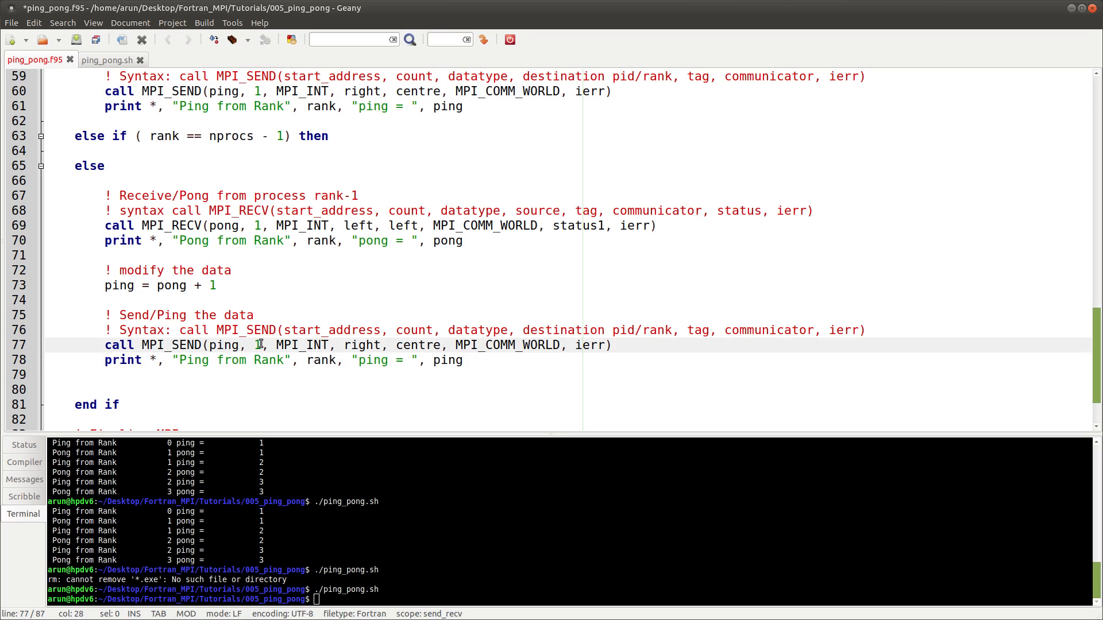
pyautogui.doubleClick(302, 345)
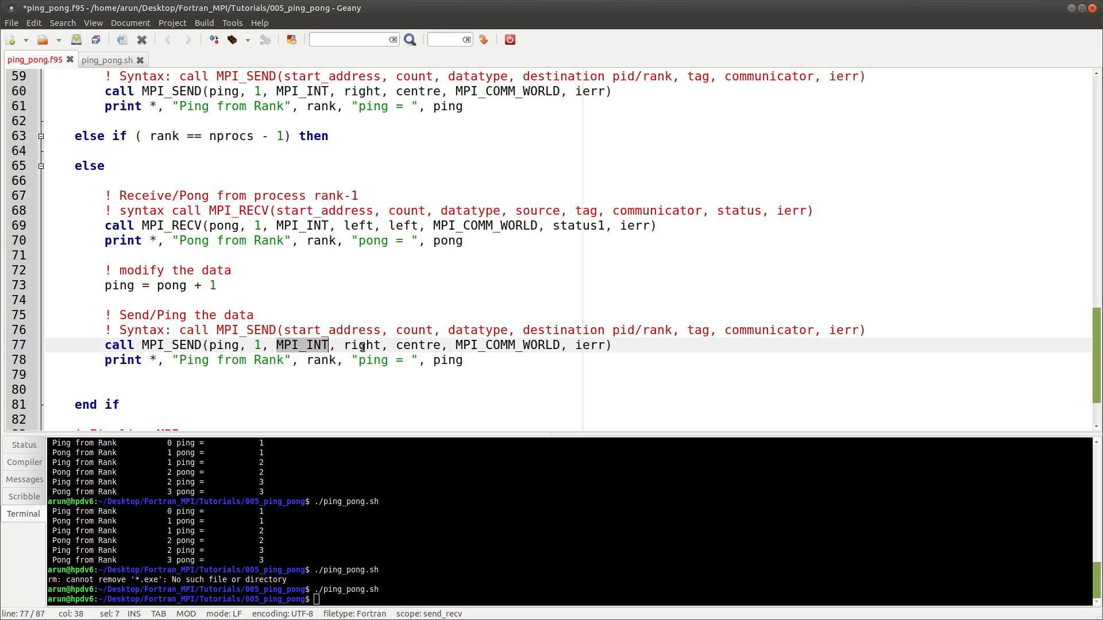
pyautogui.doubleClick(362, 345)
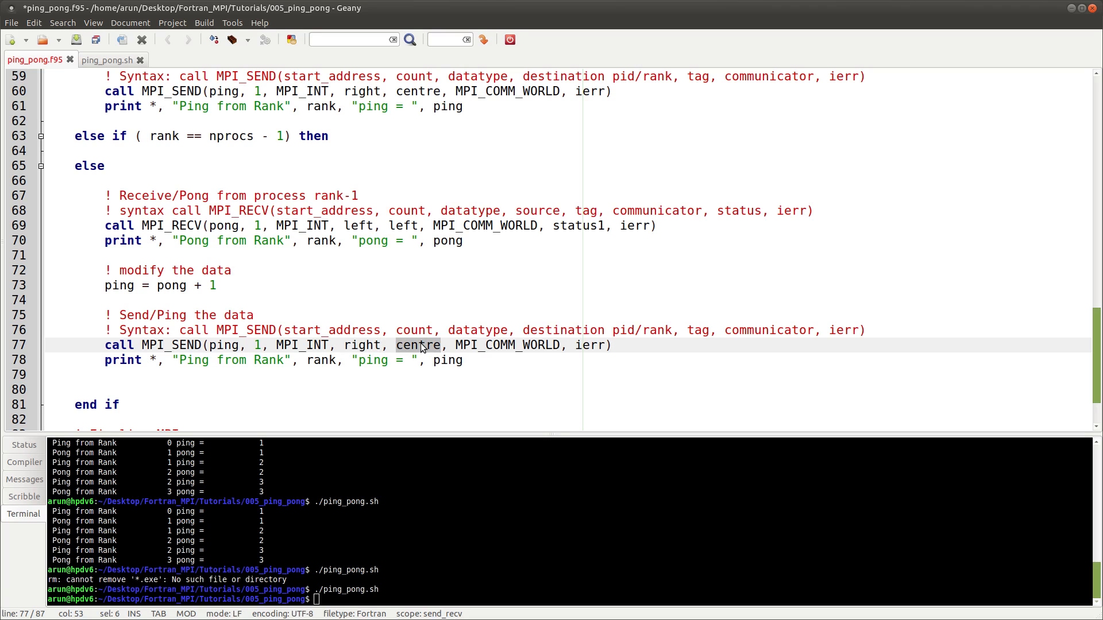
pyautogui.doubleClick(507, 345)
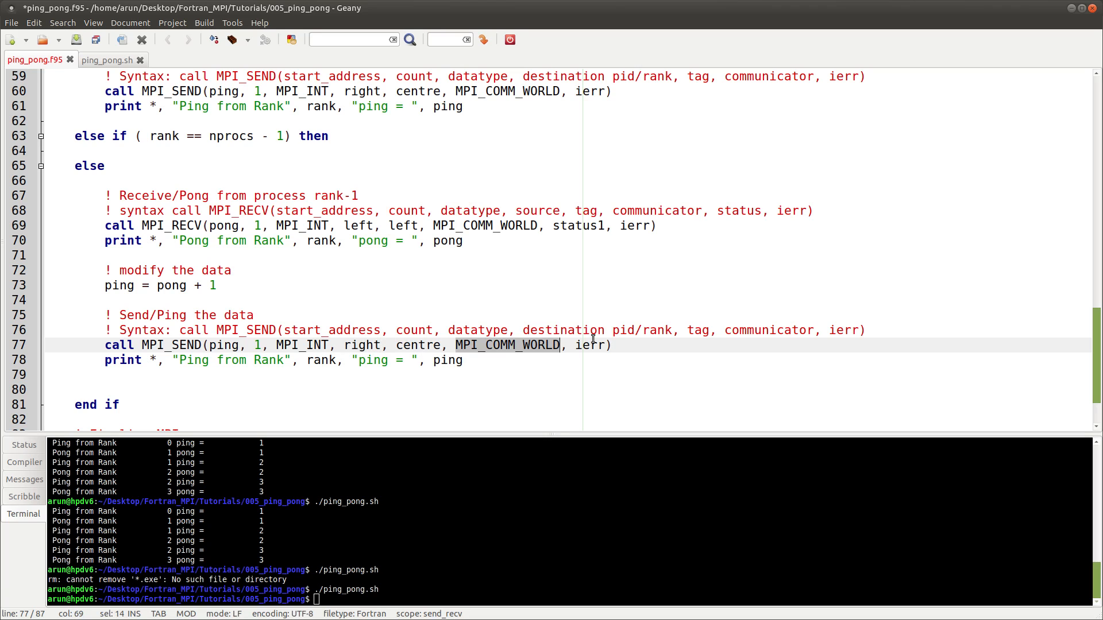
pyautogui.click(160, 390)
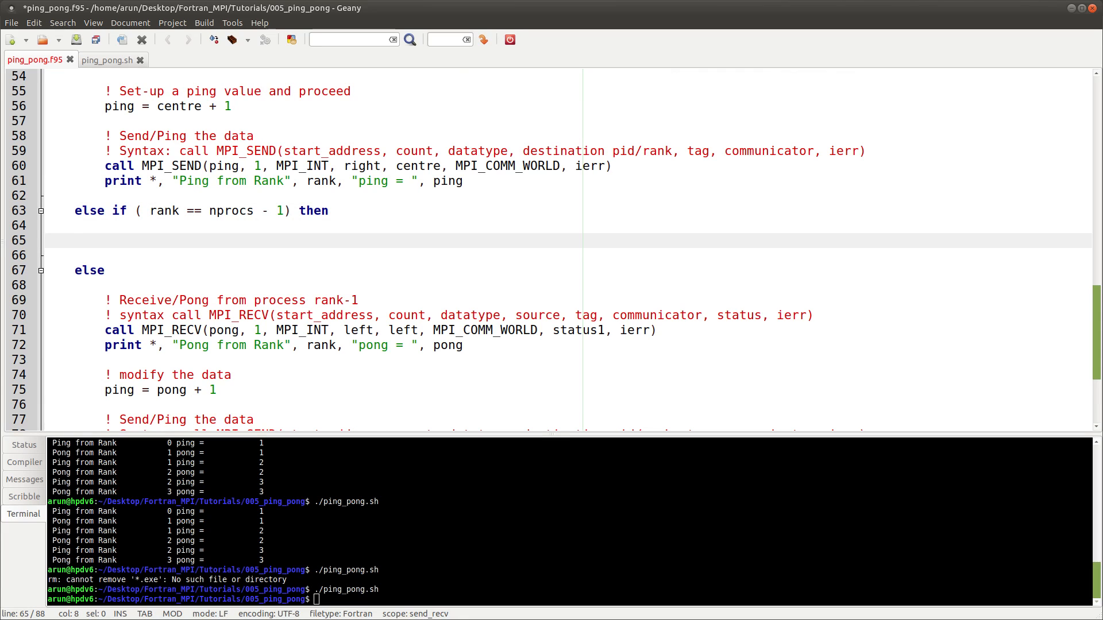
# Copy the receive-and-print block into the last-rank branch and save ping_pong.f95.
pyautogui.click(104, 241)
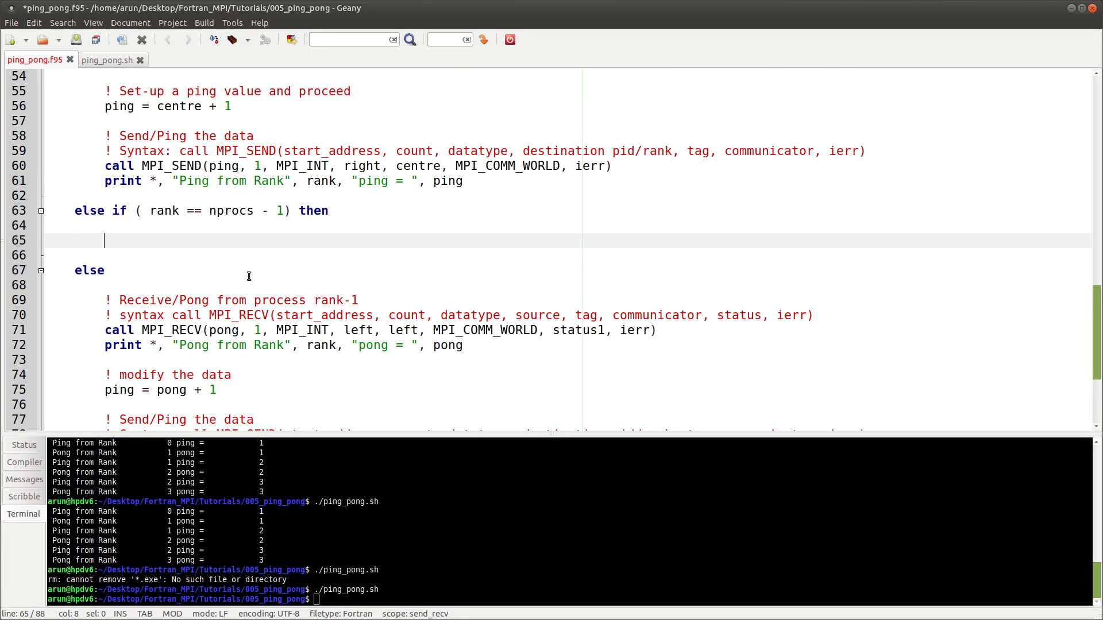
pyautogui.moveTo(106, 294)
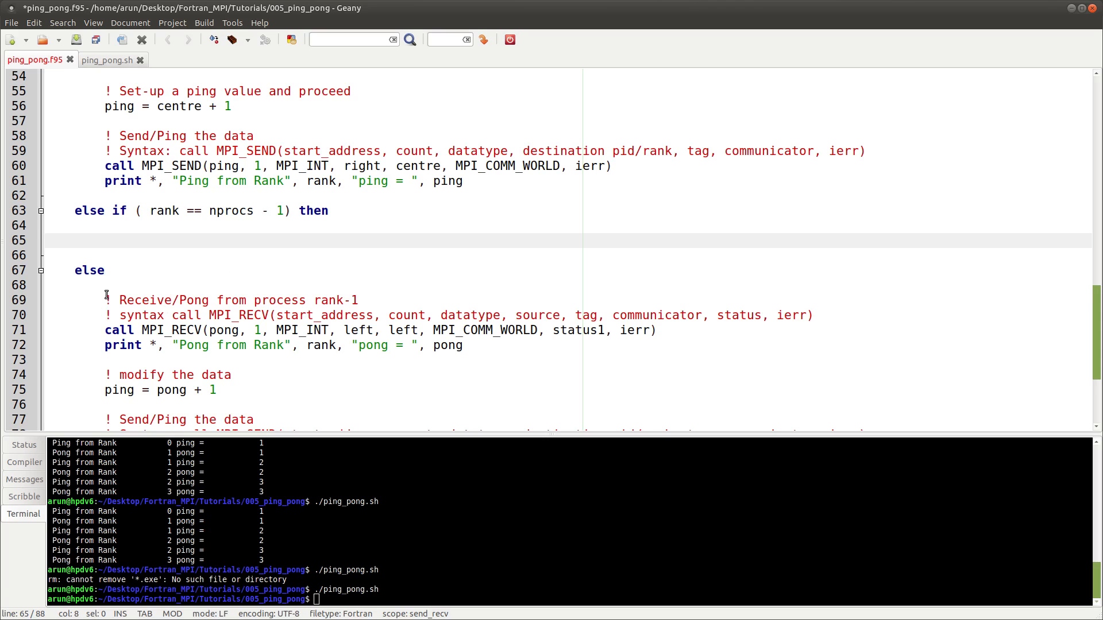
pyautogui.moveTo(105, 300); pyautogui.dragTo(348, 330)
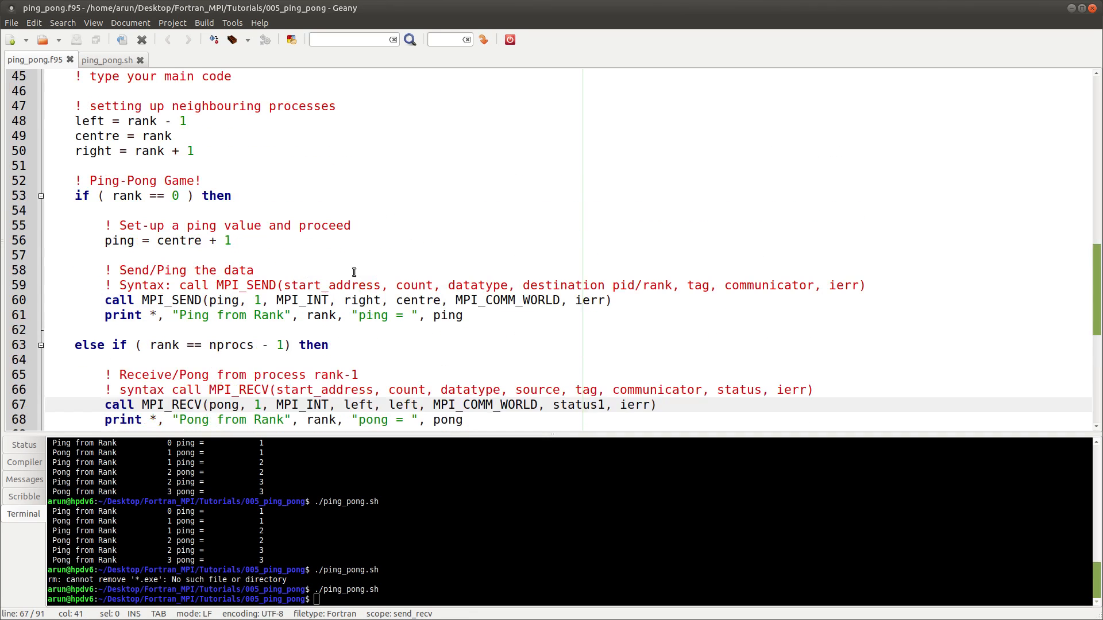
pyautogui.moveTo(76, 120); pyautogui.dragTo(194, 151)
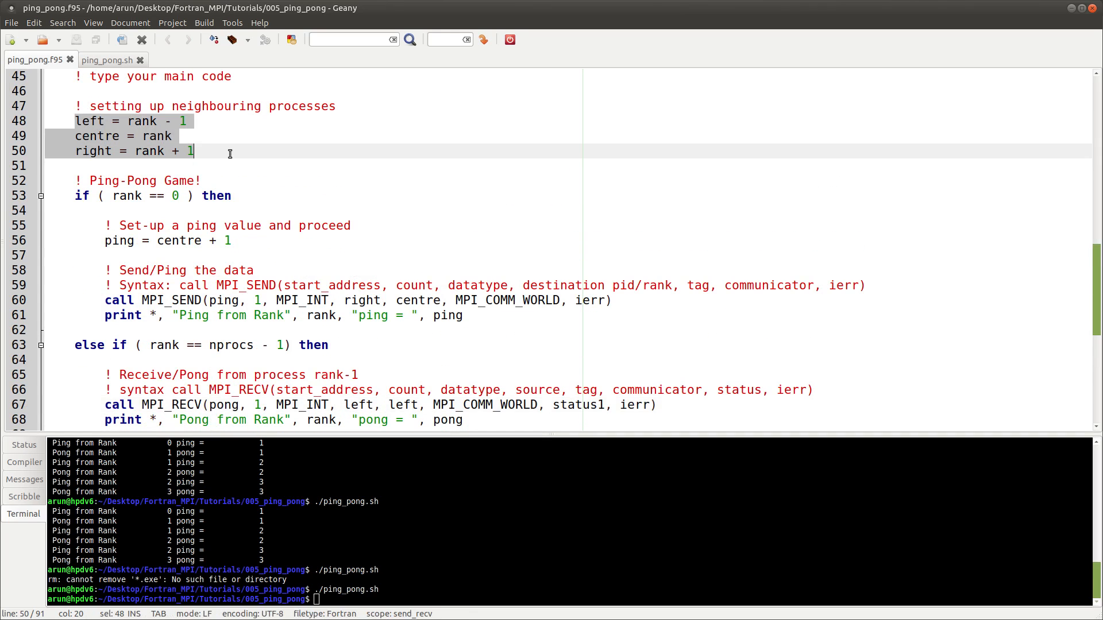
pyautogui.scroll(-3)
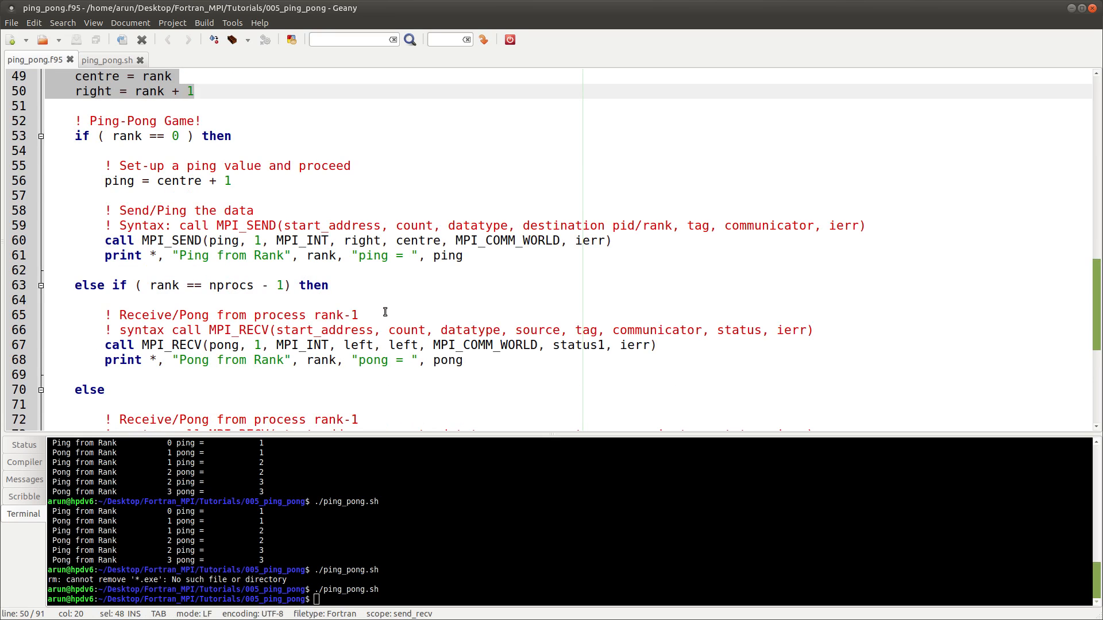
pyautogui.click(372, 240)
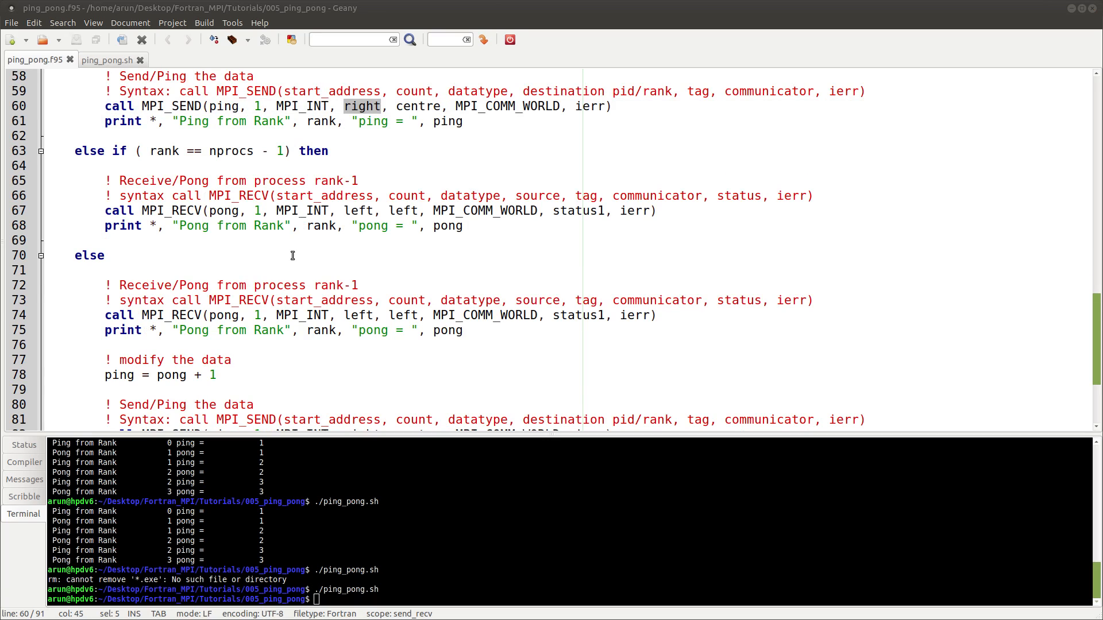
pyautogui.moveTo(397, 226)
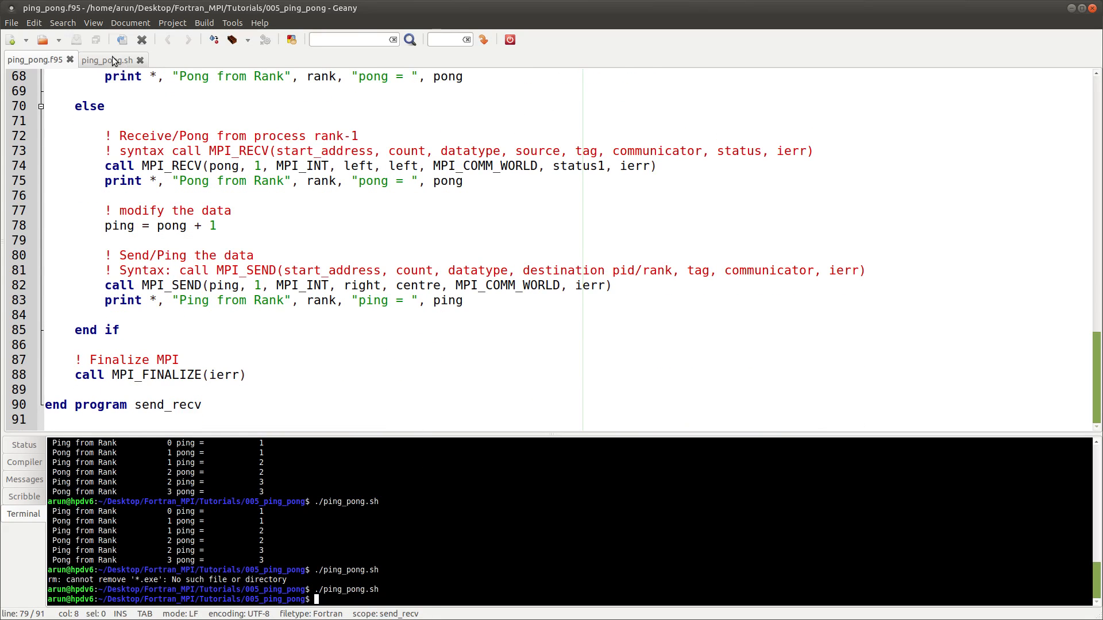
pyautogui.click(105, 60)
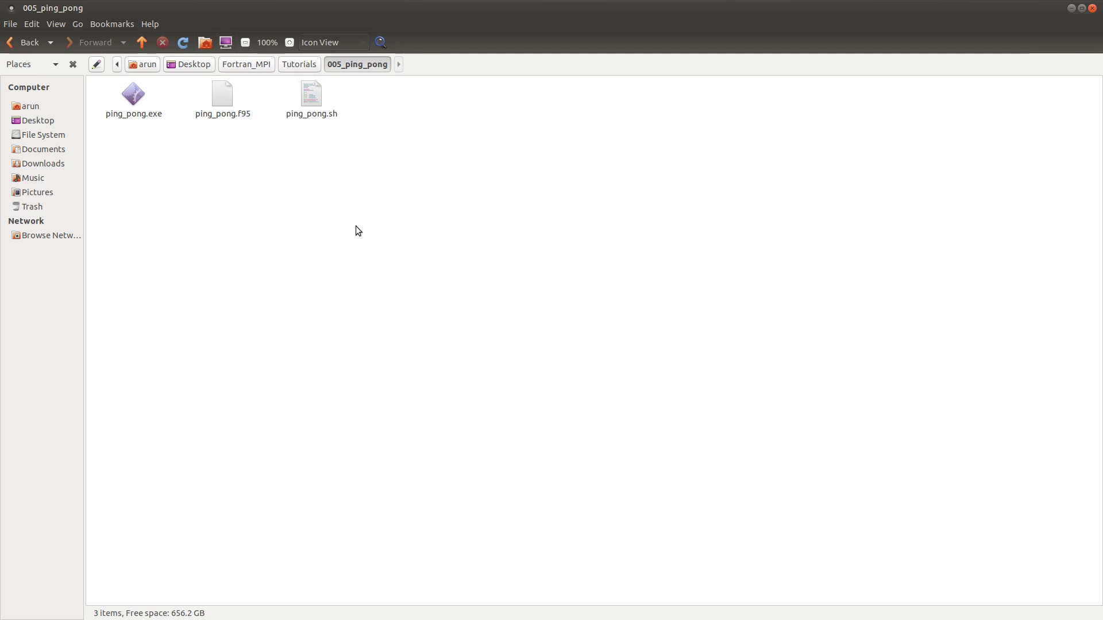
# Open a zoomed, maximised terminal in 005_ping_pong and run ./ping_pong.sh, showing ranks 0–3.
pyautogui.rightClick(358, 231)
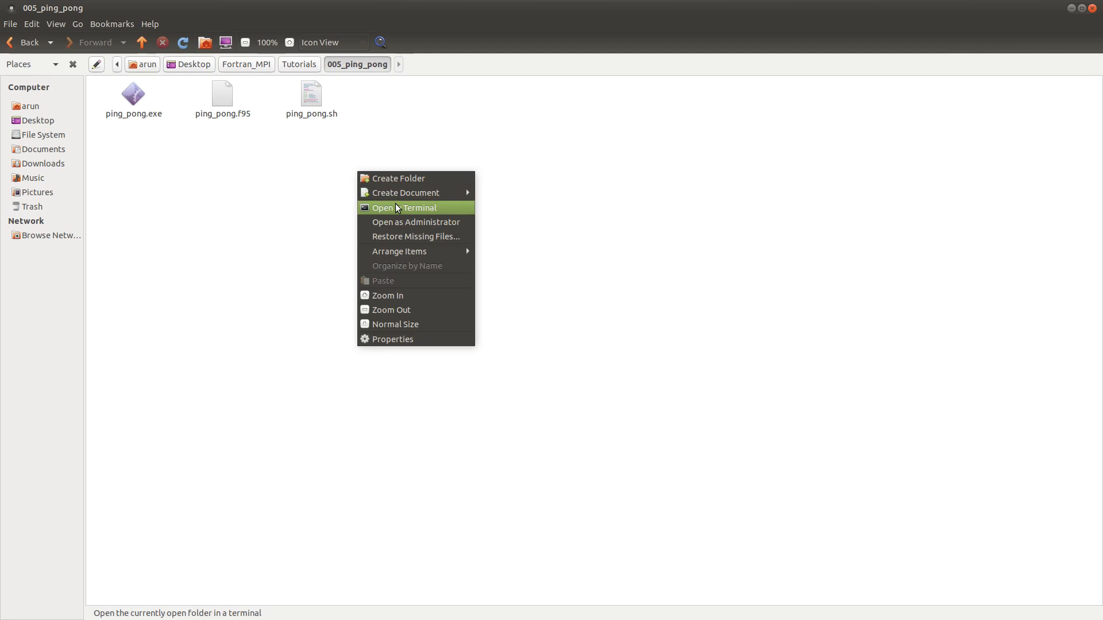
pyautogui.click(404, 207)
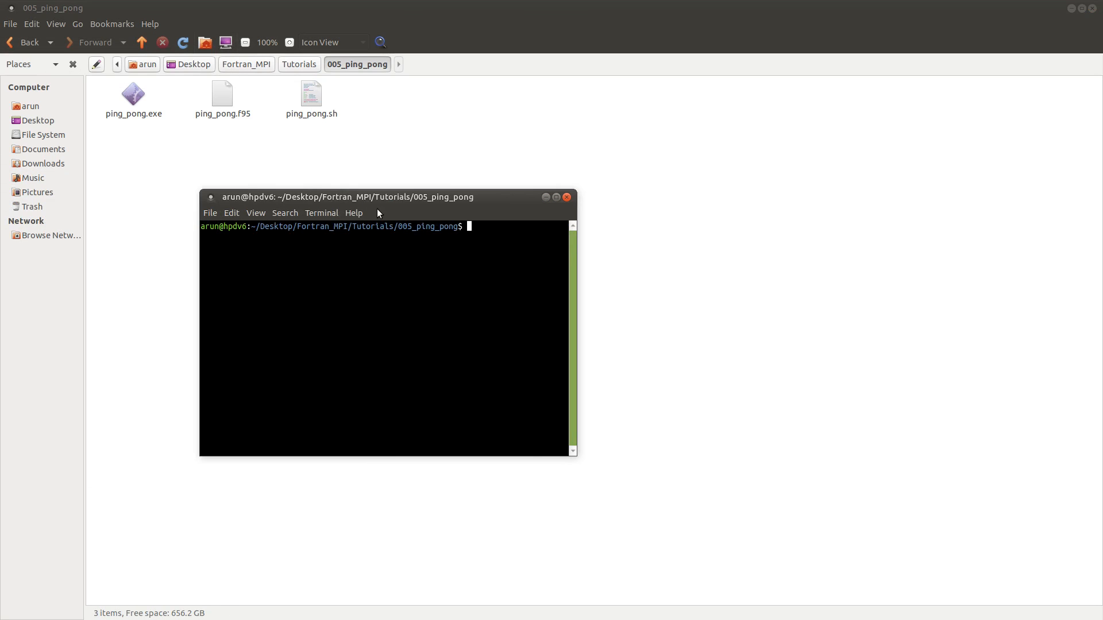
pyautogui.click(255, 213)
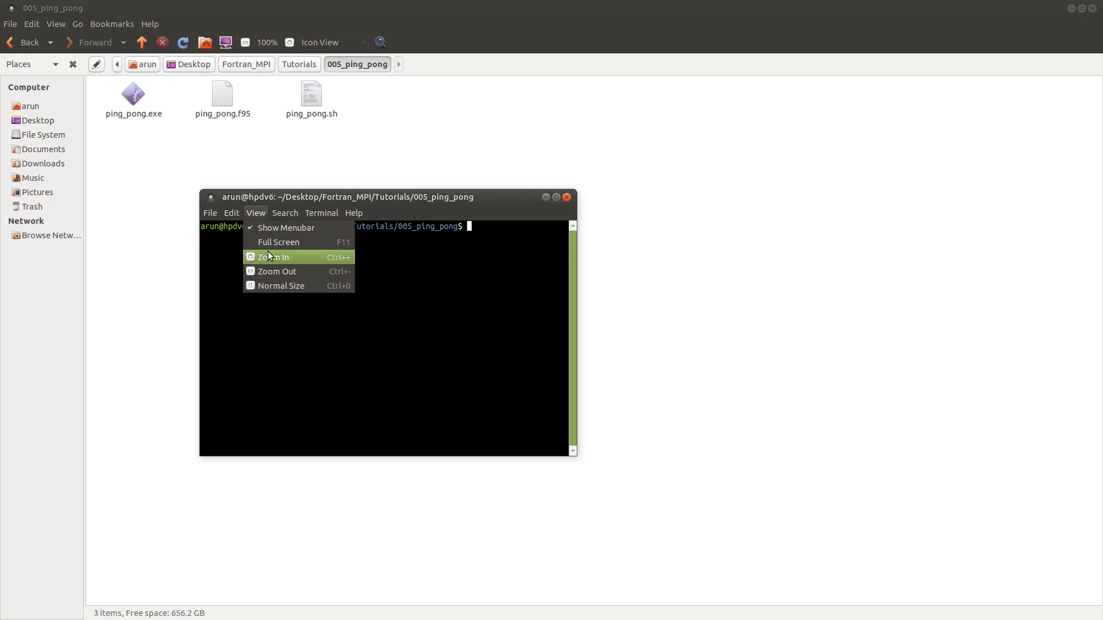
pyautogui.click(272, 257)
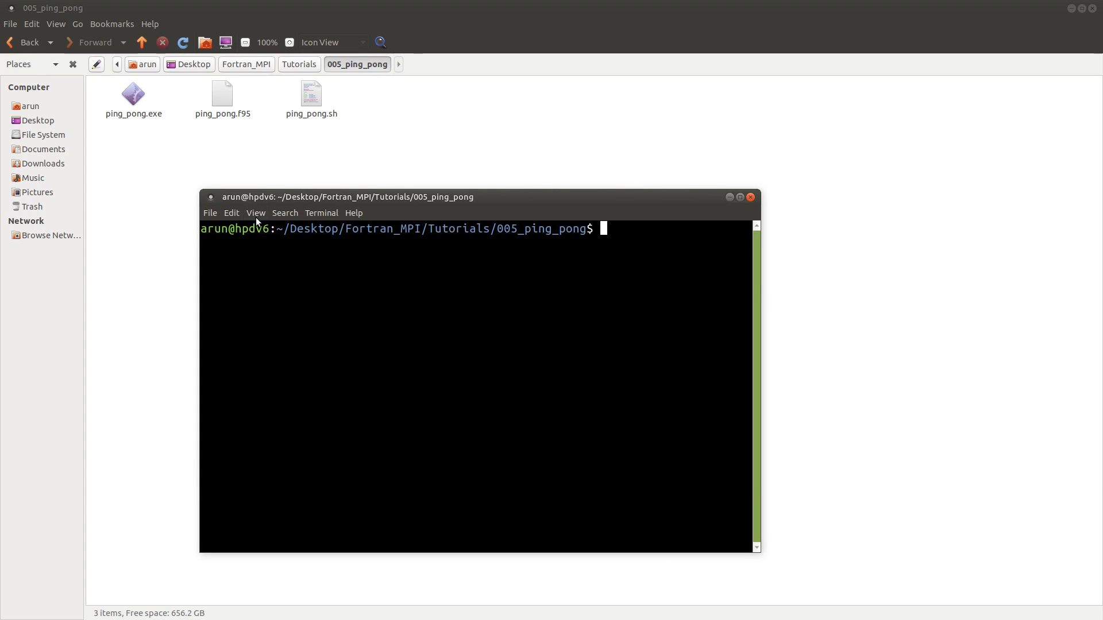
pyautogui.click(255, 213)
pyautogui.write('ls')
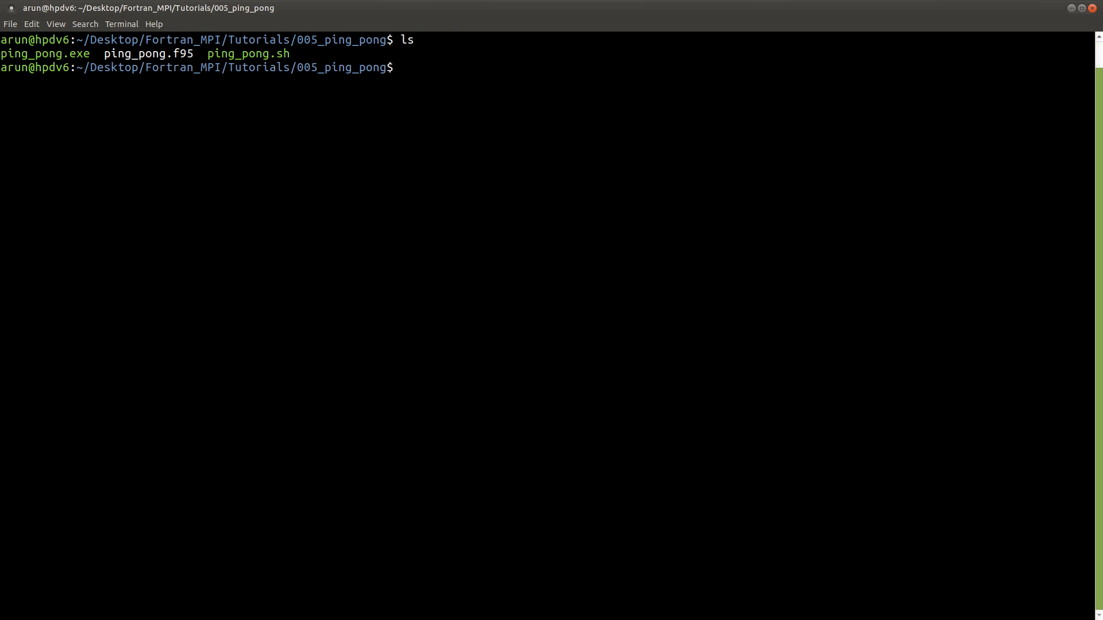
pyautogui.write('./ping_pong.sh')
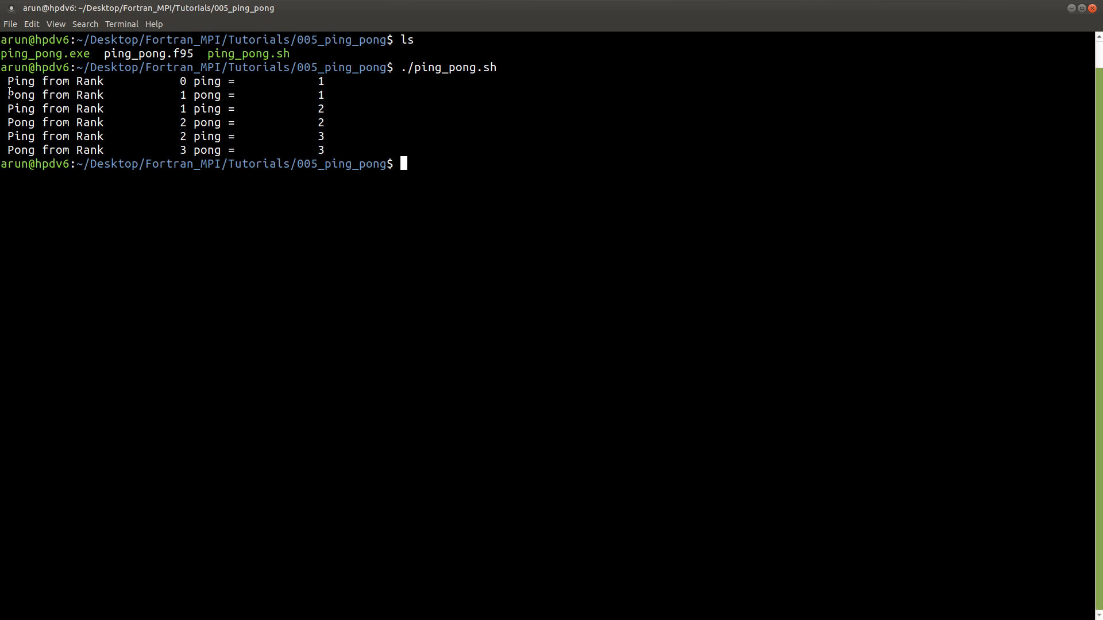
pyautogui.doubleClick(56, 95)
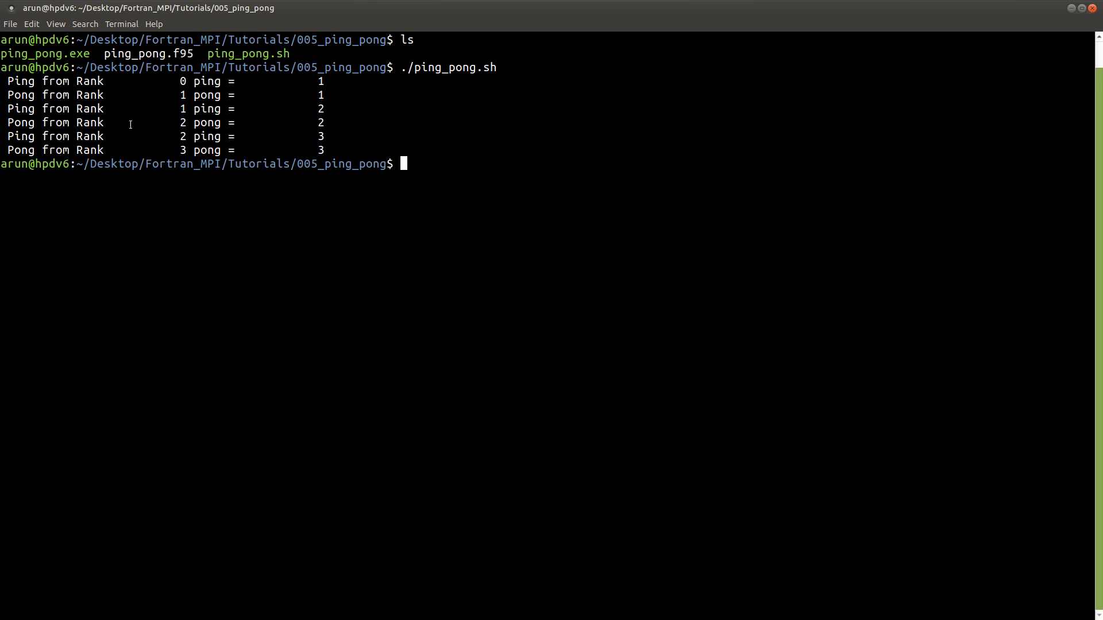
pyautogui.moveTo(183, 137)
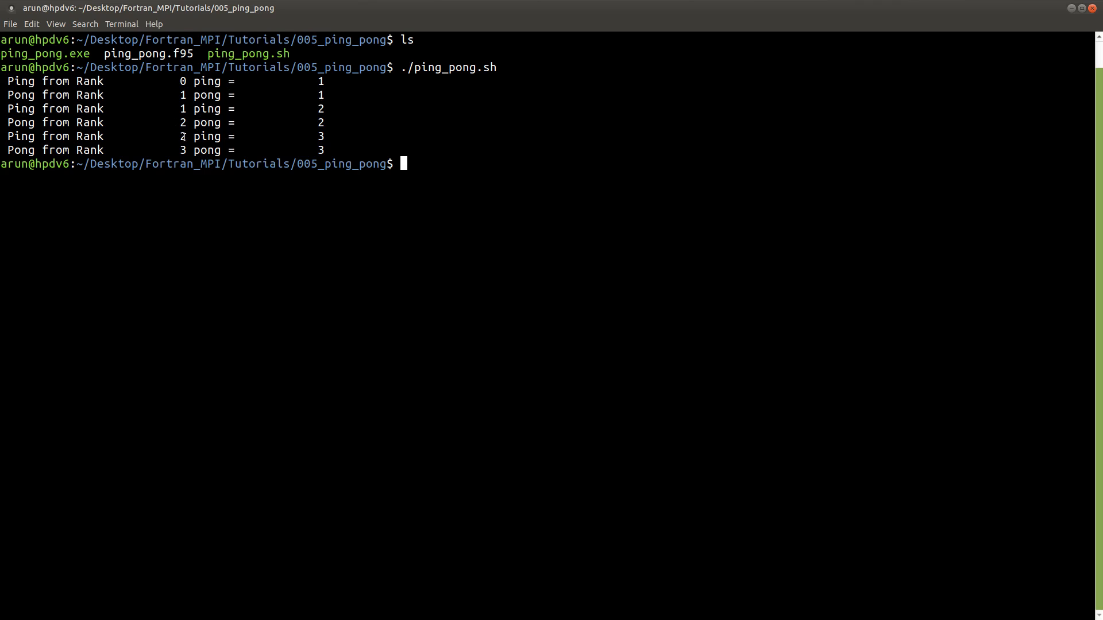
pyautogui.moveTo(352, 123)
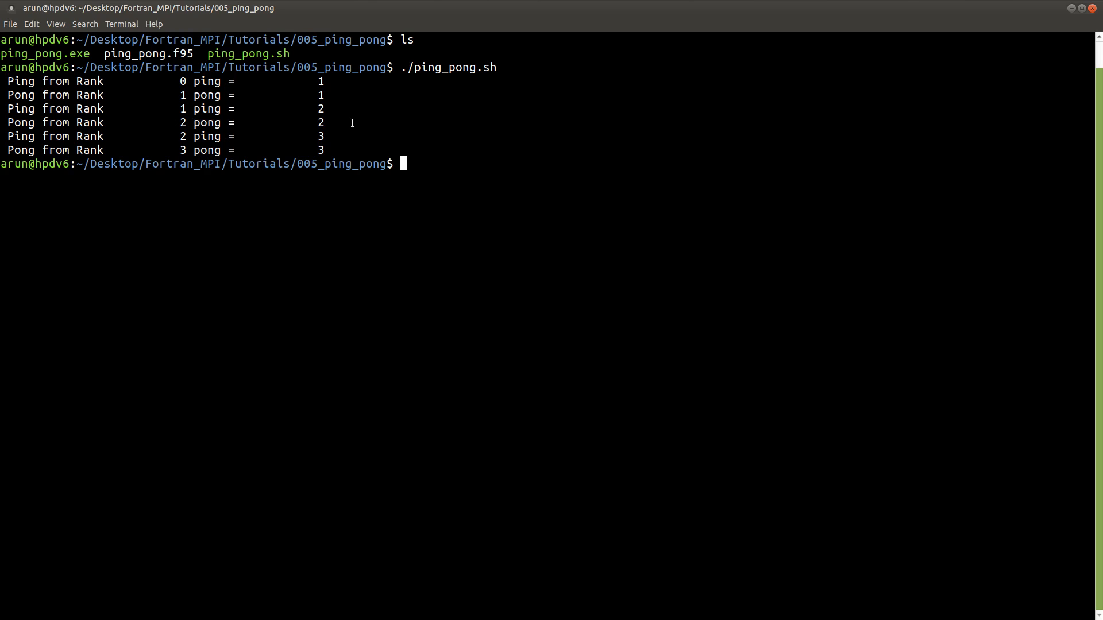
pyautogui.moveTo(421, 126)
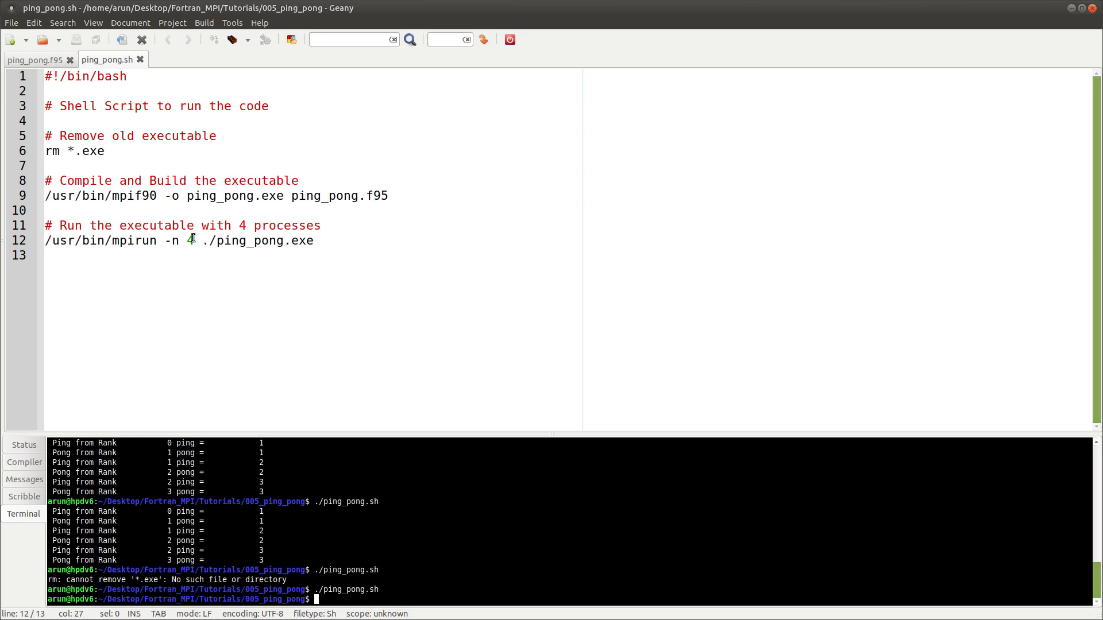
# Change the mpirun process count in ping_pong.sh from 4 to 32 and save.
pyautogui.press('BackSpace')
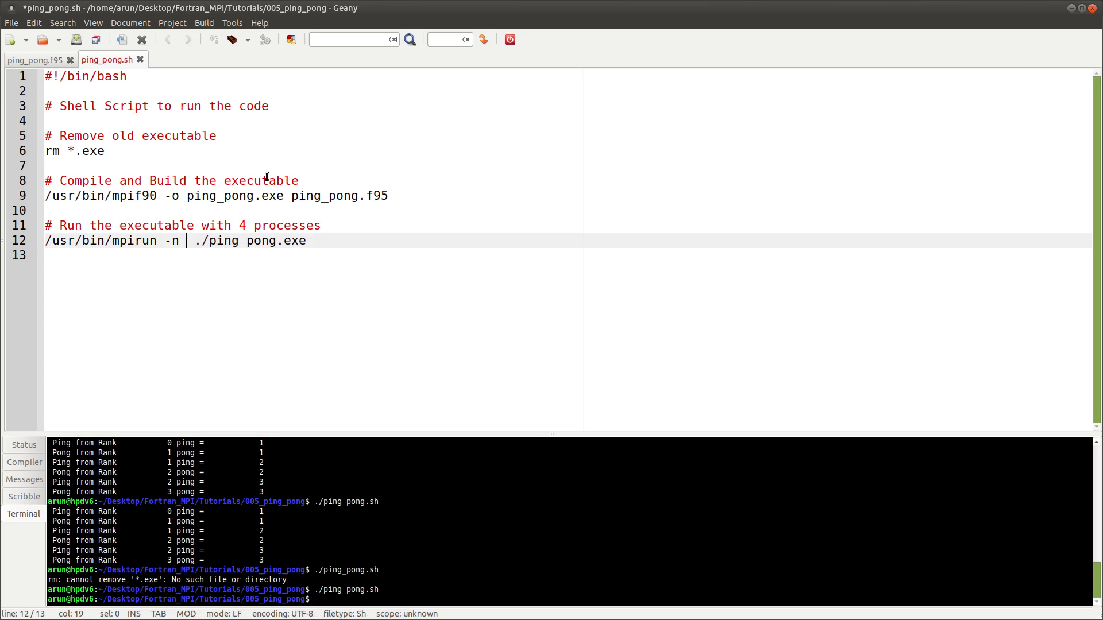
pyautogui.write('32')
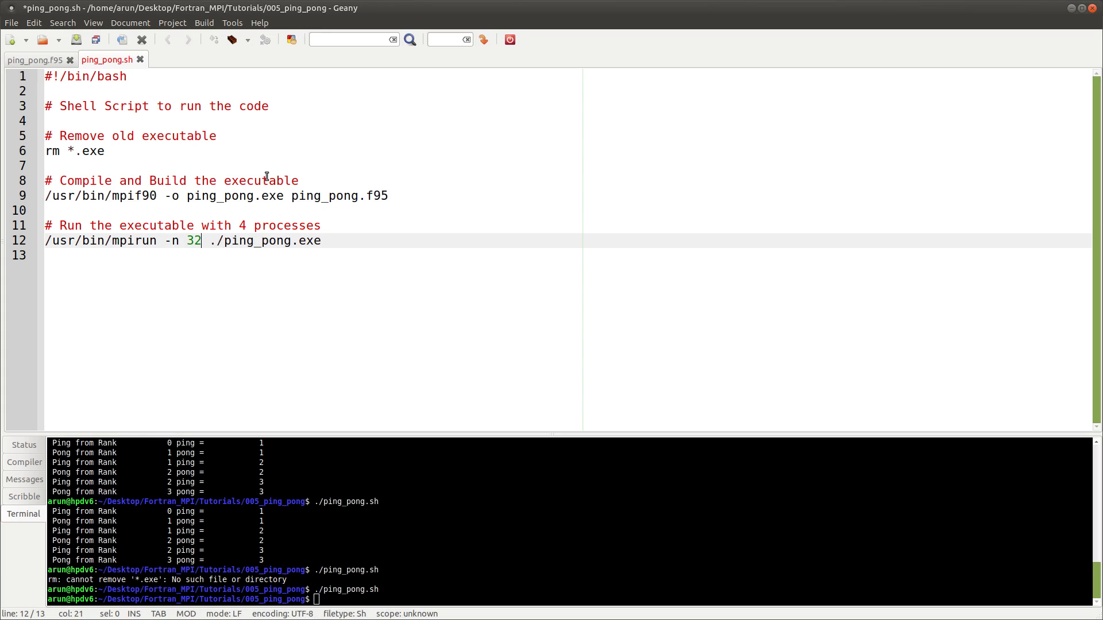
pyautogui.press('ctrl+s')
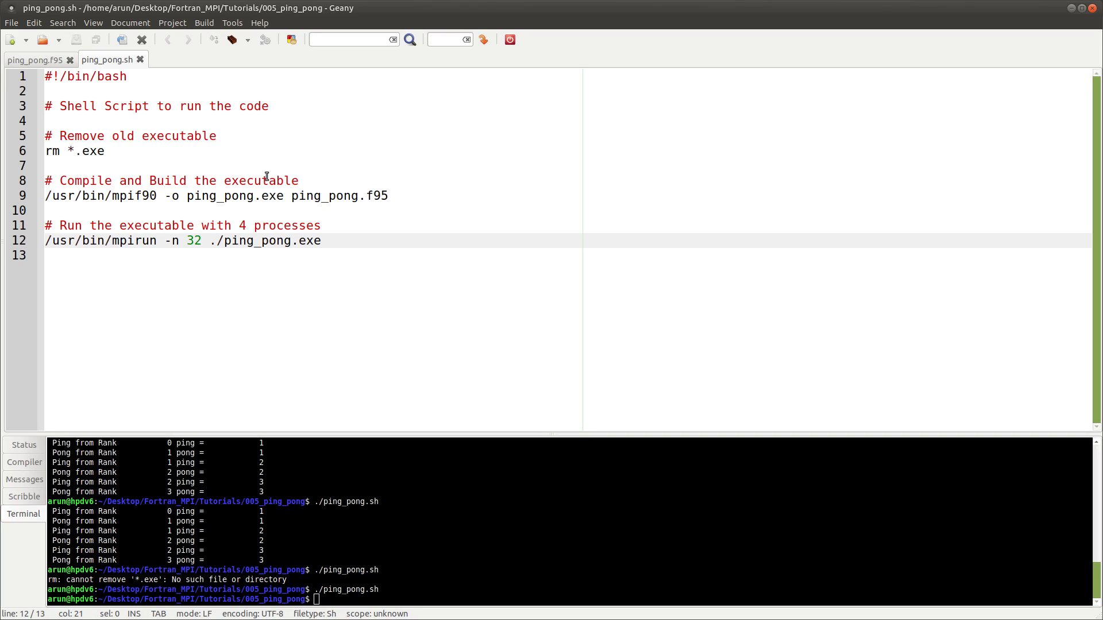
pyautogui.click(201, 241)
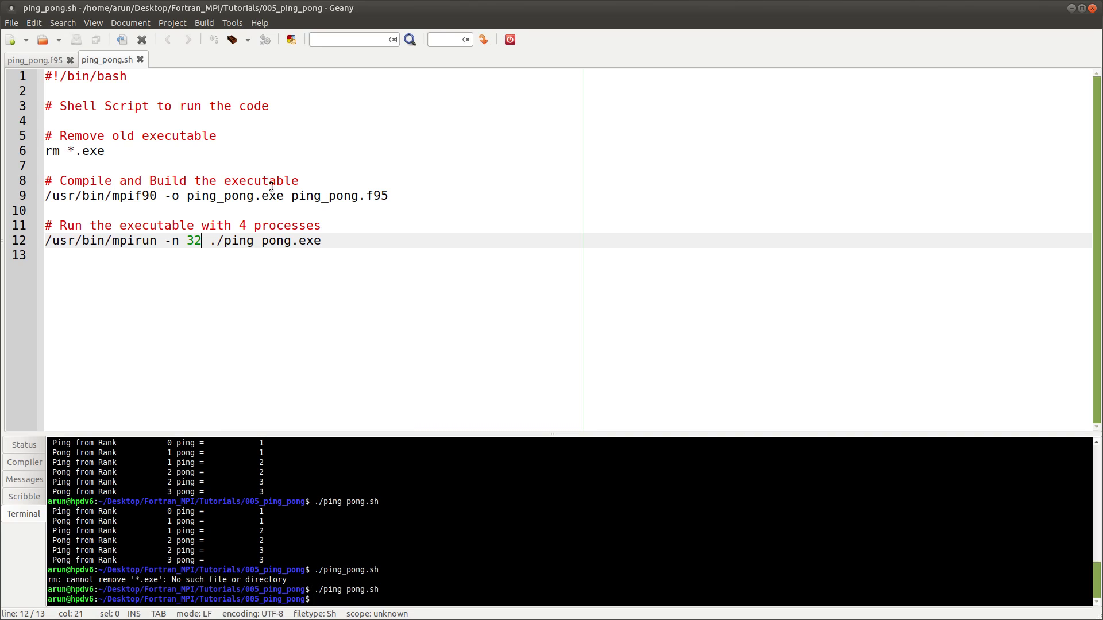
pyautogui.moveTo(319, 152)
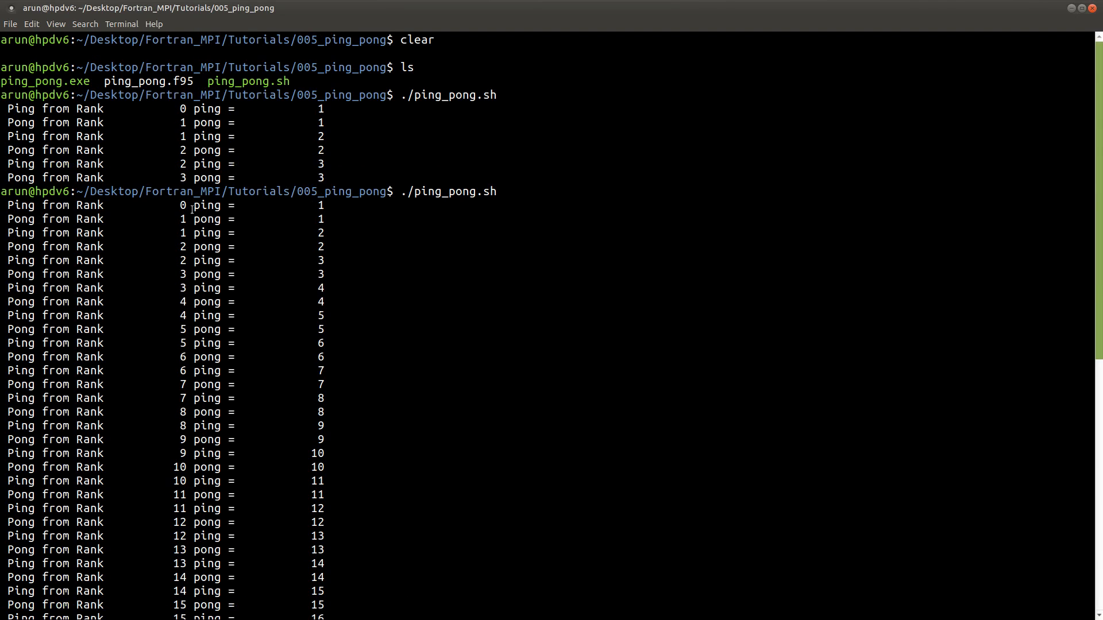
# Scroll through the rerun output showing ping and pong exchanges beyond rank 15.
pyautogui.scroll(-3)
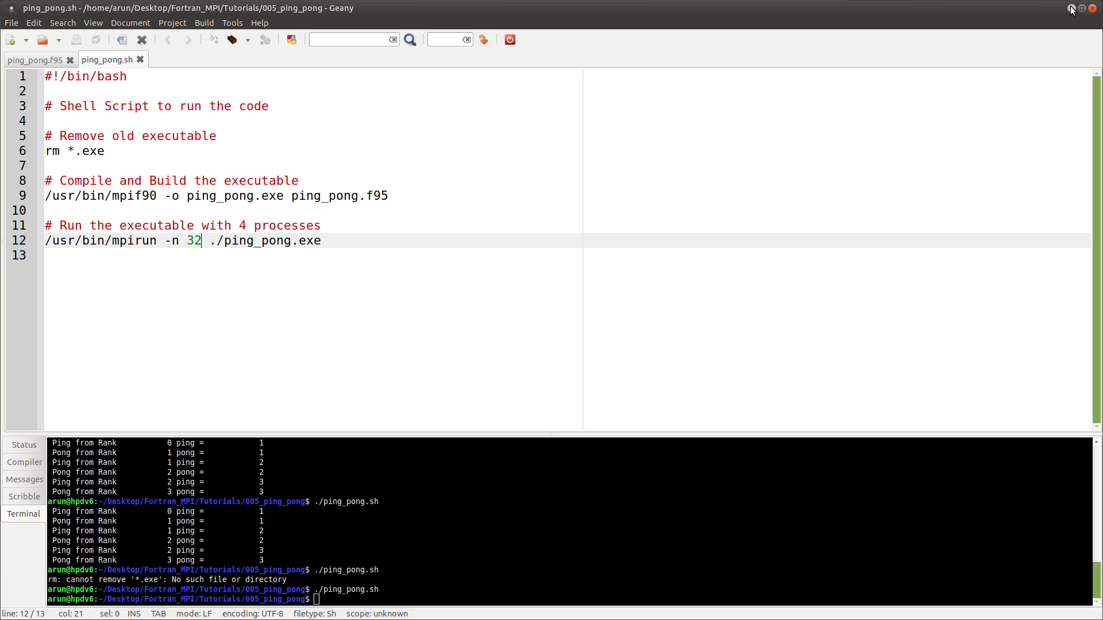
# In ping_pong.f95, comment out rank 0's ping = centre + 1 and add ping = 66.
pyautogui.click(31, 60)
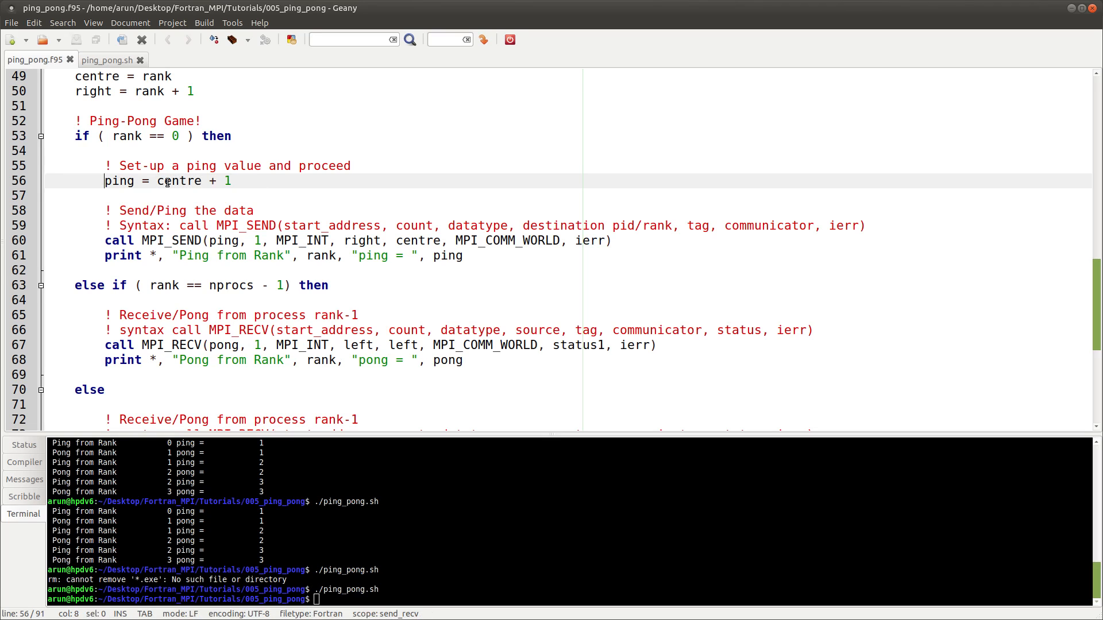
pyautogui.press('ctrl+e')
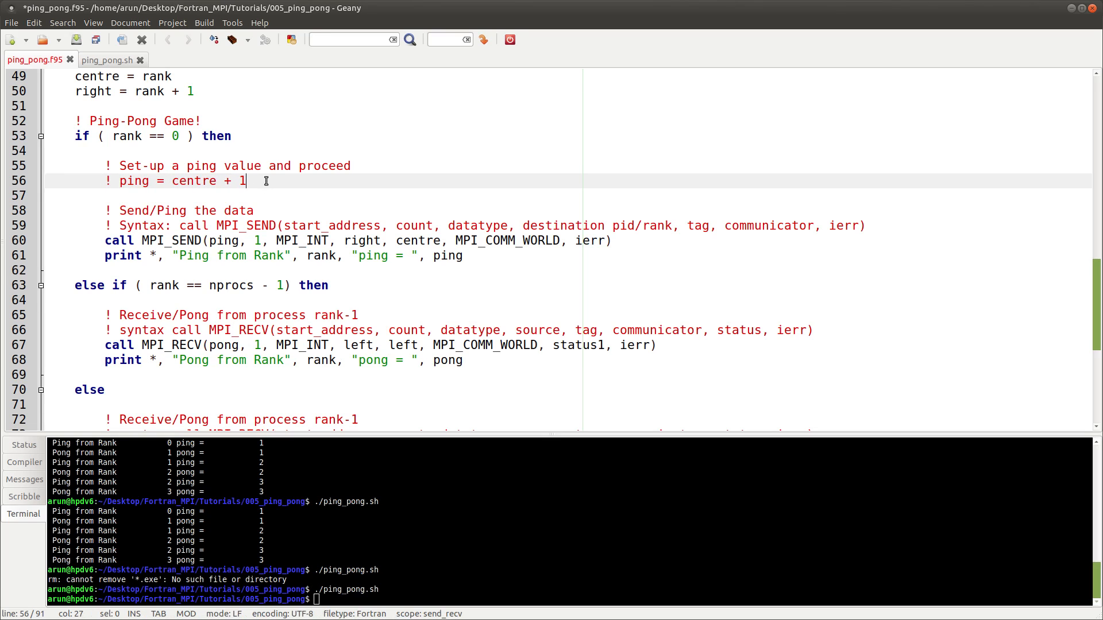
pyautogui.press('Return')
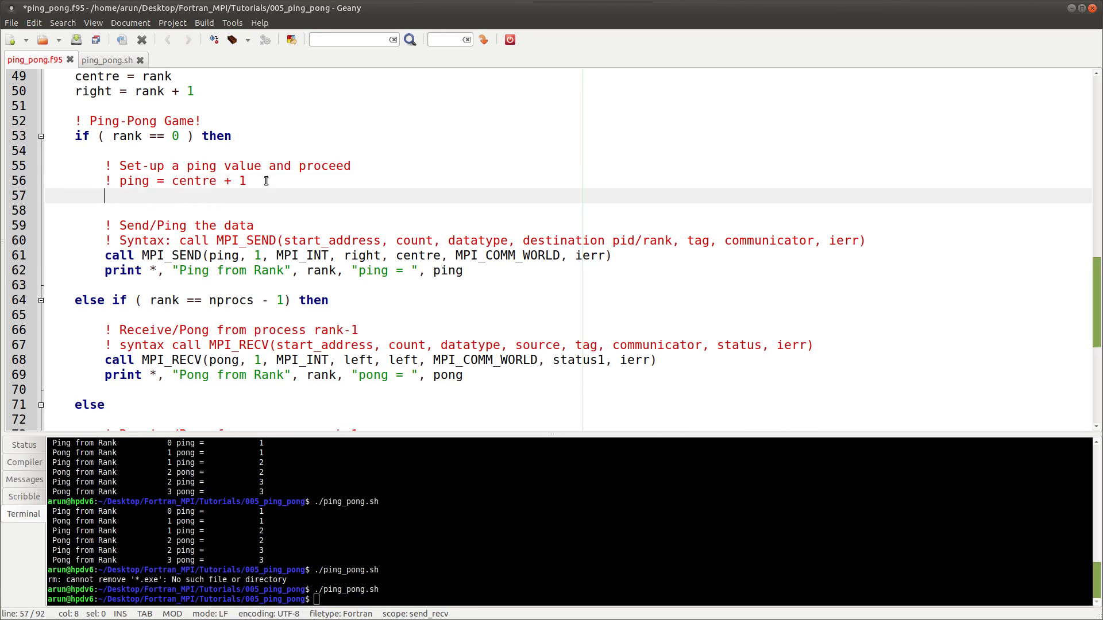
pyautogui.write('ping =')
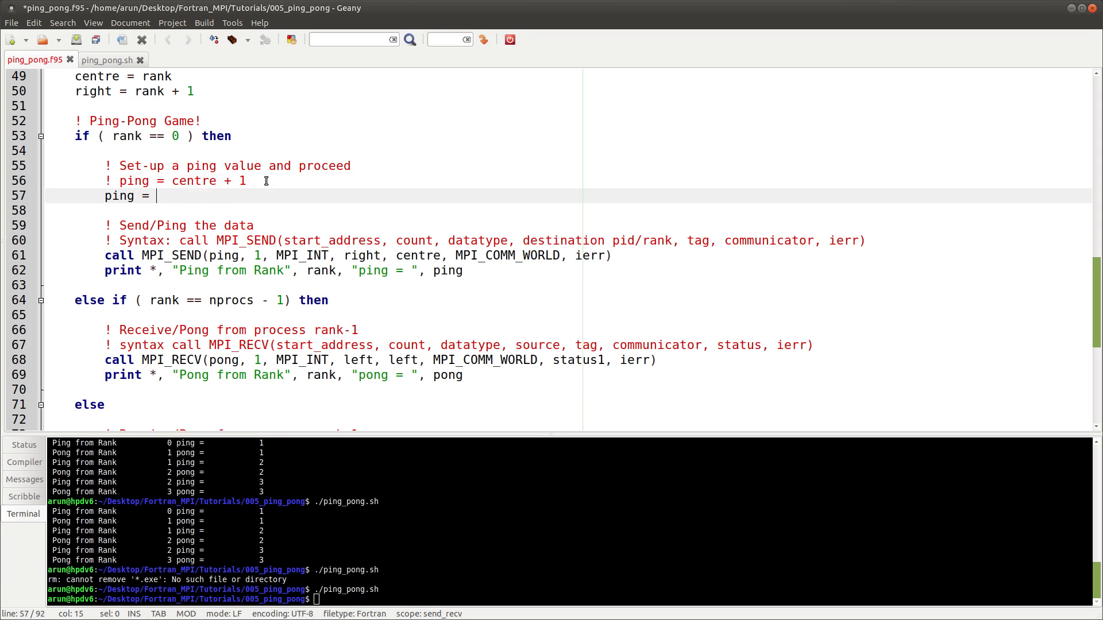
pyautogui.write('66')
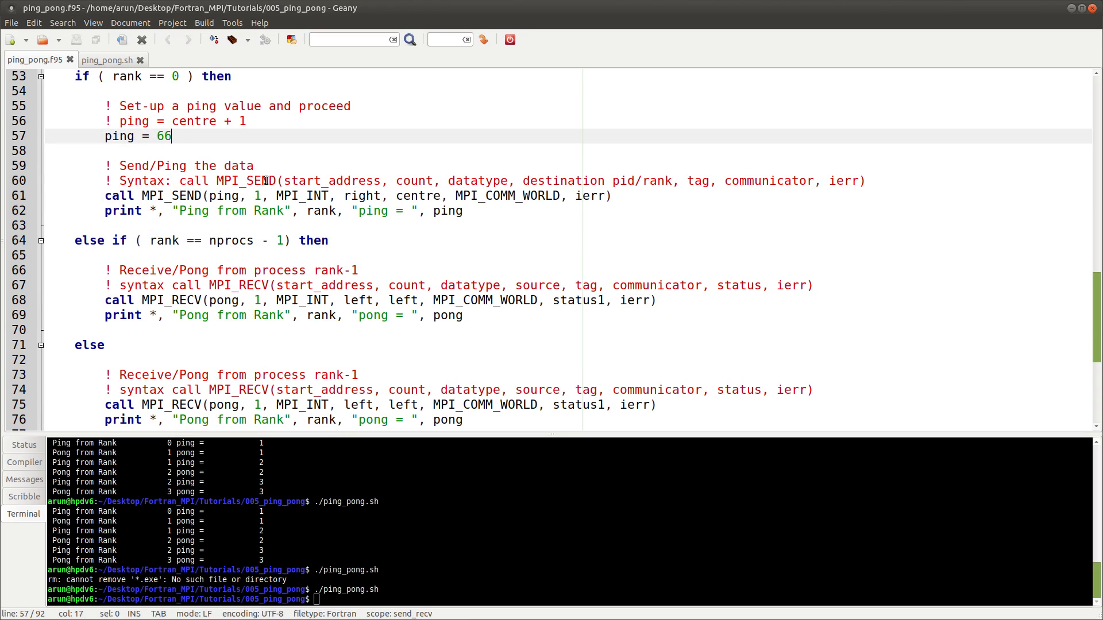
# Forward pong unchanged with ping = pong and comment out the middle ranks' print.
pyautogui.scroll(-3)
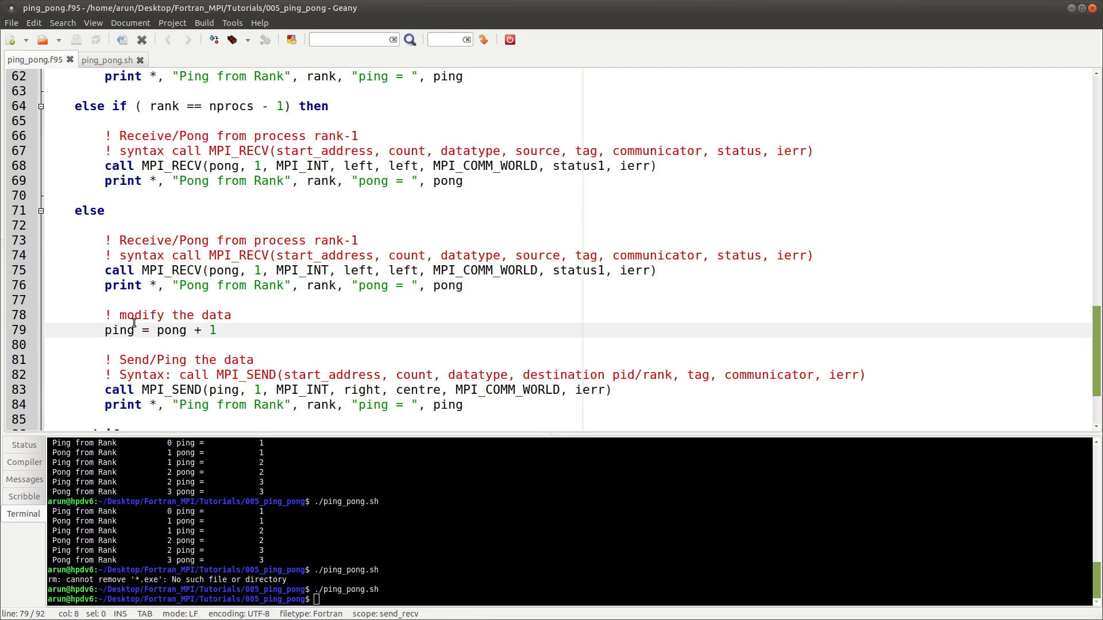
pyautogui.write('p')
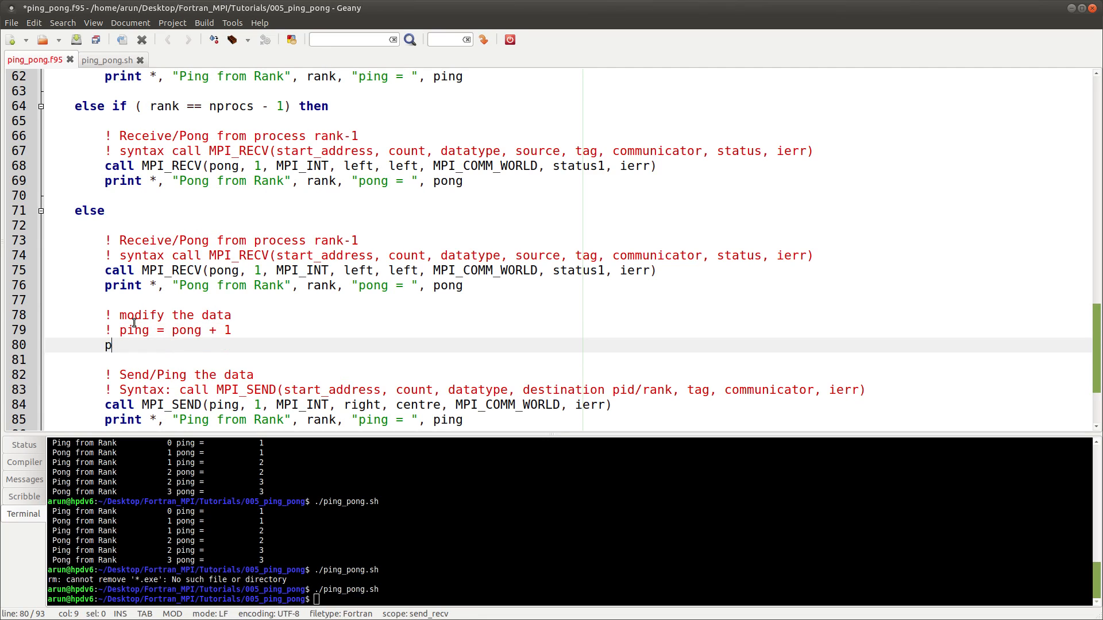
pyautogui.write('ing = pi')
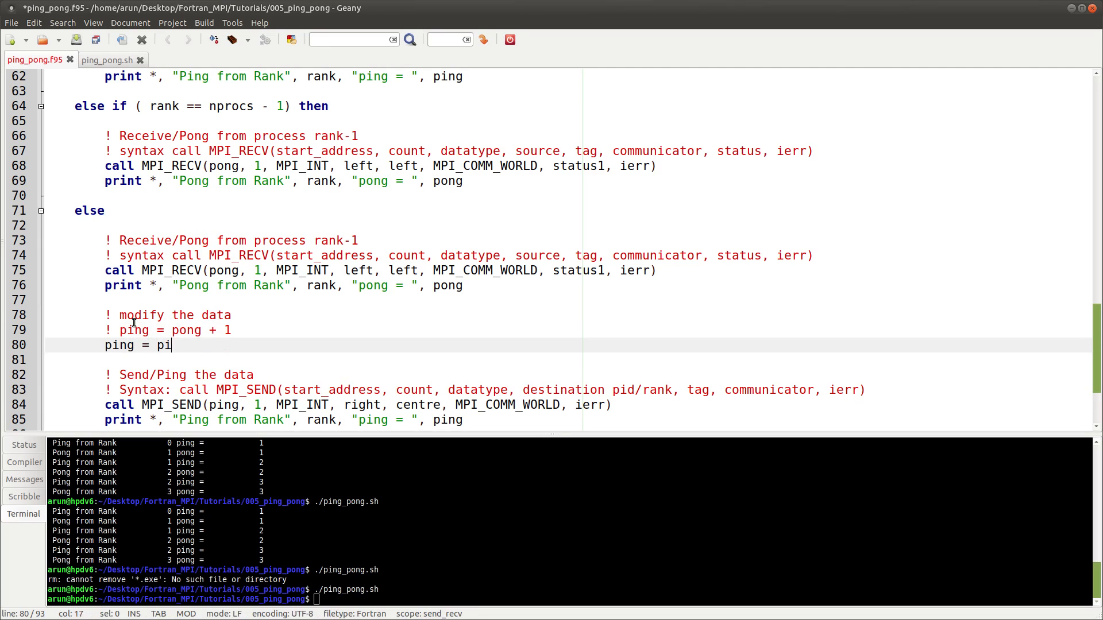
pyautogui.write('ong')
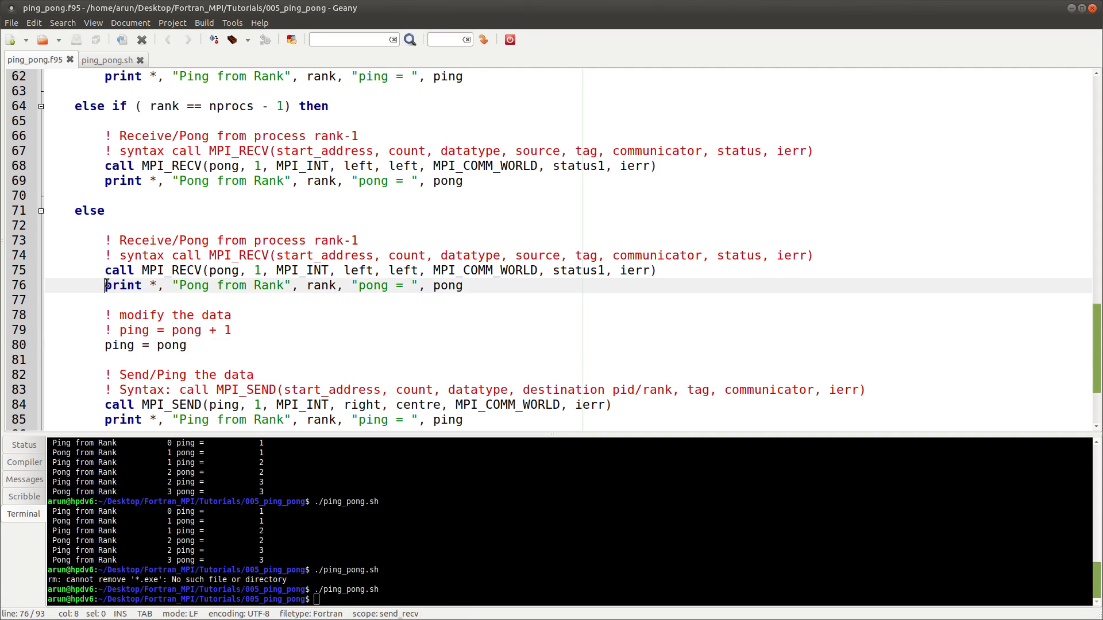
pyautogui.write('!')
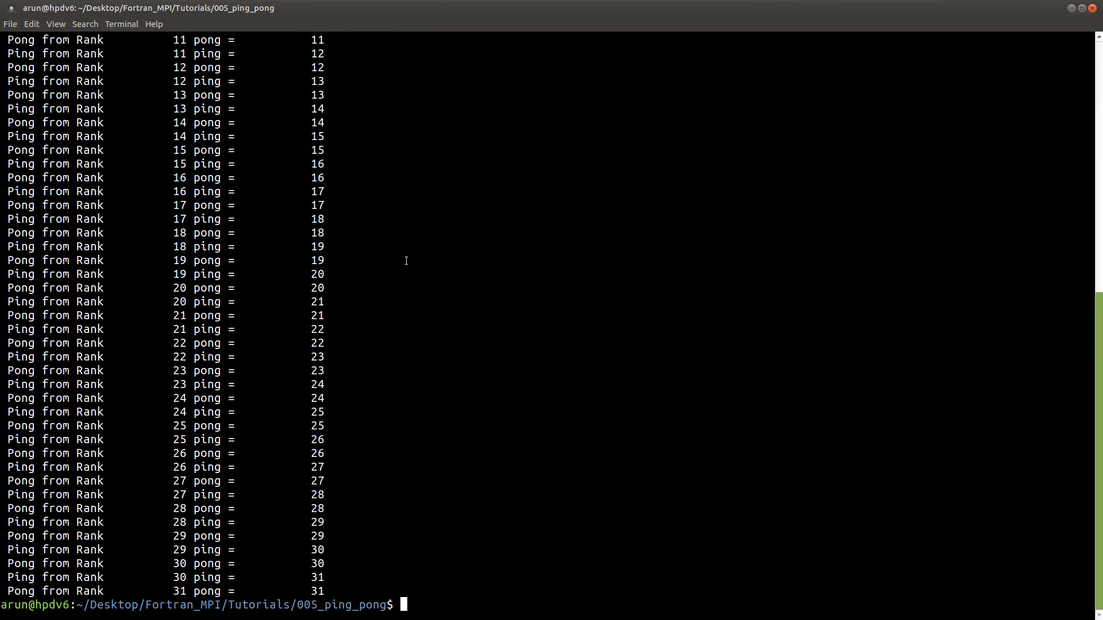
pyautogui.moveTo(361, 251)
pyautogui.write('./ping_pong.sh')
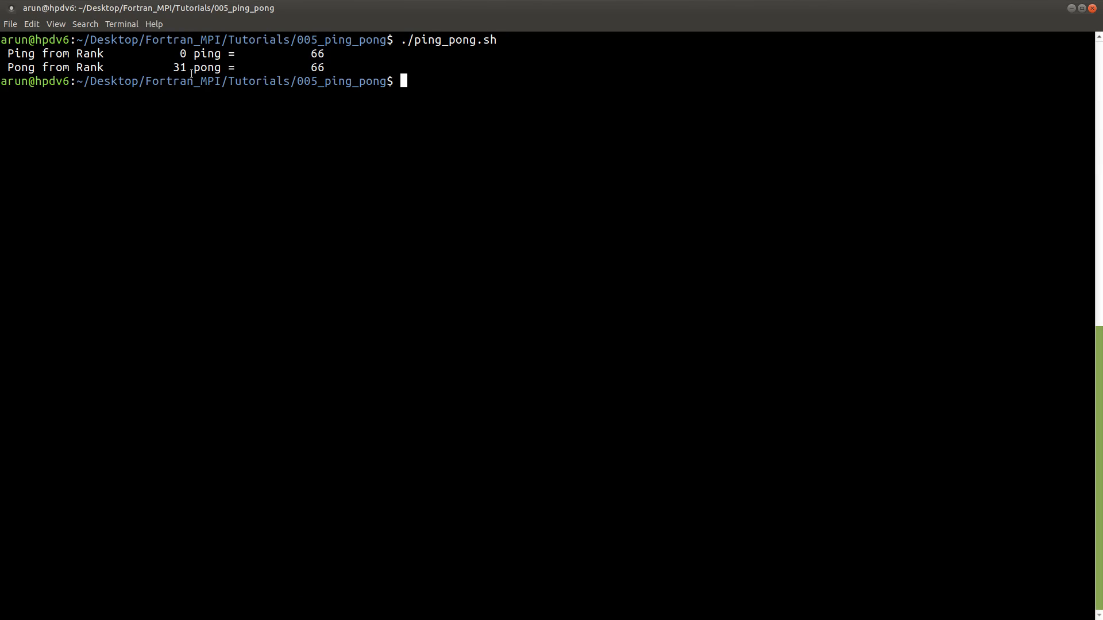
# Rerun ping_pong.sh in the terminal, confirming rank 0 pings 66 and rank 31 receives pong 66.
pyautogui.doubleClick(207, 68)
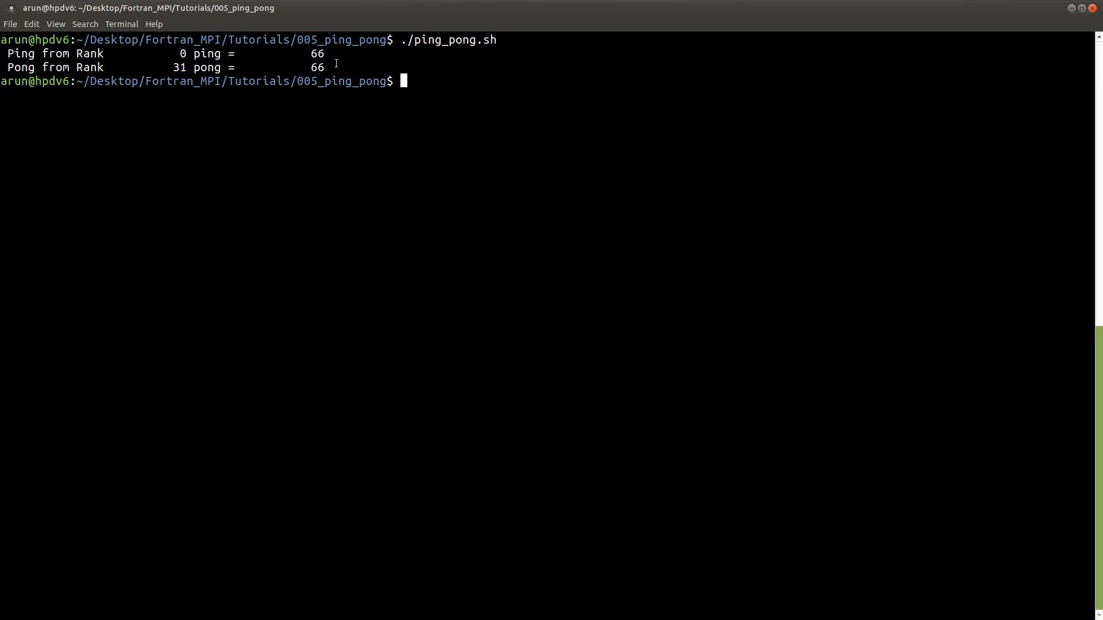
pyautogui.moveTo(241, 248)
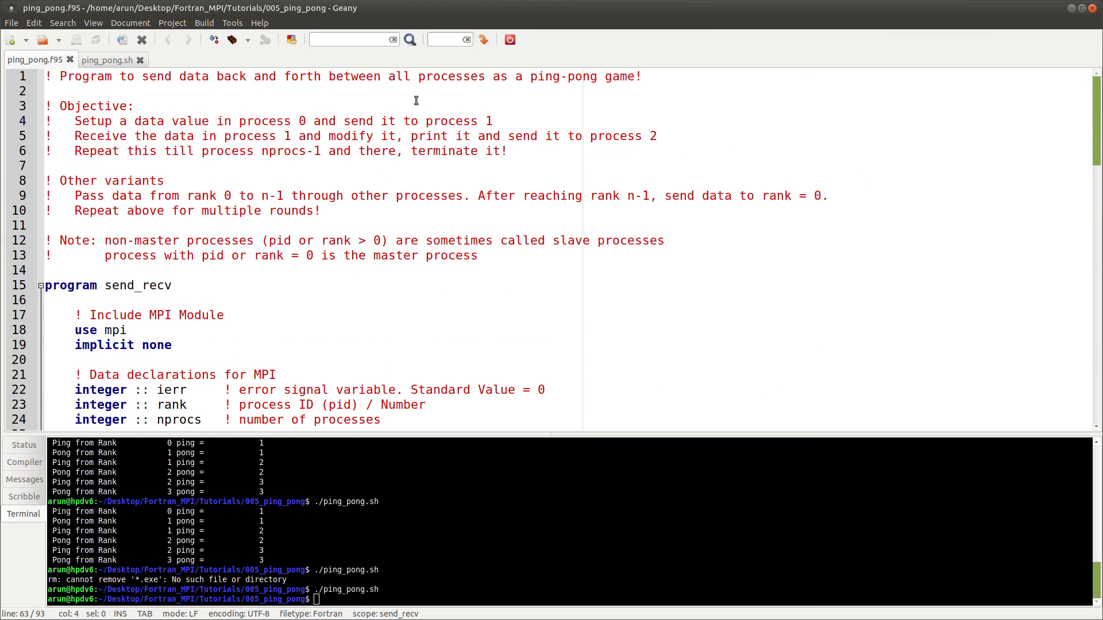
# Add an 'Advantage/purpose' comment: 'To check if all the processors are working and communicating fine!'.
pyautogui.press('Return')
pyautogui.write('! Ad')
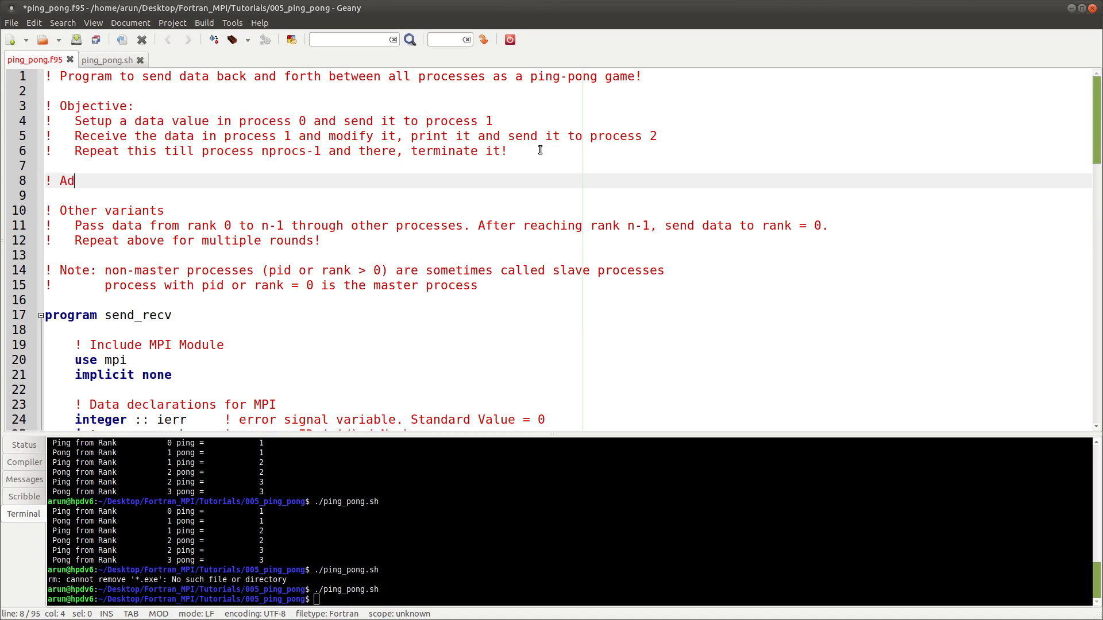
pyautogui.write('vantage')
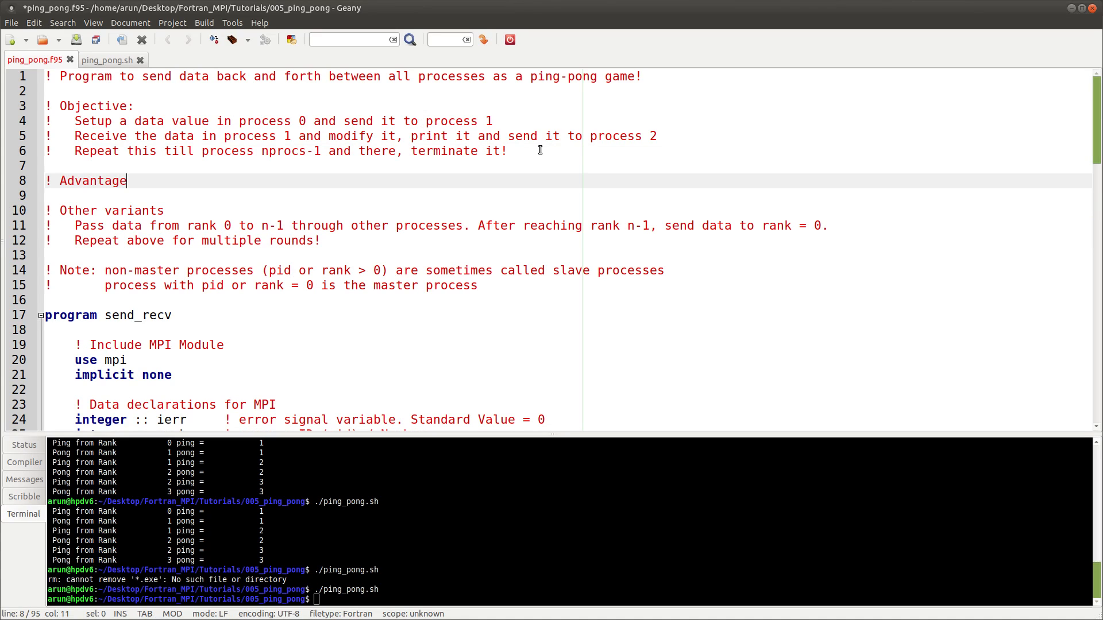
pyautogui.write('/purpose')
pyautogui.click(567, 196)
pyautogui.write('!   To check if a')
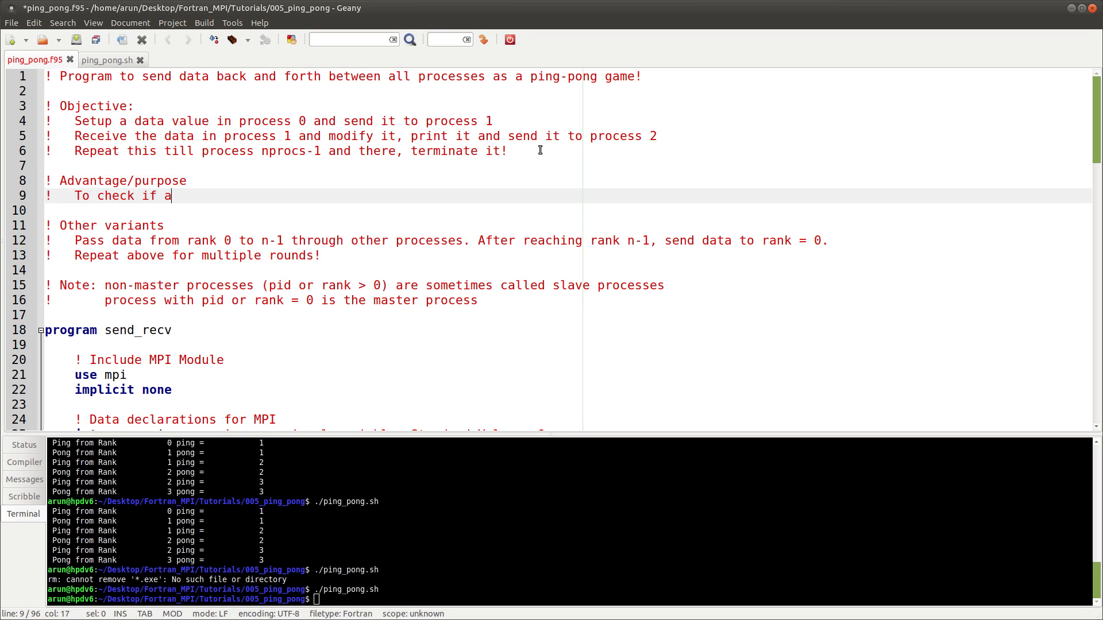
pyautogui.write('ll the processors are')
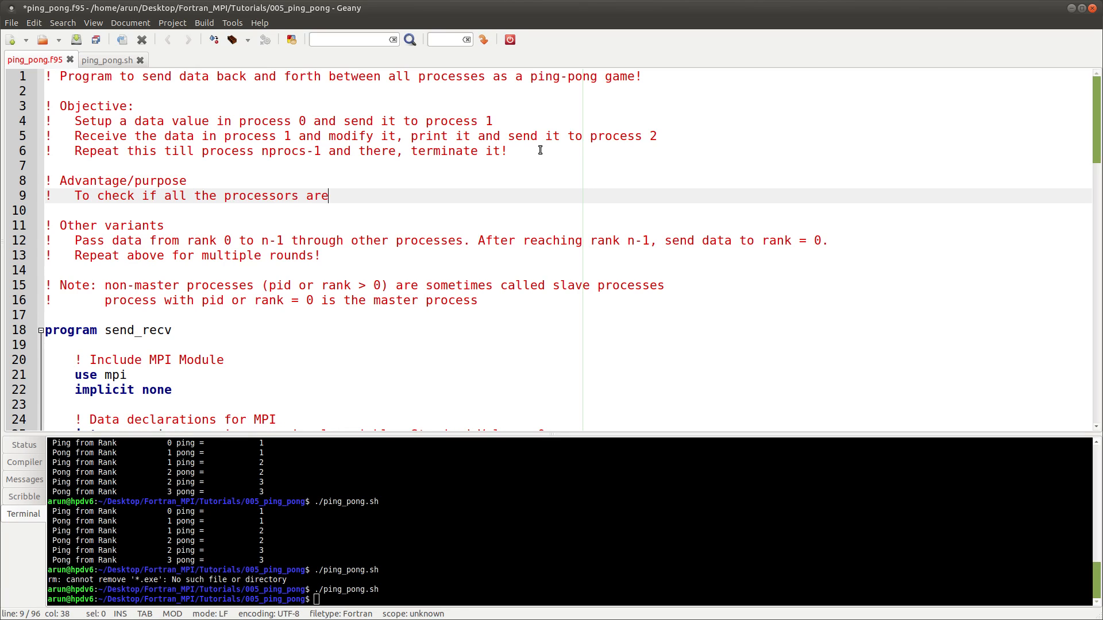
pyautogui.write('w')
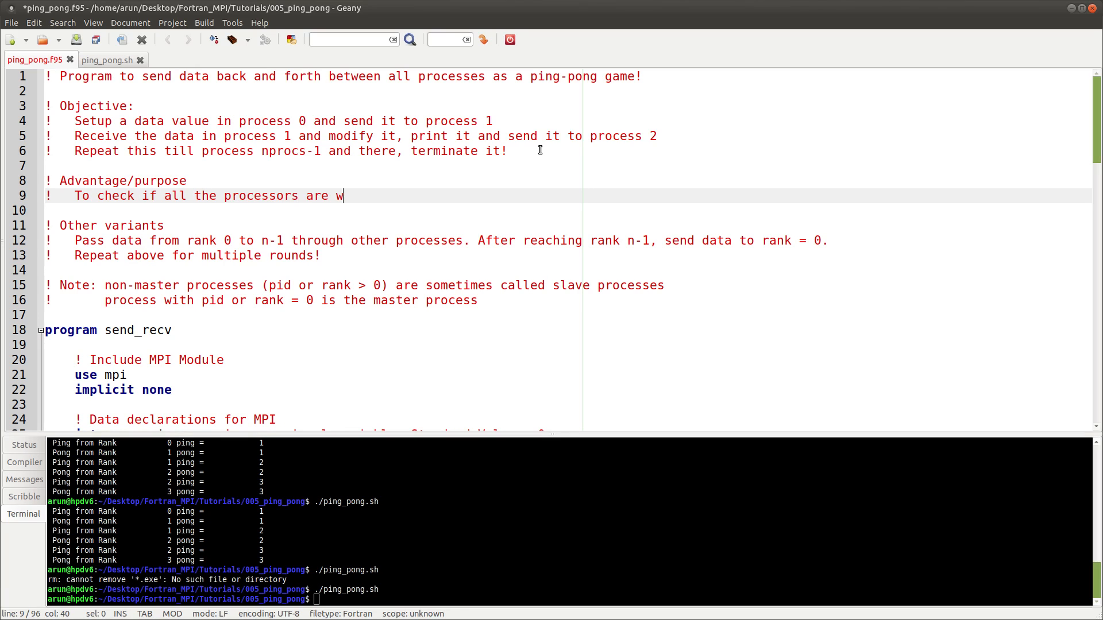
pyautogui.write('orking and')
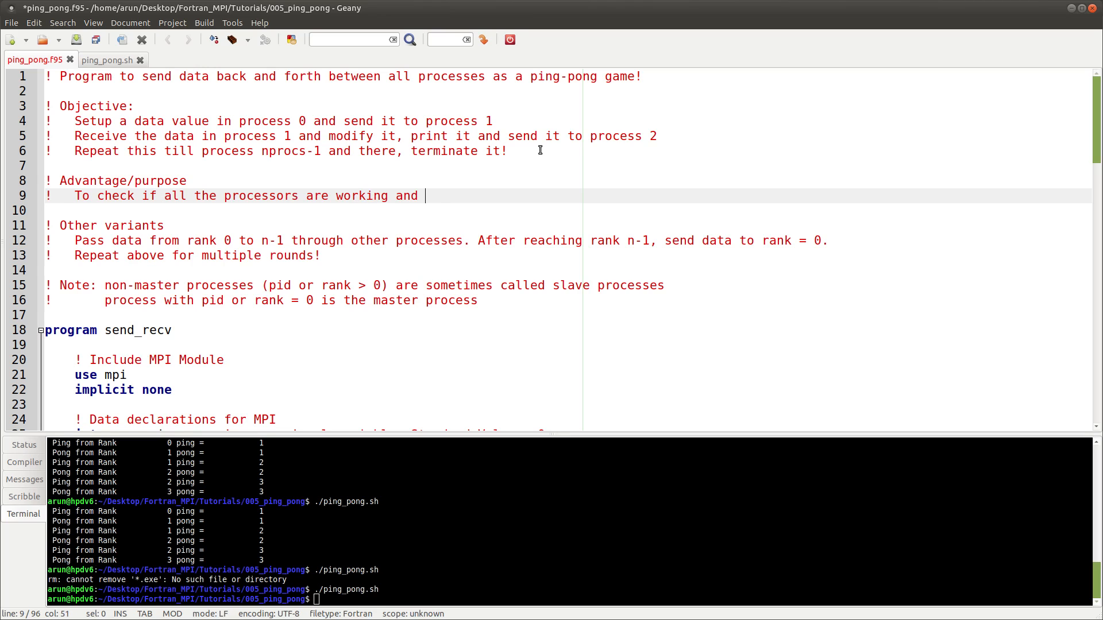
pyautogui.write('communica')
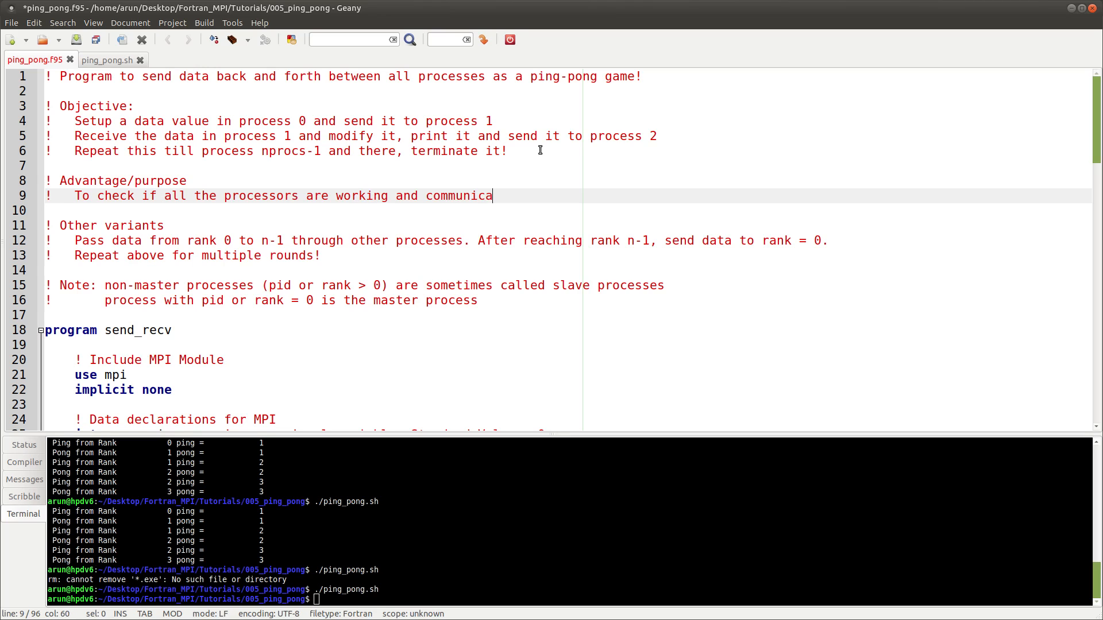
pyautogui.write('ting fine!')
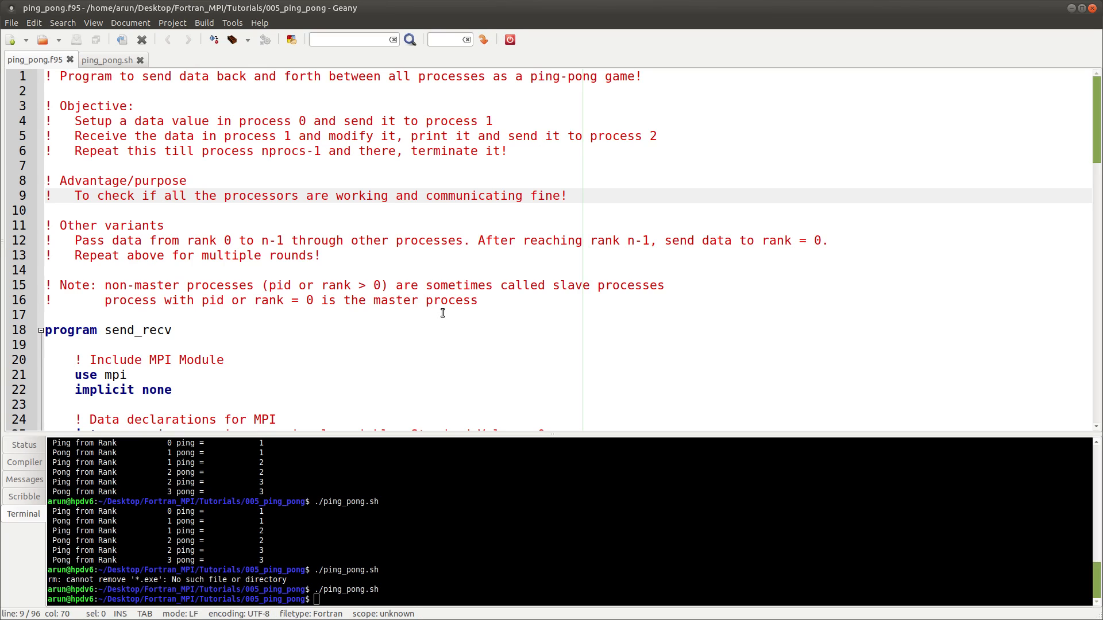
# Move to the other variants notes further down the file.
pyautogui.click(567, 196)
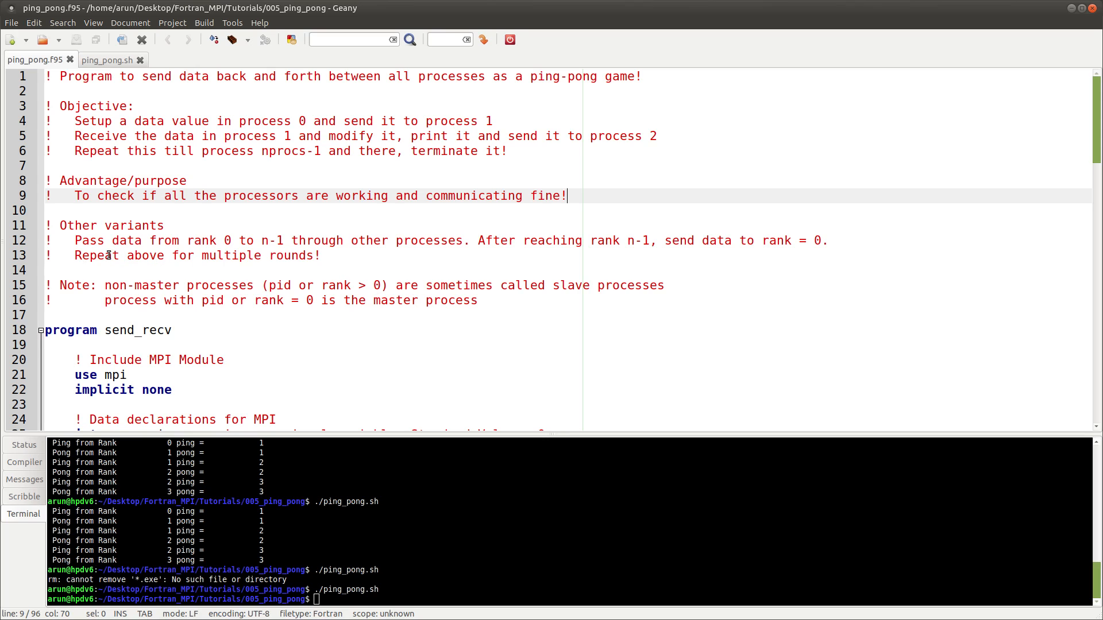
pyautogui.click(115, 255)
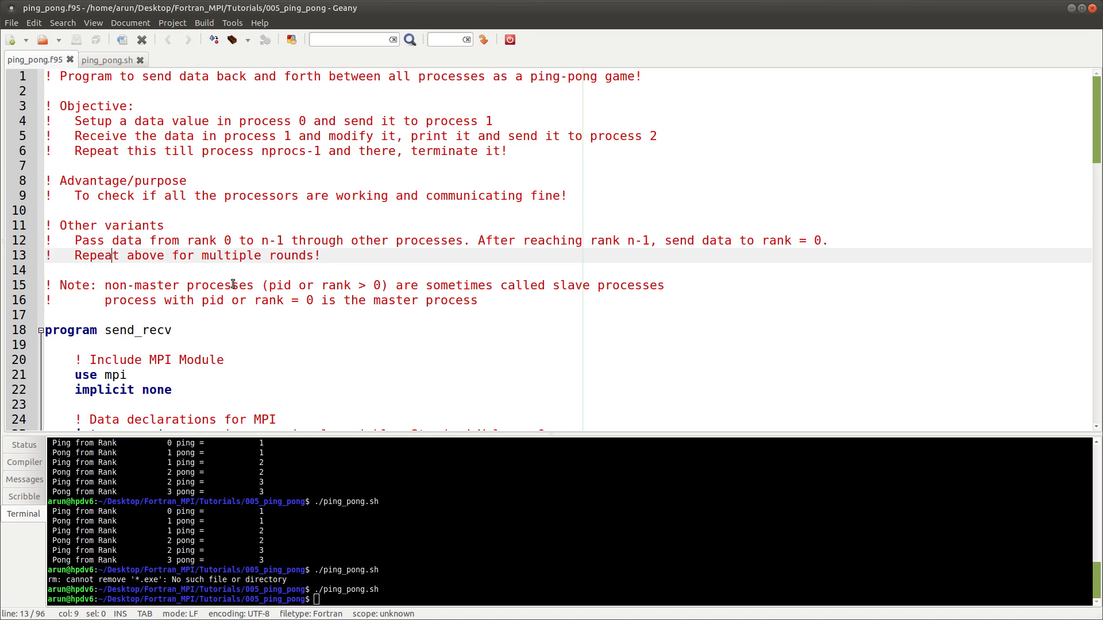
pyautogui.moveTo(97, 240)
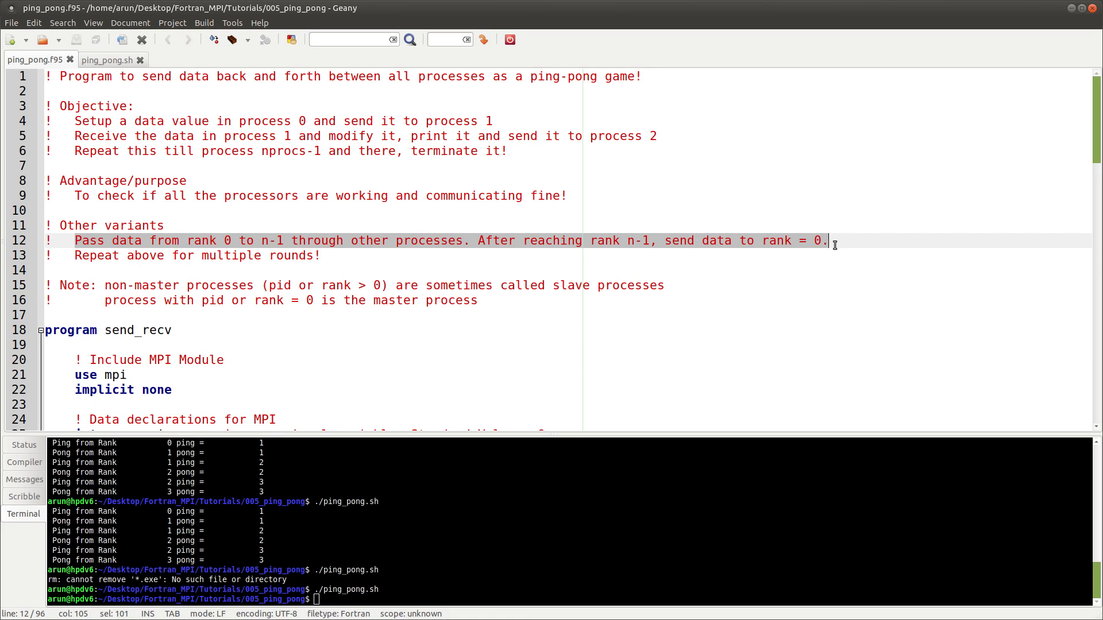
pyautogui.scroll(-3)
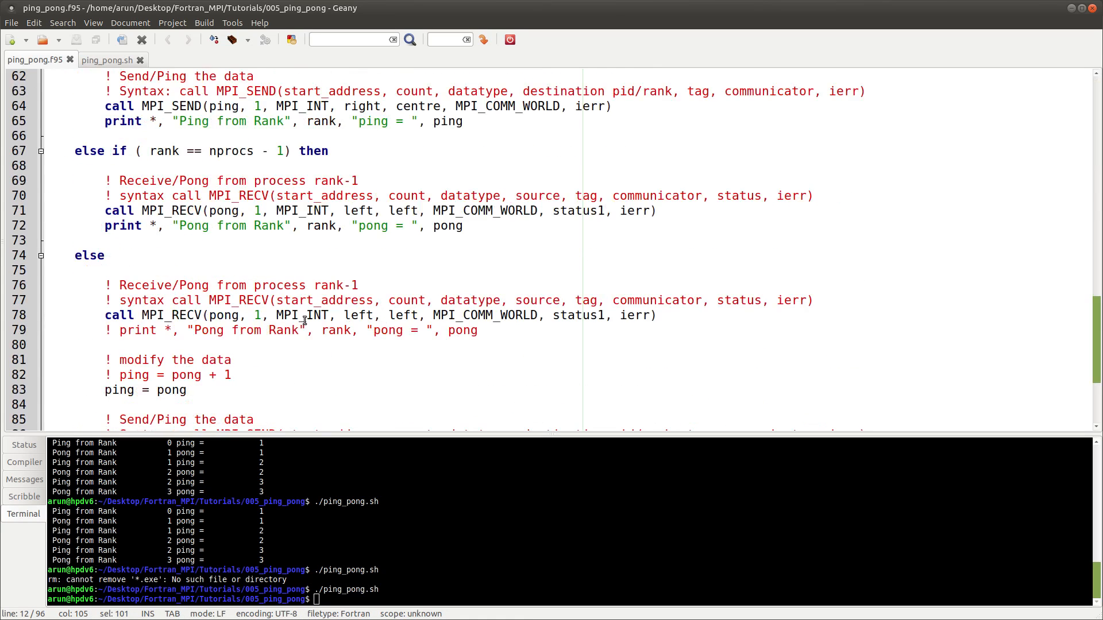